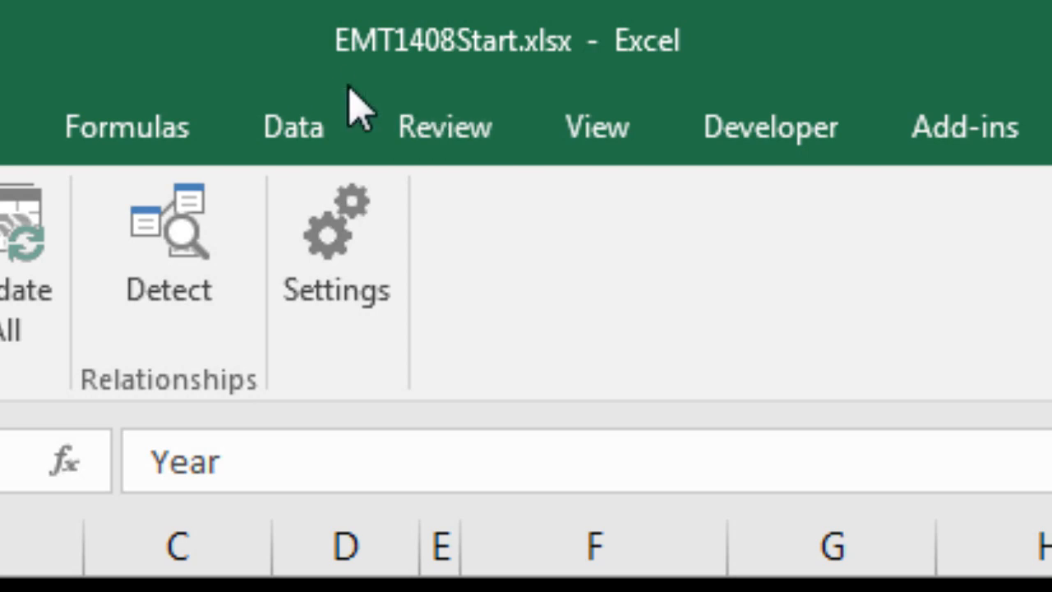
{"action": "mouse_move", "coordinate": [461, 82]}
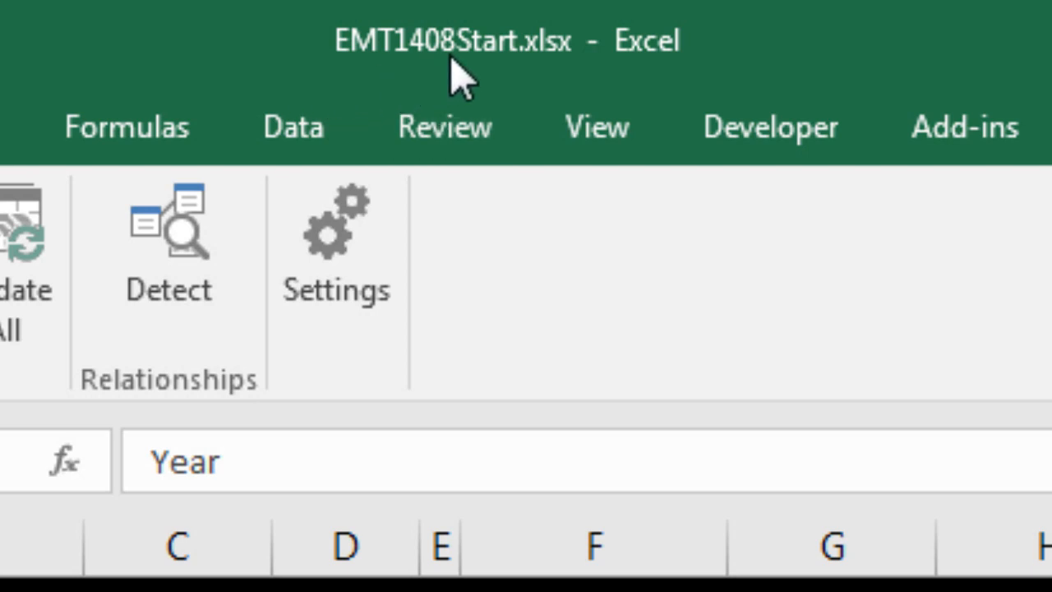
{"action": "mouse_move", "coordinate": [444, 86]}
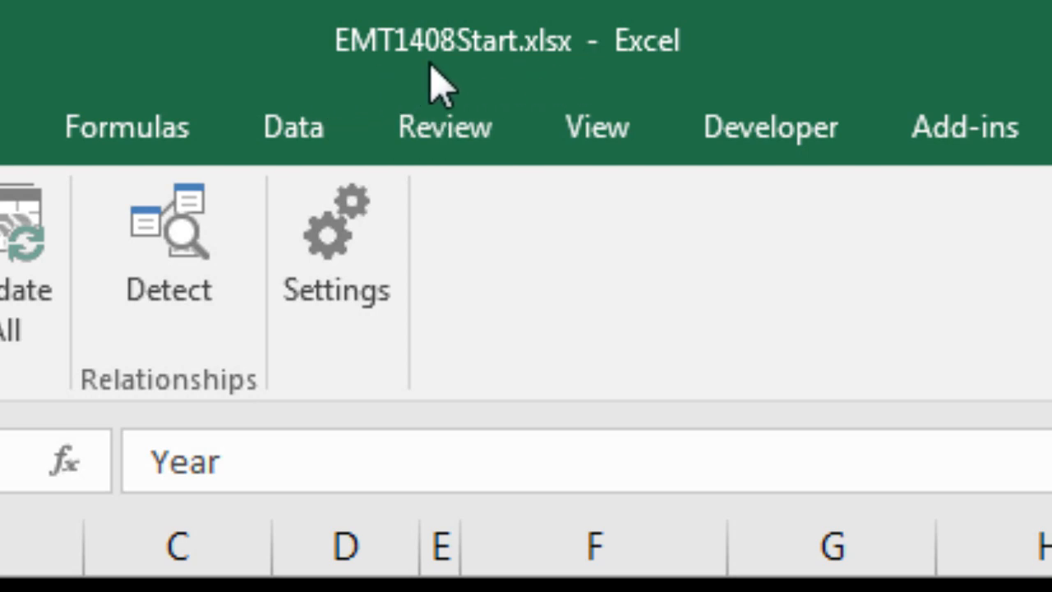
{"action": "mouse_move", "coordinate": [374, 95]}
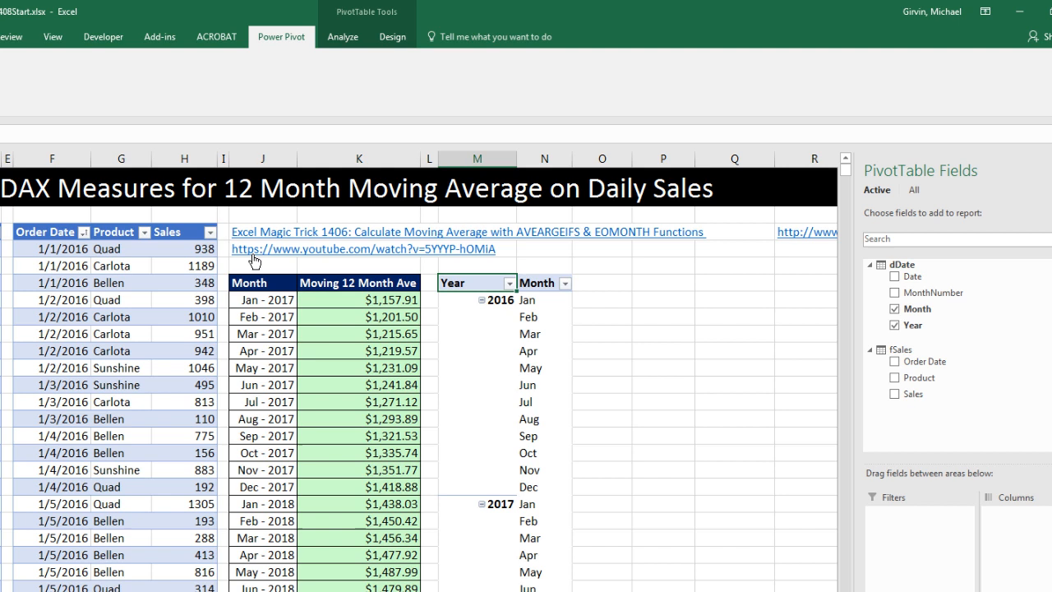
{"action": "mouse_move", "coordinate": [342, 244]}
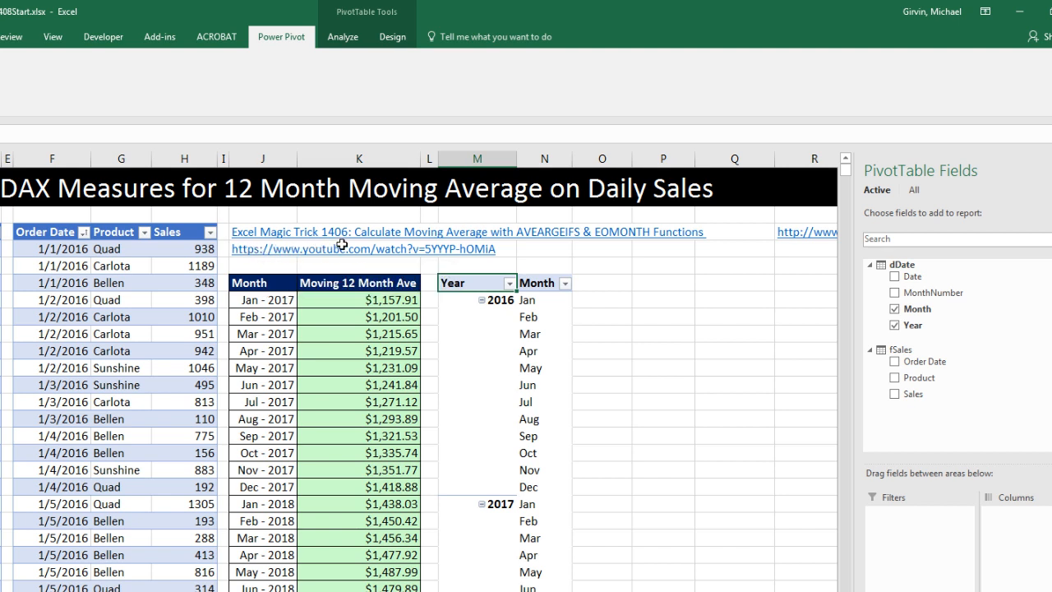
{"action": "mouse_move", "coordinate": [316, 301]}
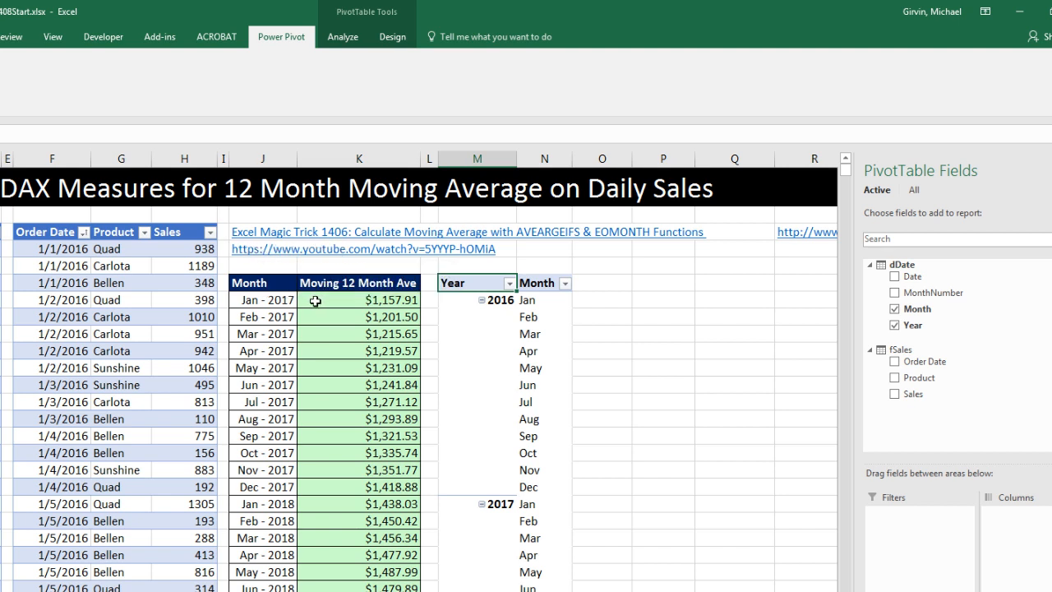
{"action": "mouse_move", "coordinate": [392, 297]}
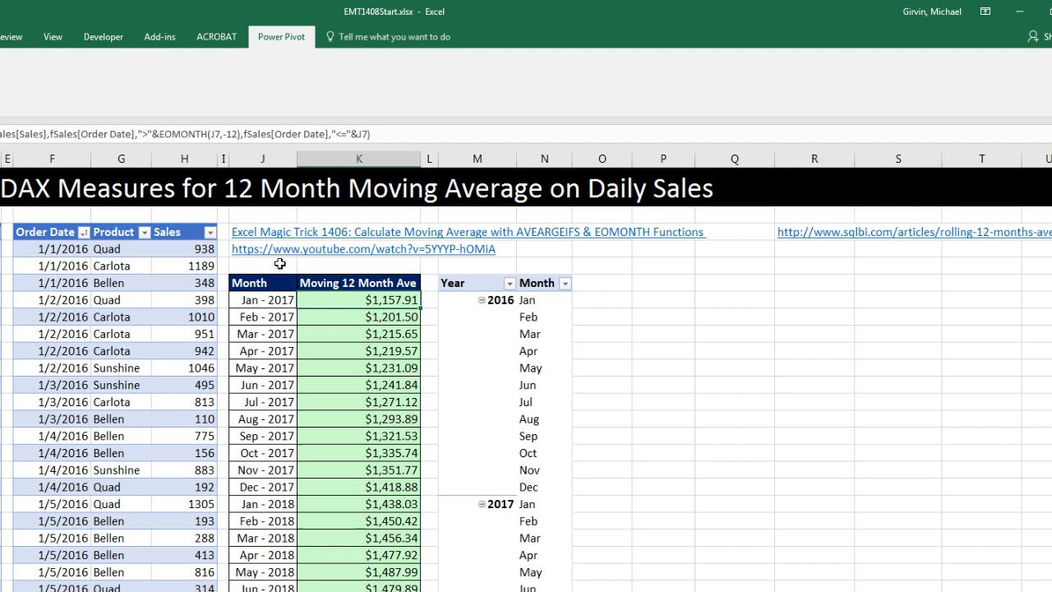
{"action": "mouse_move", "coordinate": [346, 265]}
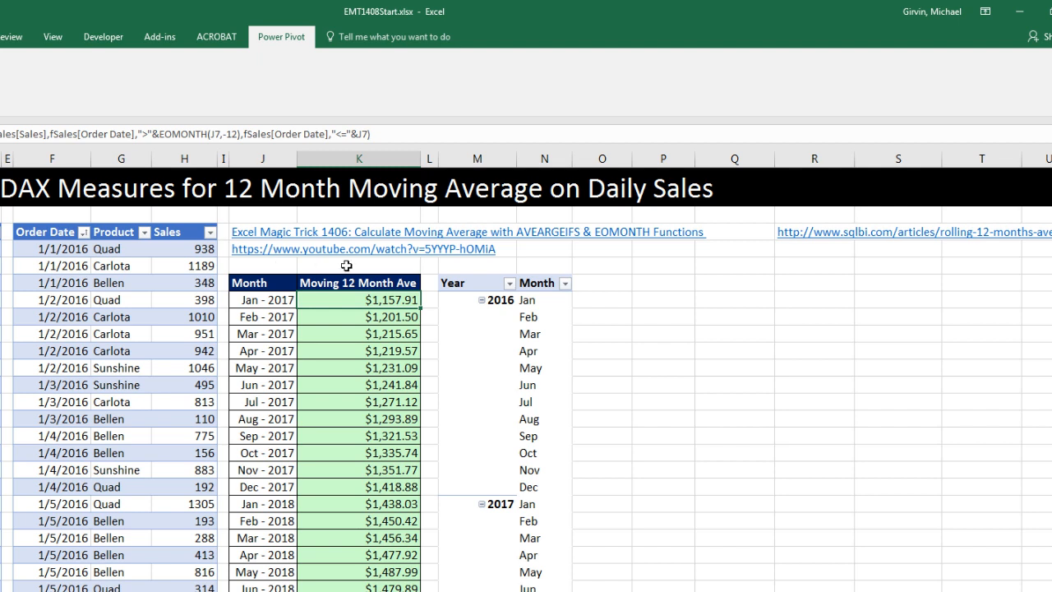
{"action": "mouse_move", "coordinate": [369, 299]}
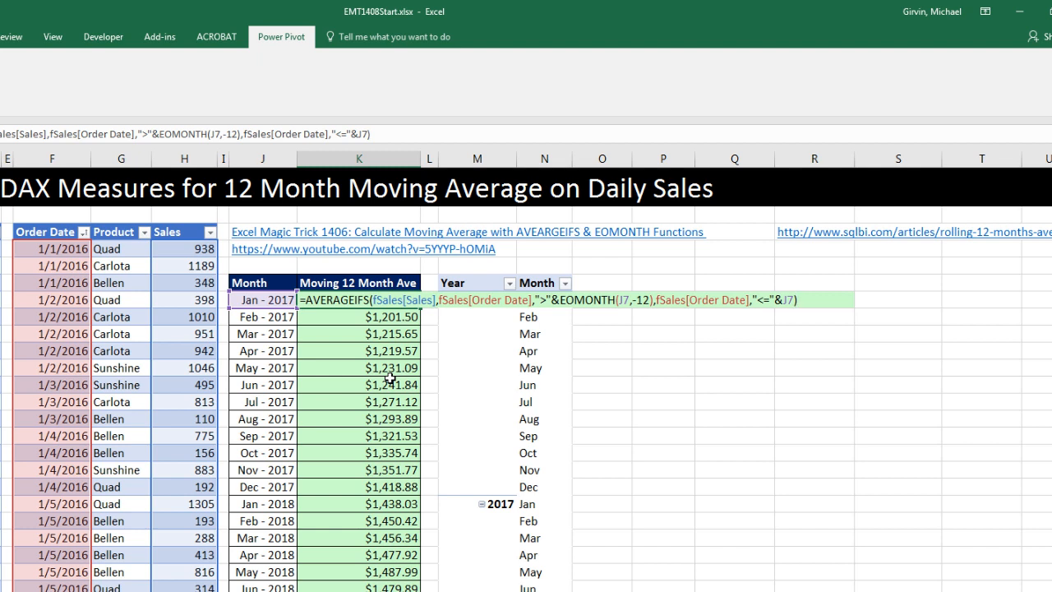
{"action": "mouse_move", "coordinate": [352, 308]}
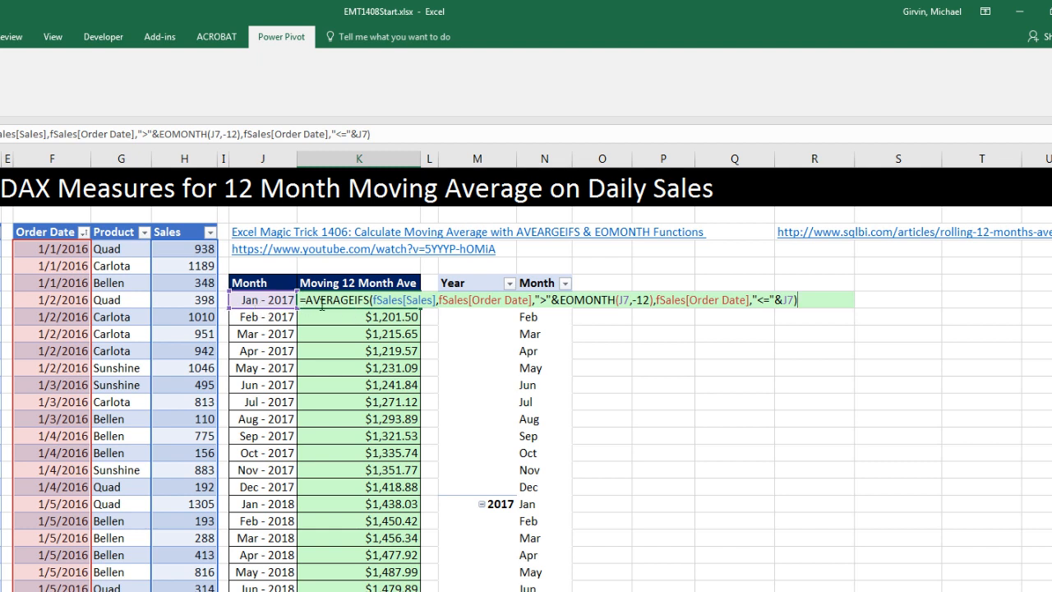
{"action": "mouse_move", "coordinate": [148, 282]}
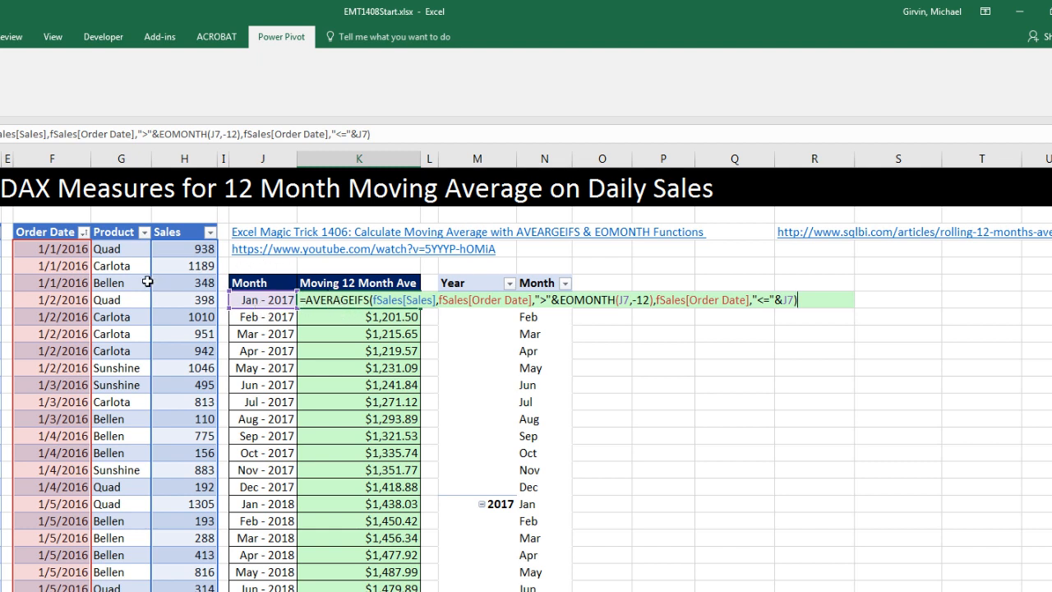
{"action": "mouse_move", "coordinate": [85, 298]}
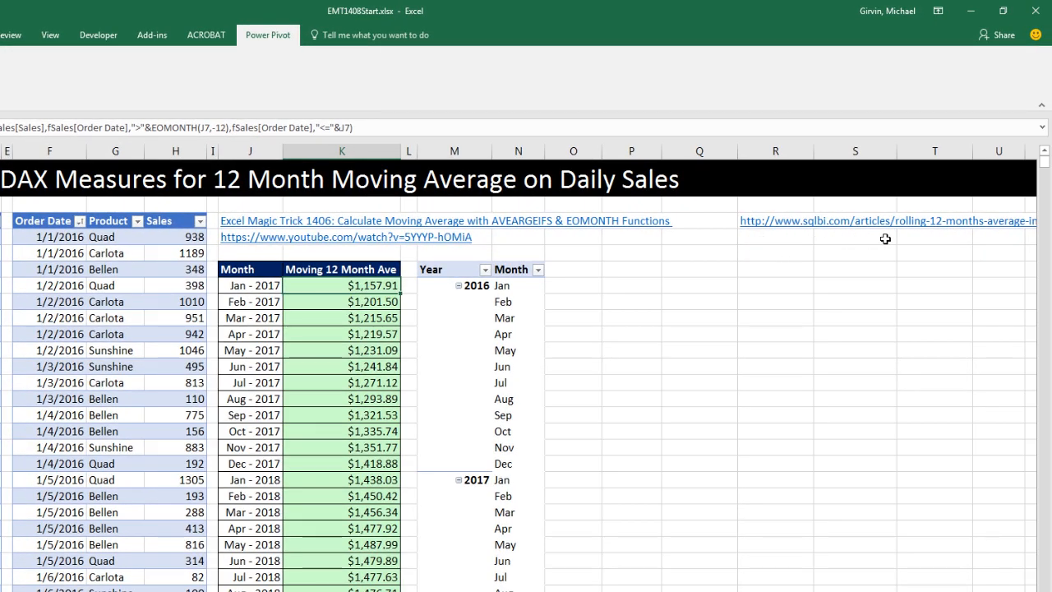
{"action": "mouse_move", "coordinate": [748, 242]}
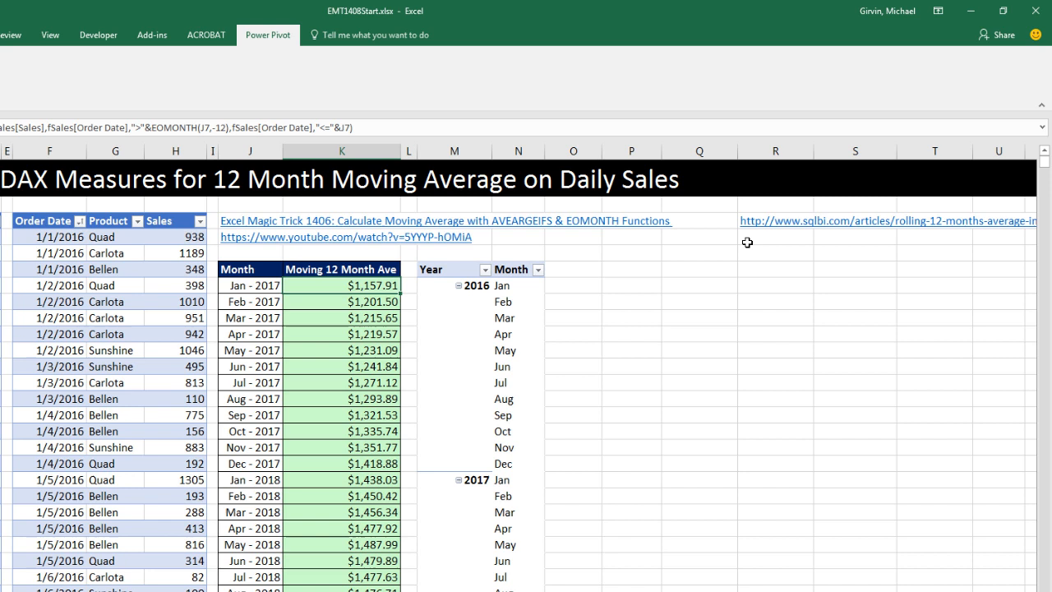
{"action": "mouse_move", "coordinate": [789, 240]}
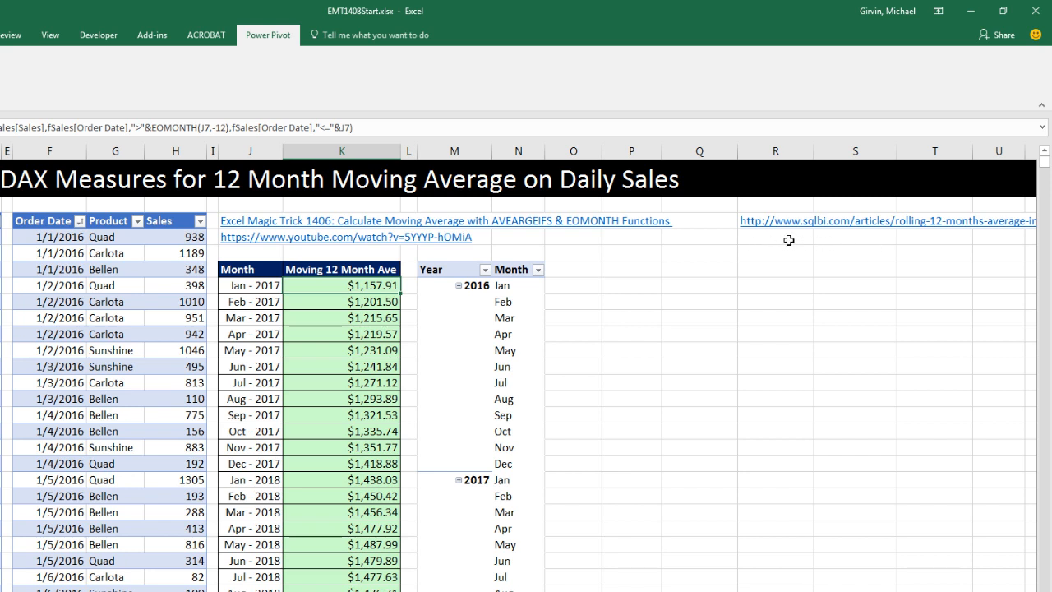
{"action": "mouse_move", "coordinate": [866, 248]}
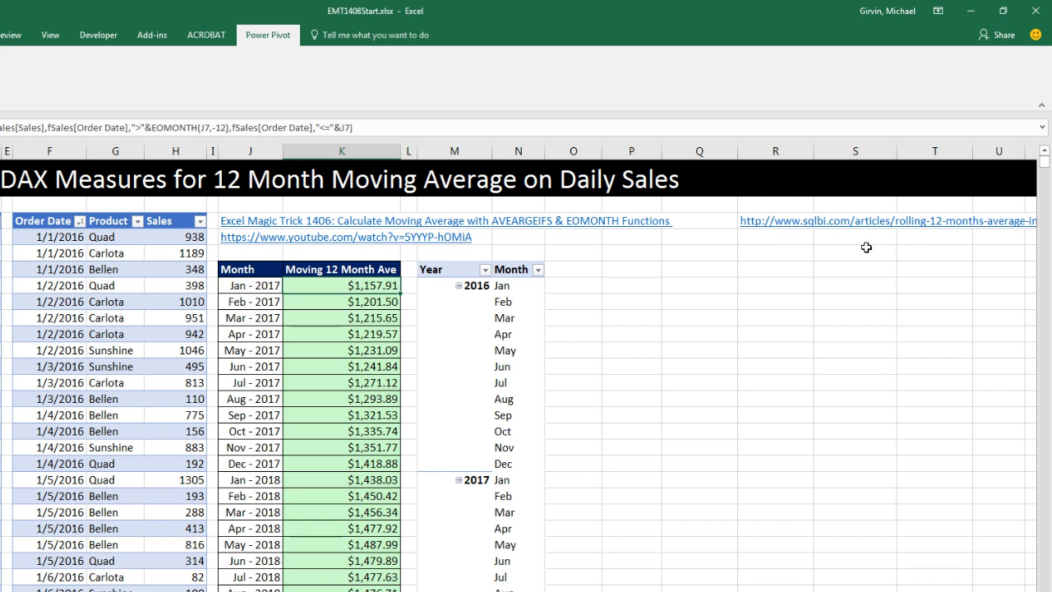
{"action": "mouse_move", "coordinate": [586, 321]}
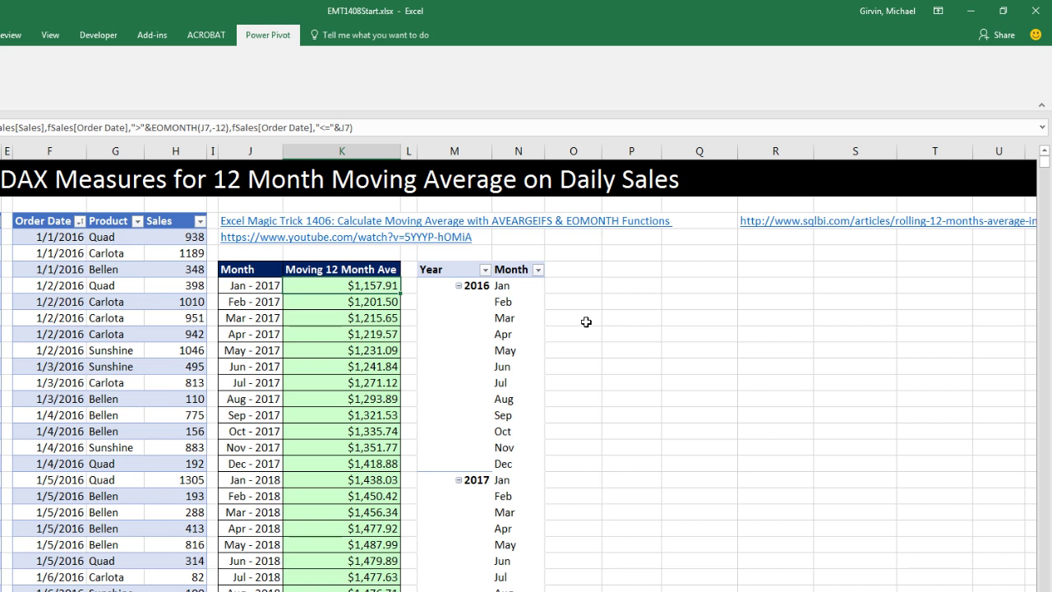
- Open the Power Pivot data model in Data View to show fSales rows and calculation area
{"action": "left_click", "coordinate": [573, 495]}
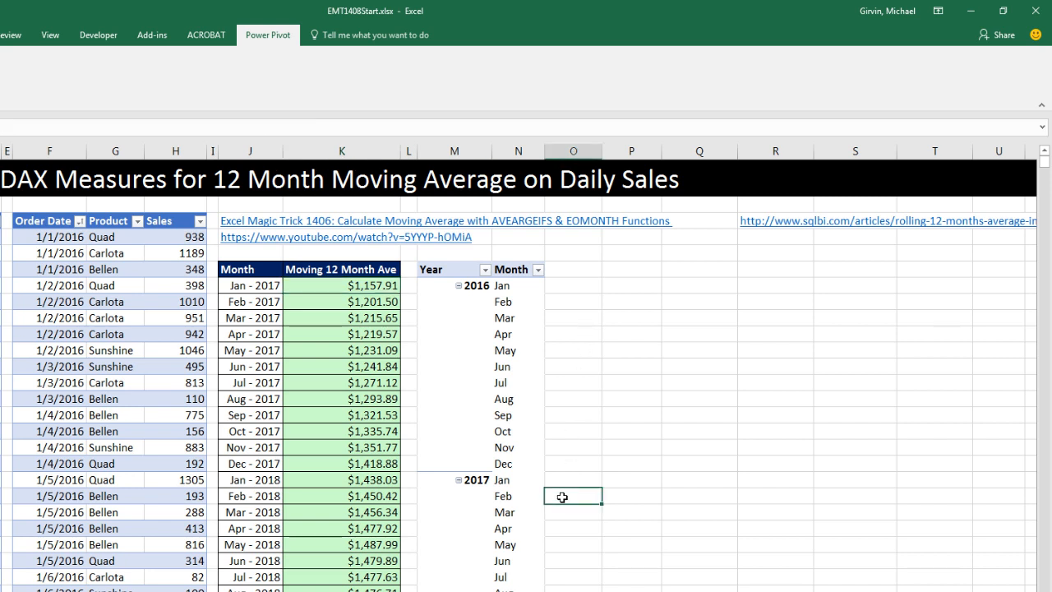
{"action": "mouse_move", "coordinate": [550, 478]}
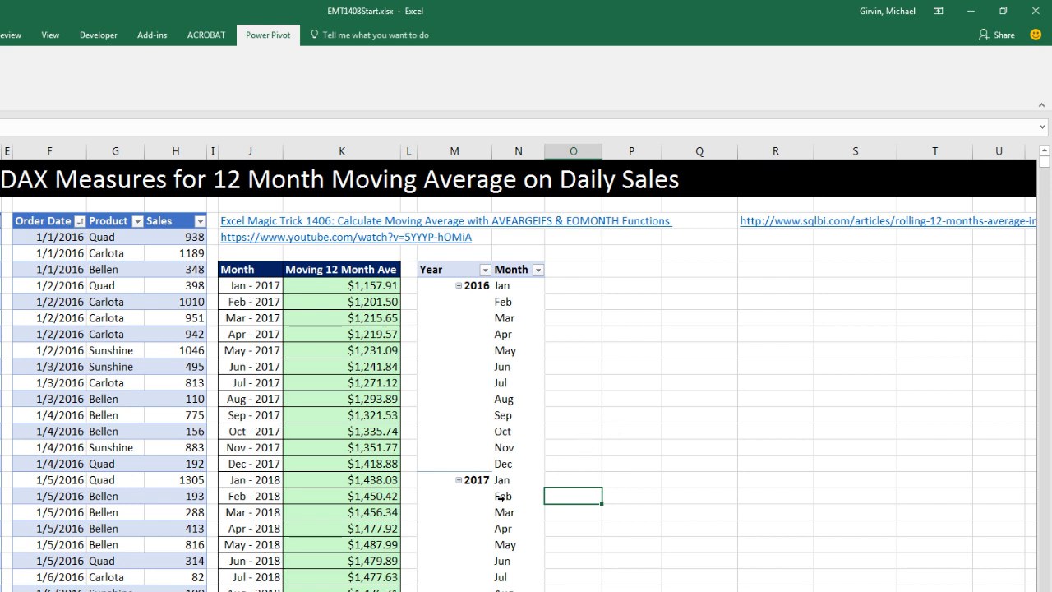
{"action": "mouse_move", "coordinate": [720, 401]}
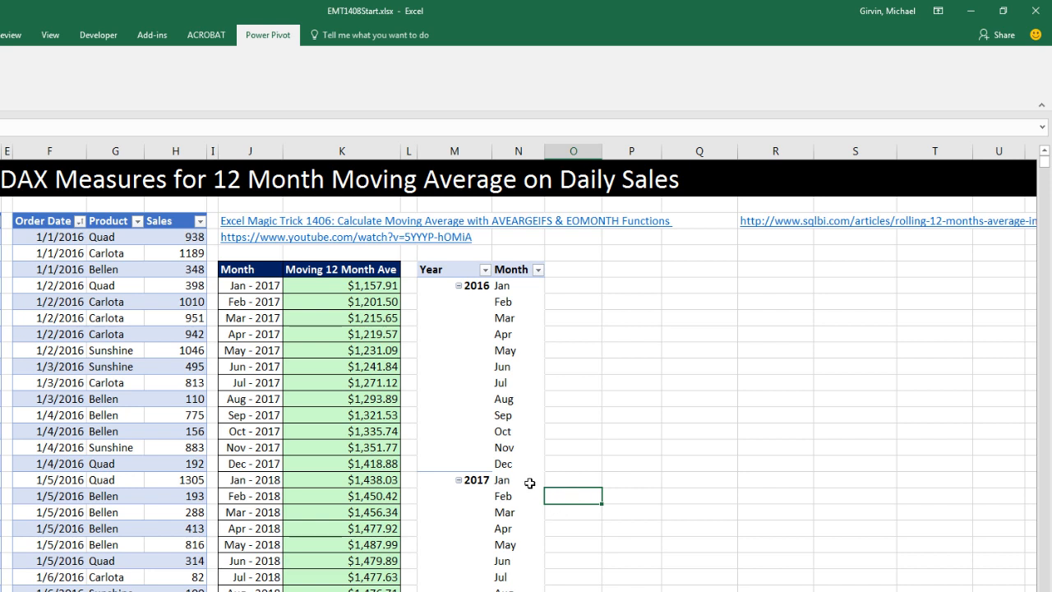
{"action": "mouse_move", "coordinate": [502, 496]}
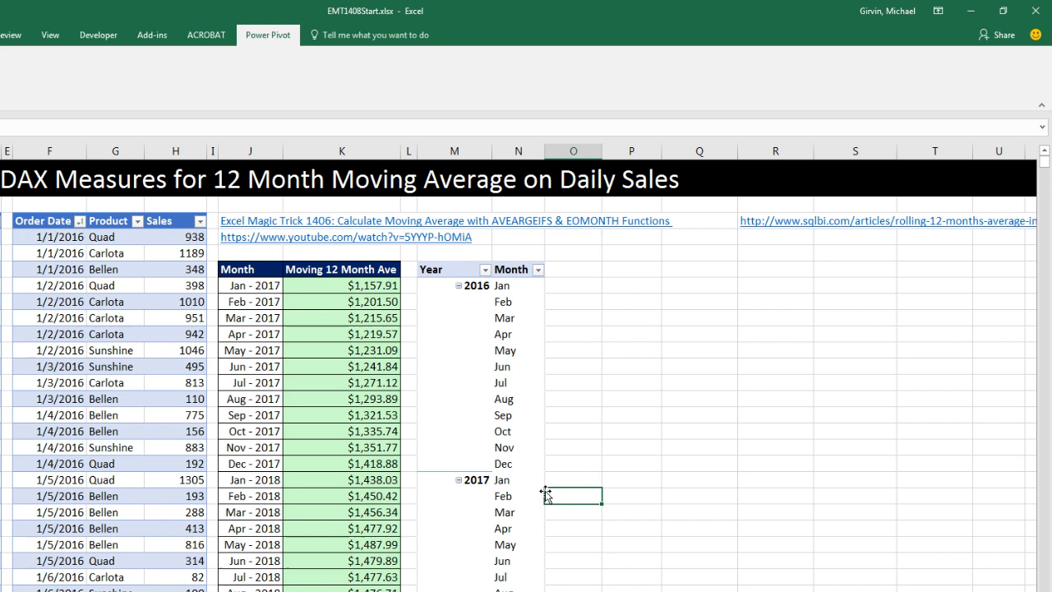
{"action": "mouse_move", "coordinate": [489, 503]}
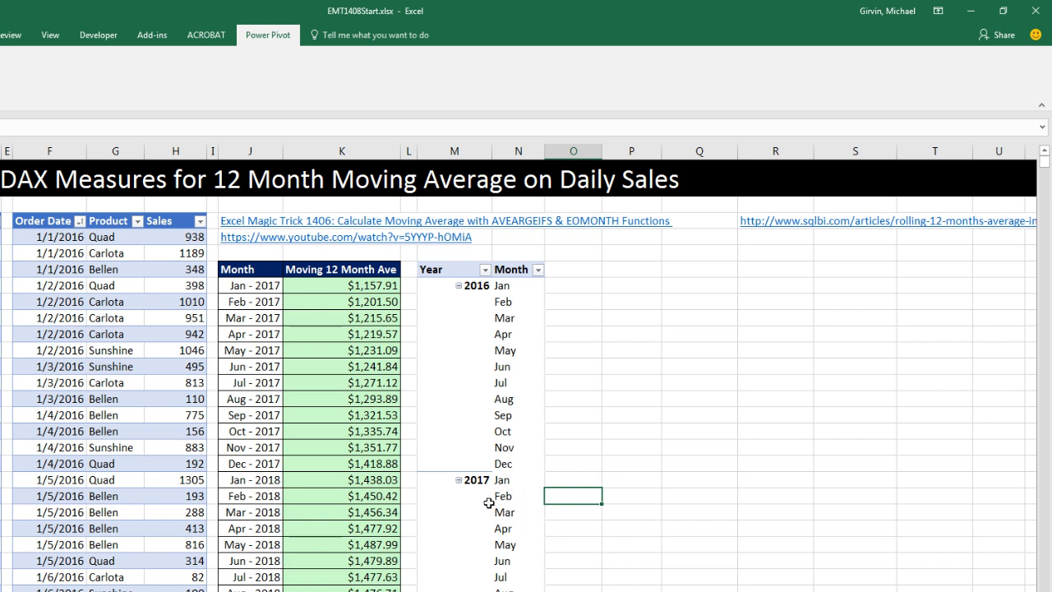
{"action": "mouse_move", "coordinate": [535, 464]}
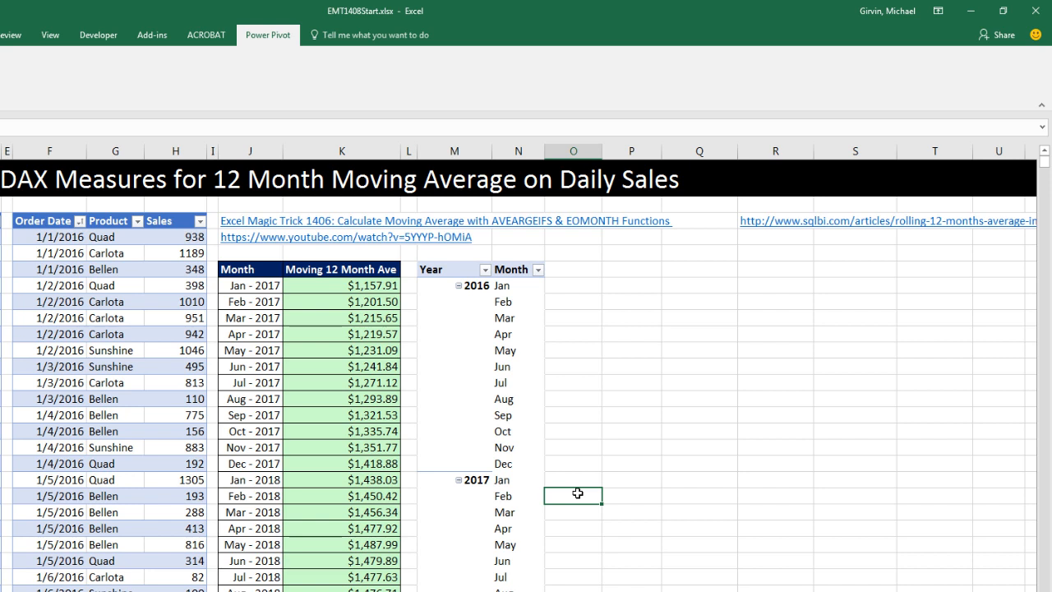
{"action": "mouse_move", "coordinate": [577, 503]}
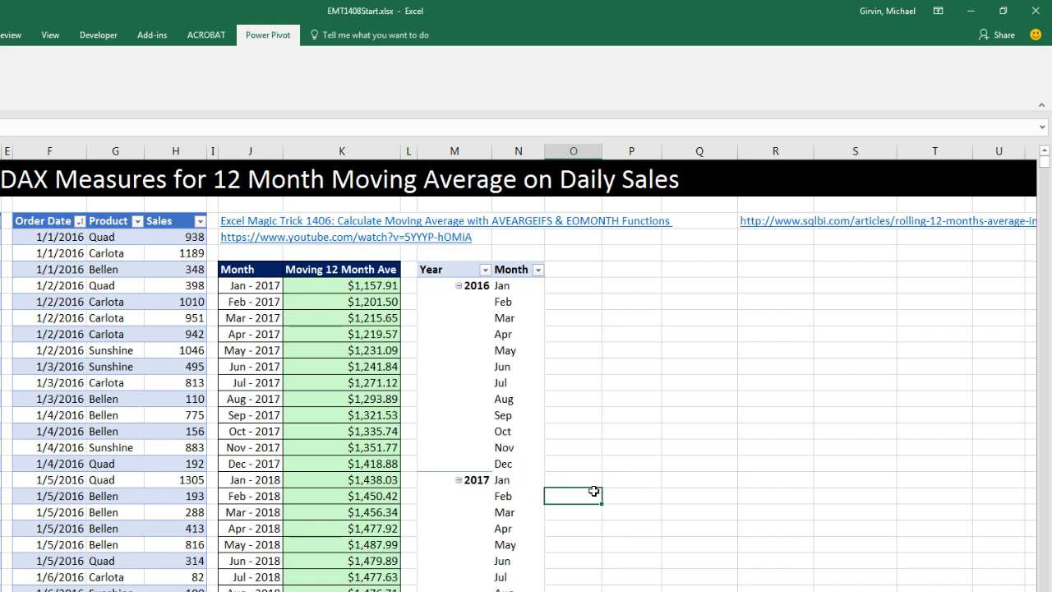
{"action": "mouse_move", "coordinate": [570, 508]}
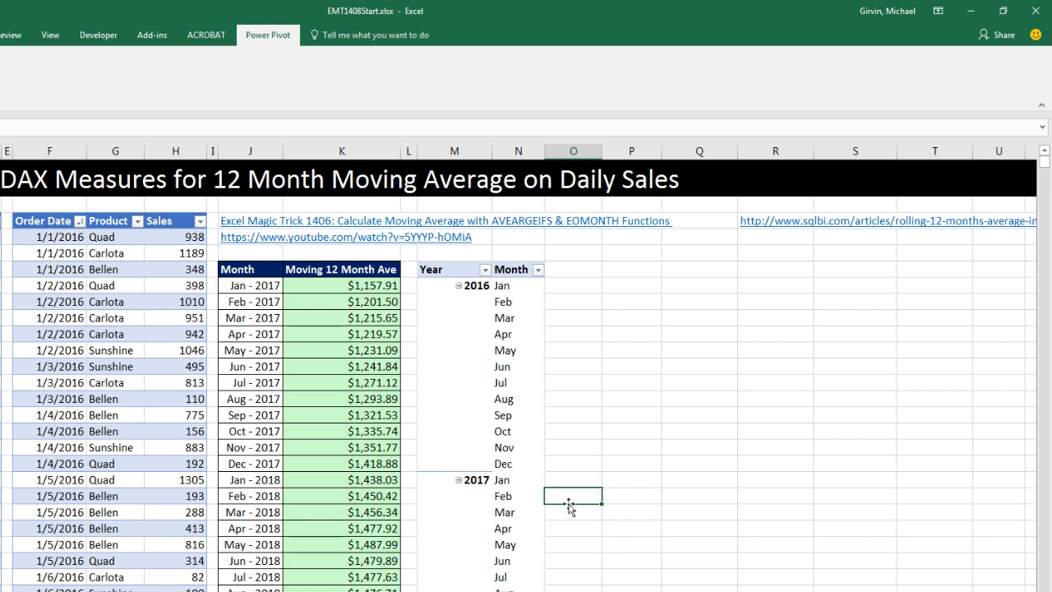
{"action": "mouse_move", "coordinate": [564, 371]}
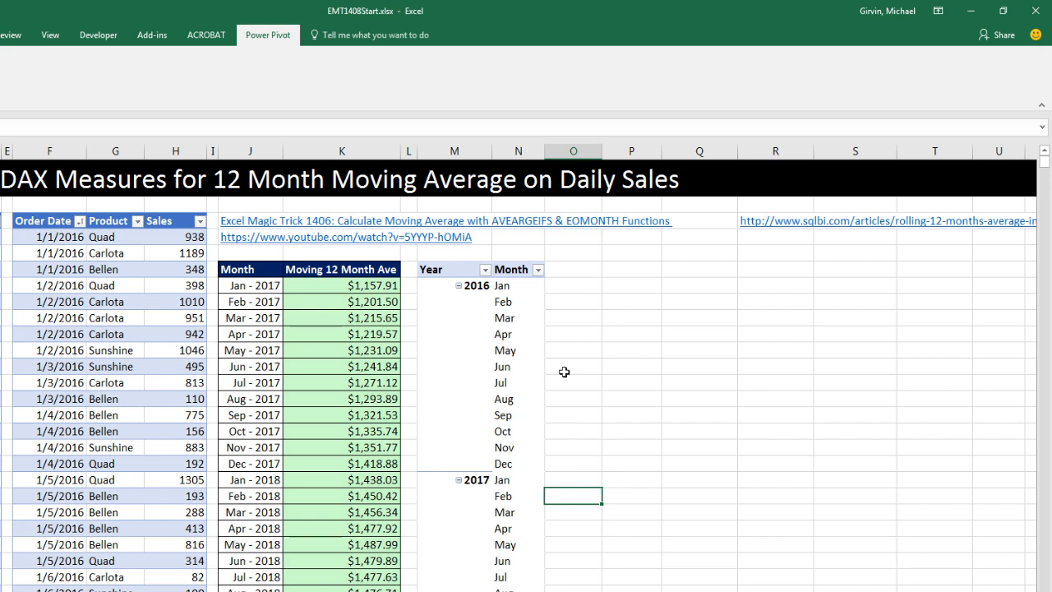
{"action": "mouse_move", "coordinate": [569, 347]}
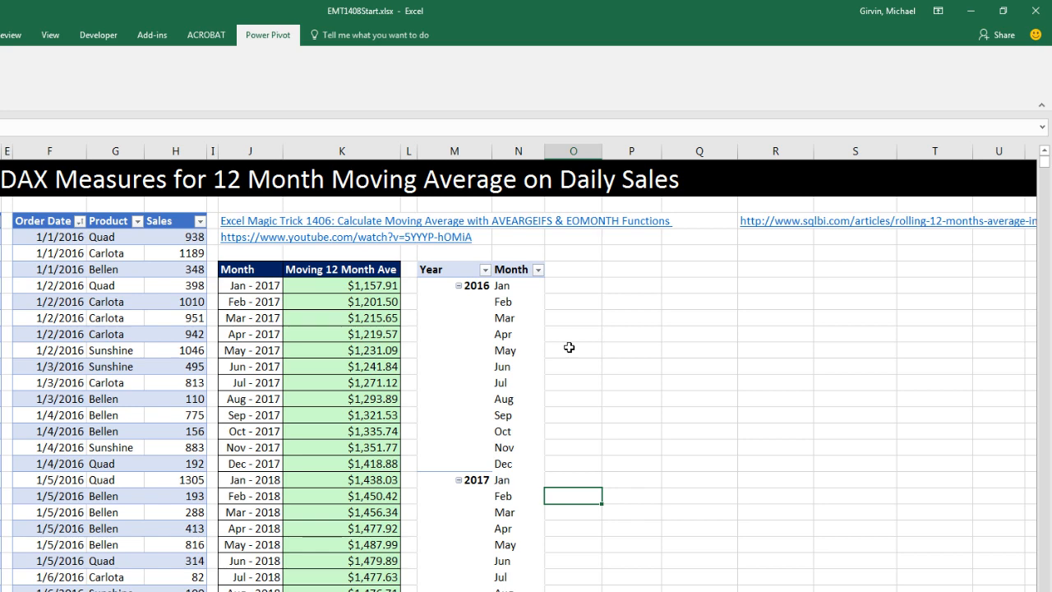
{"action": "mouse_move", "coordinate": [588, 506]}
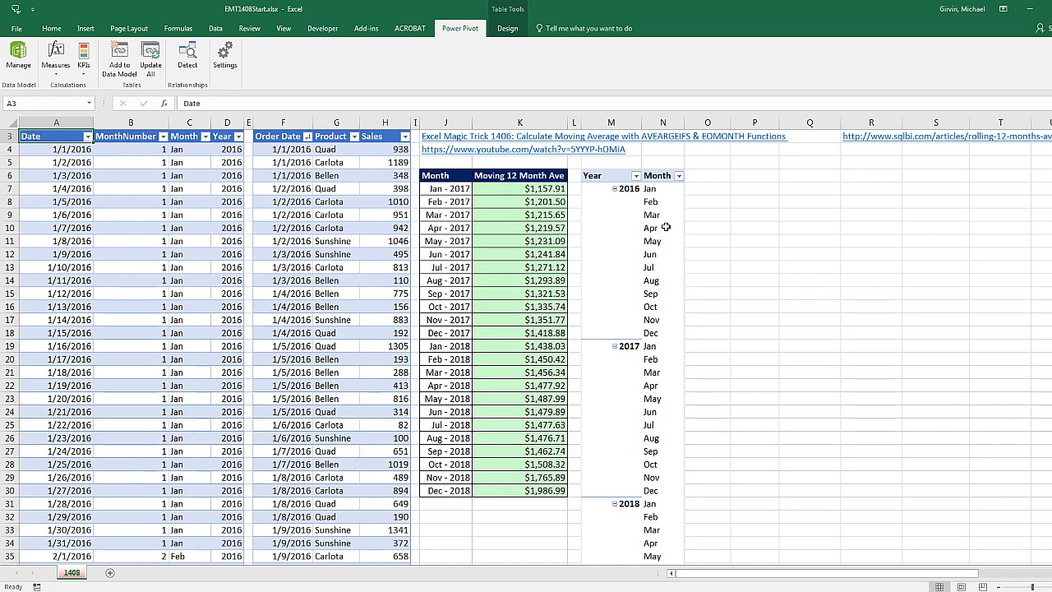
{"action": "scroll", "scroll_direction": "down", "scroll_amount": 3}
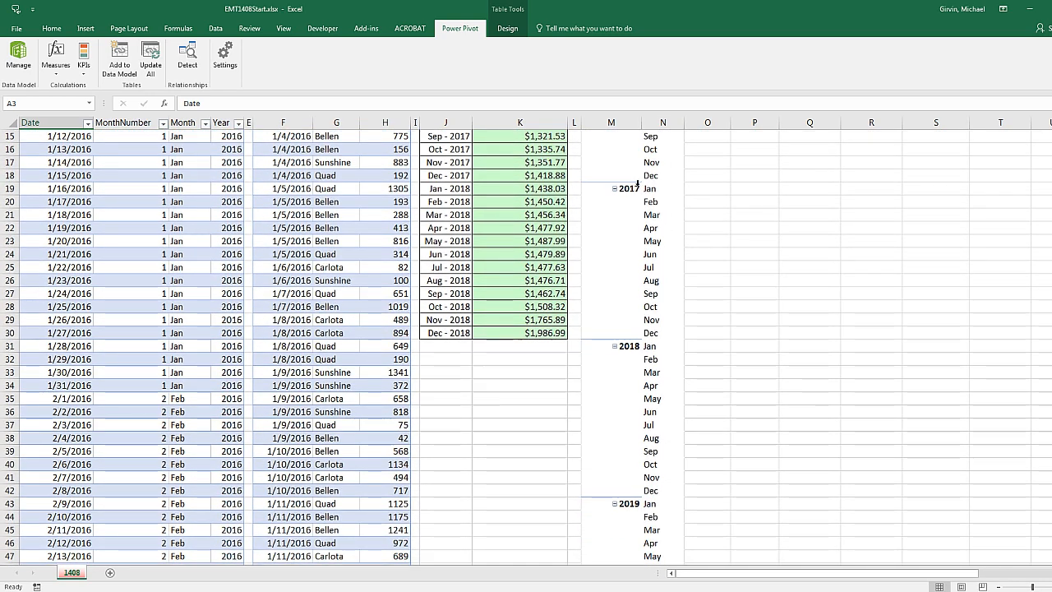
{"action": "mouse_move", "coordinate": [635, 265]}
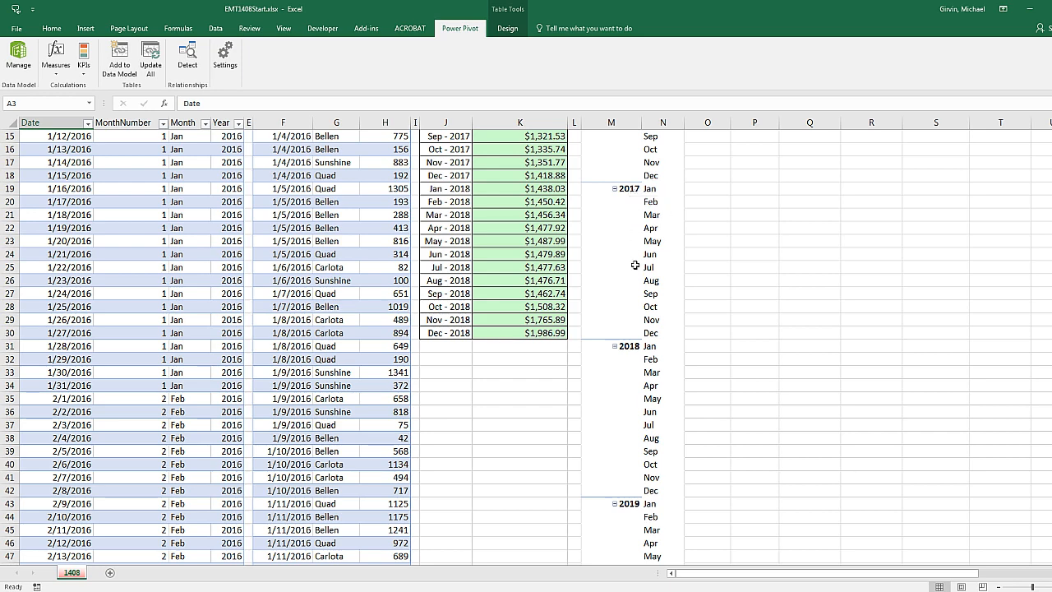
{"action": "mouse_move", "coordinate": [638, 474]}
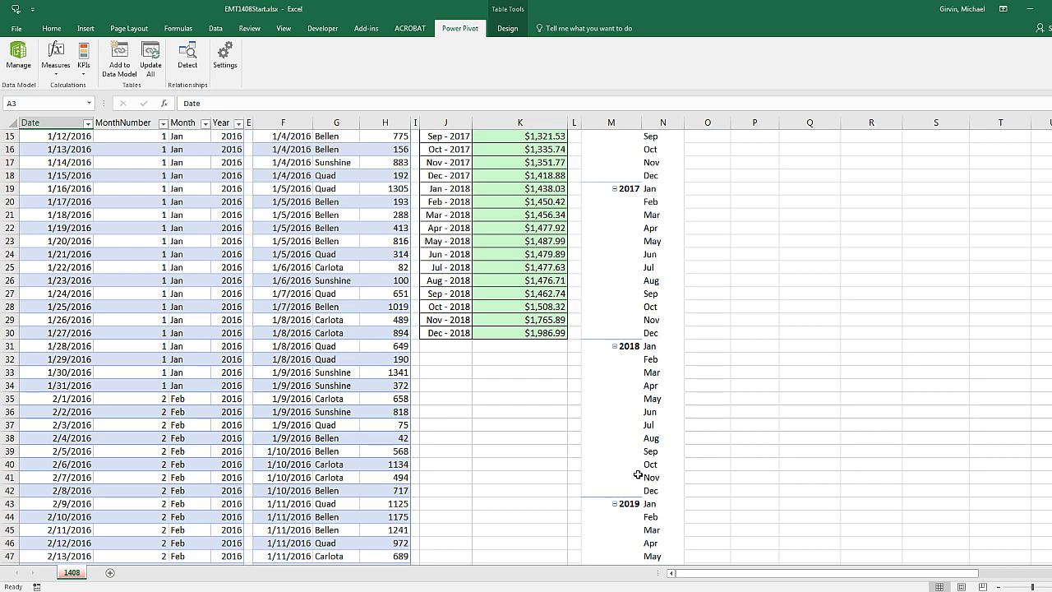
{"action": "mouse_move", "coordinate": [637, 477]}
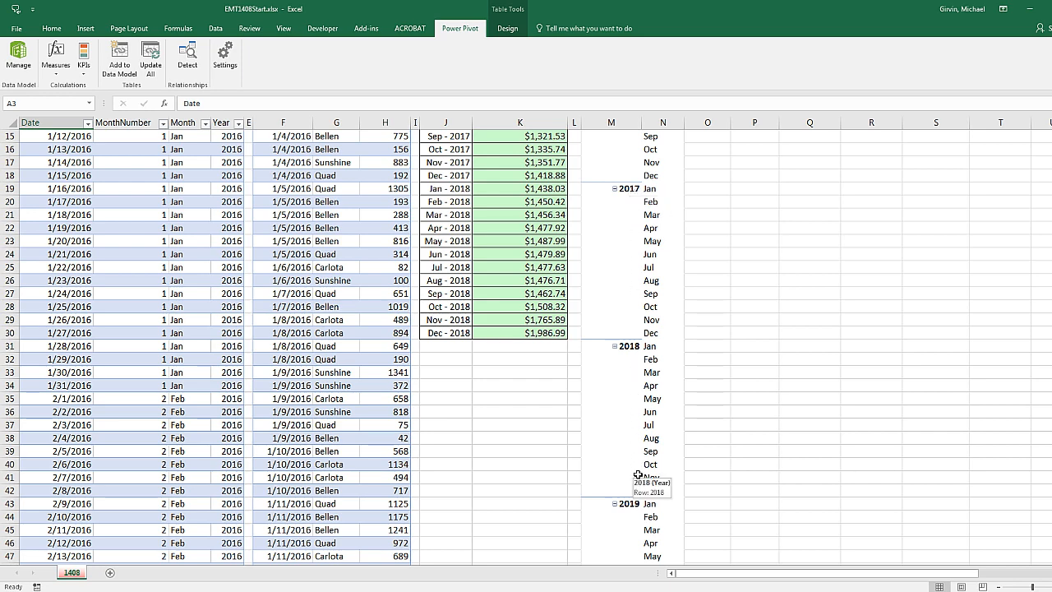
{"action": "mouse_move", "coordinate": [735, 204]}
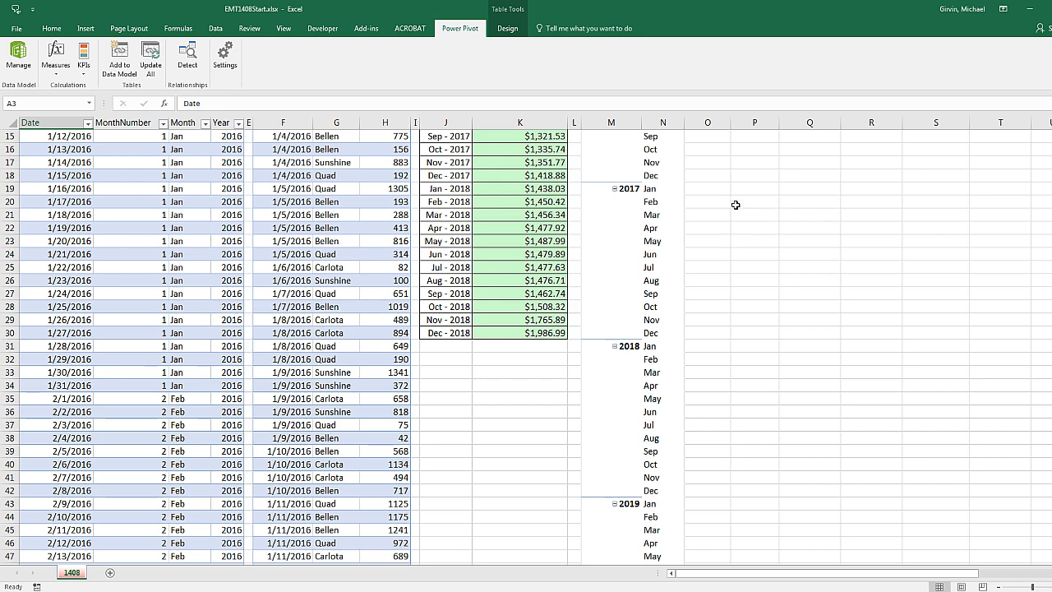
{"action": "scroll", "scroll_direction": "up", "scroll_amount": 3}
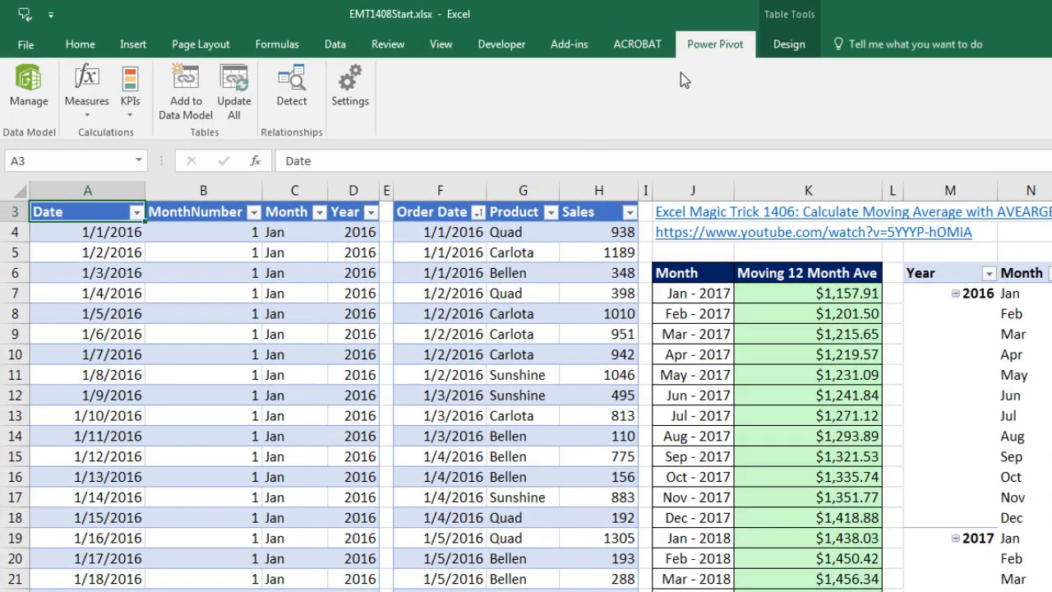
{"action": "mouse_move", "coordinate": [80, 121]}
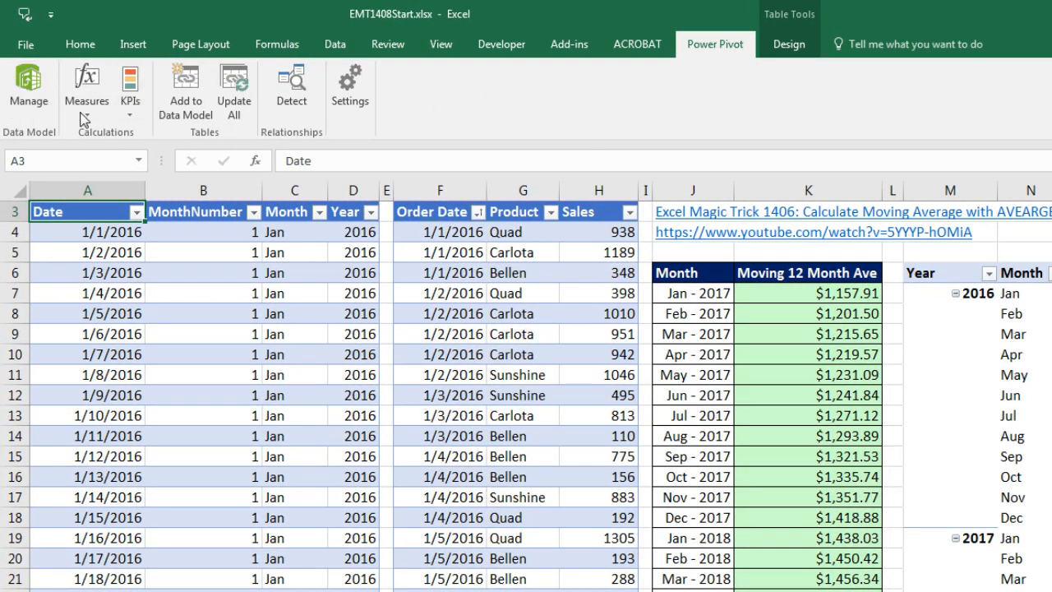
{"action": "mouse_move", "coordinate": [29, 87]}
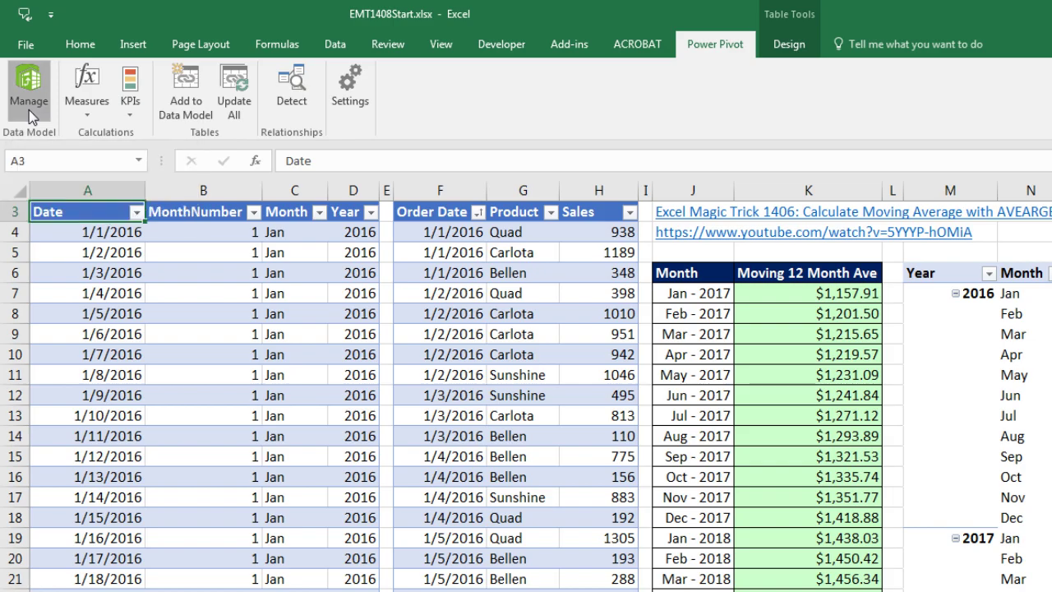
{"action": "left_click", "coordinate": [28, 90]}
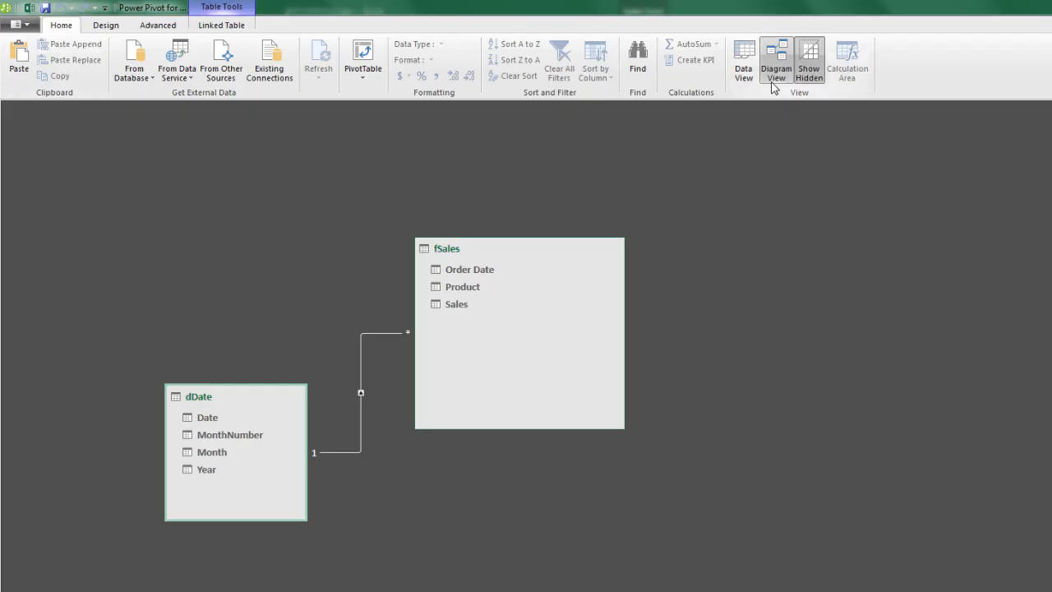
{"action": "mouse_move", "coordinate": [386, 230]}
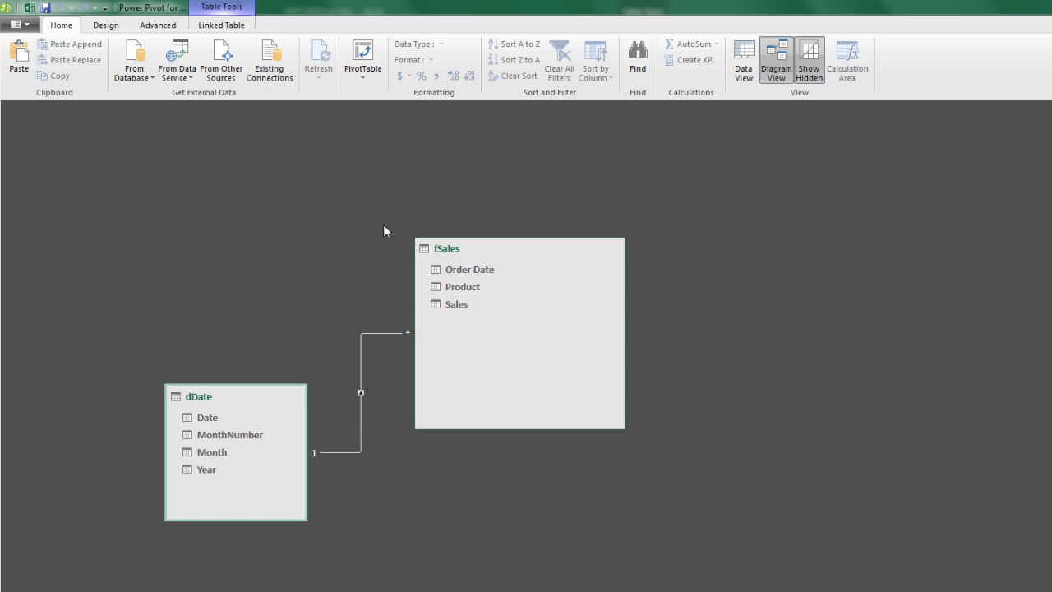
{"action": "left_click", "coordinate": [360, 392]}
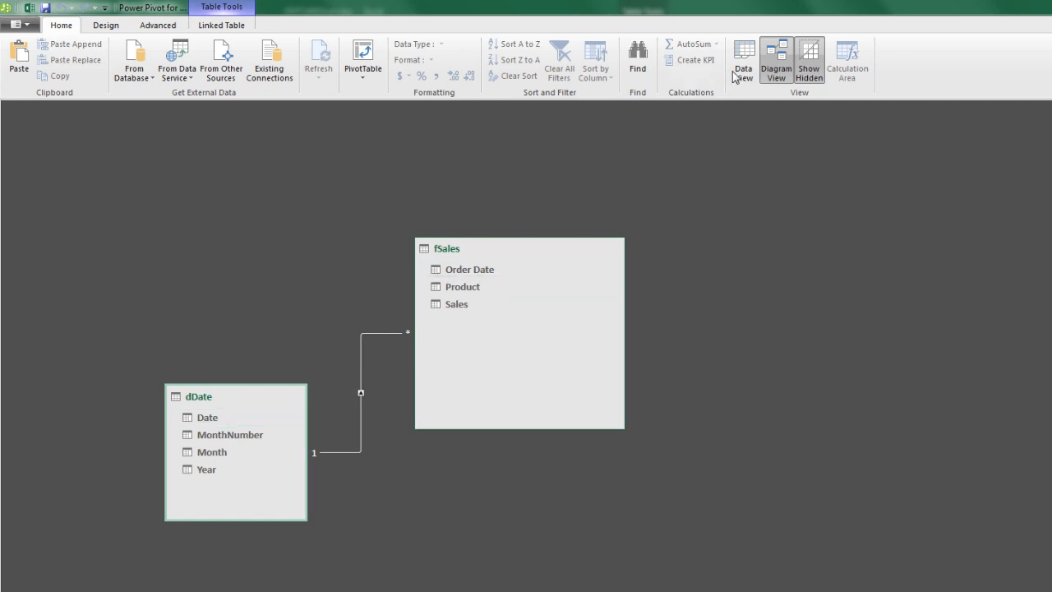
{"action": "left_click", "coordinate": [743, 58]}
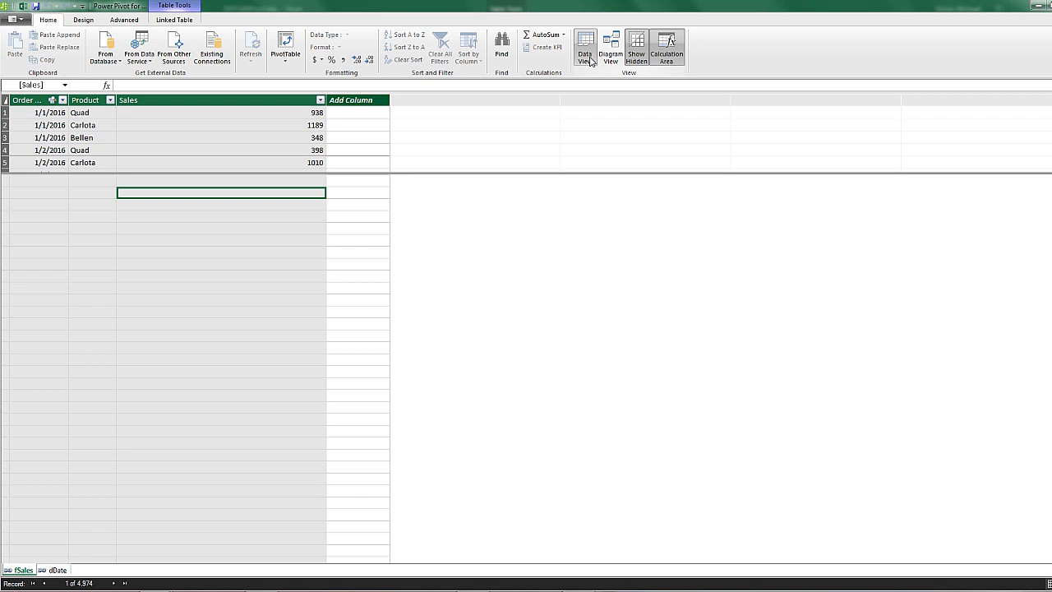
{"action": "mouse_move", "coordinate": [41, 524]}
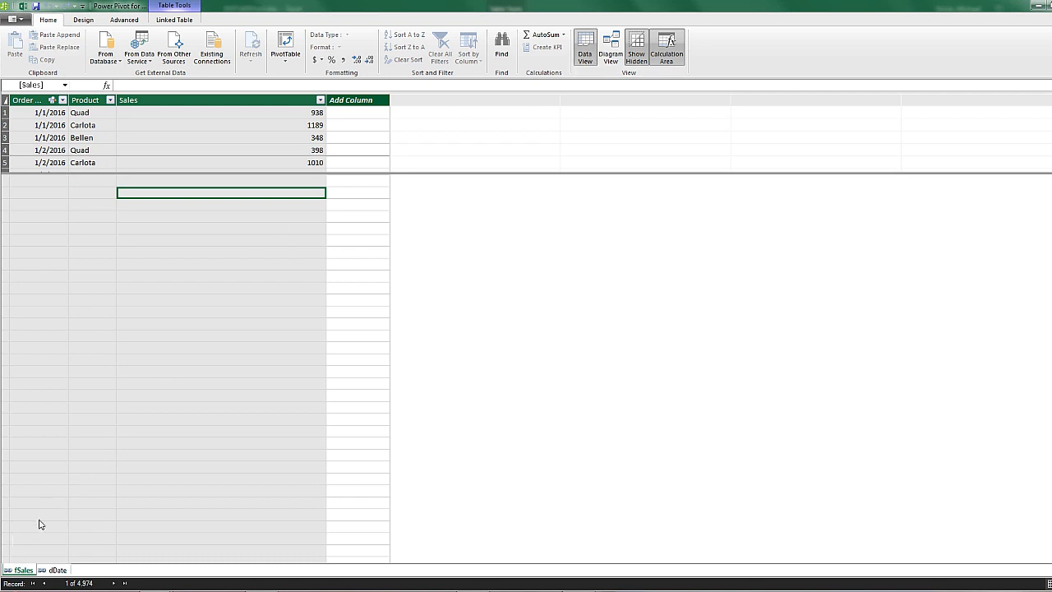
{"action": "mouse_move", "coordinate": [153, 167]}
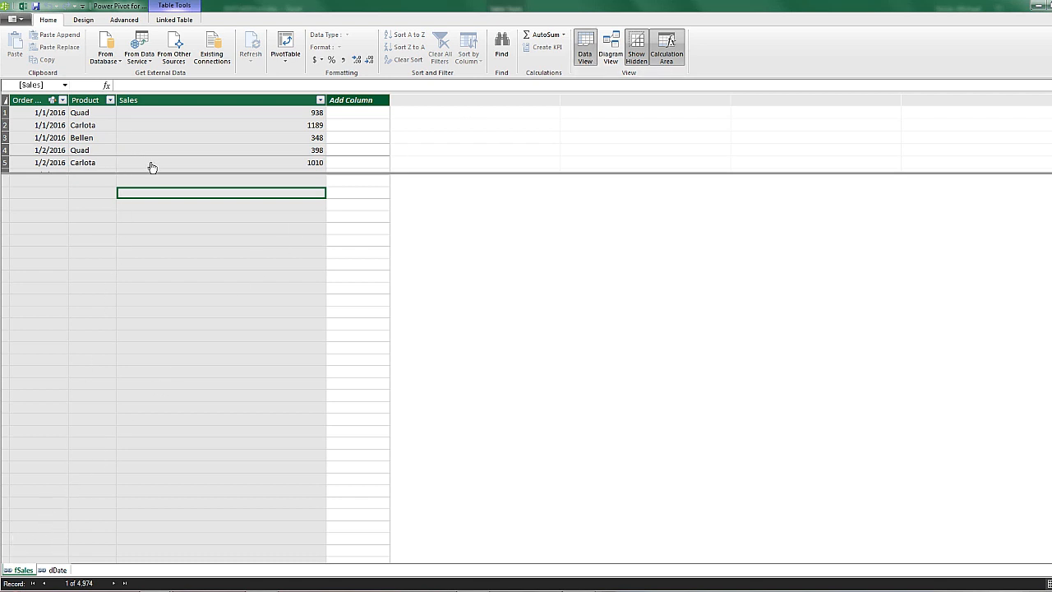
{"action": "mouse_move", "coordinate": [117, 196]}
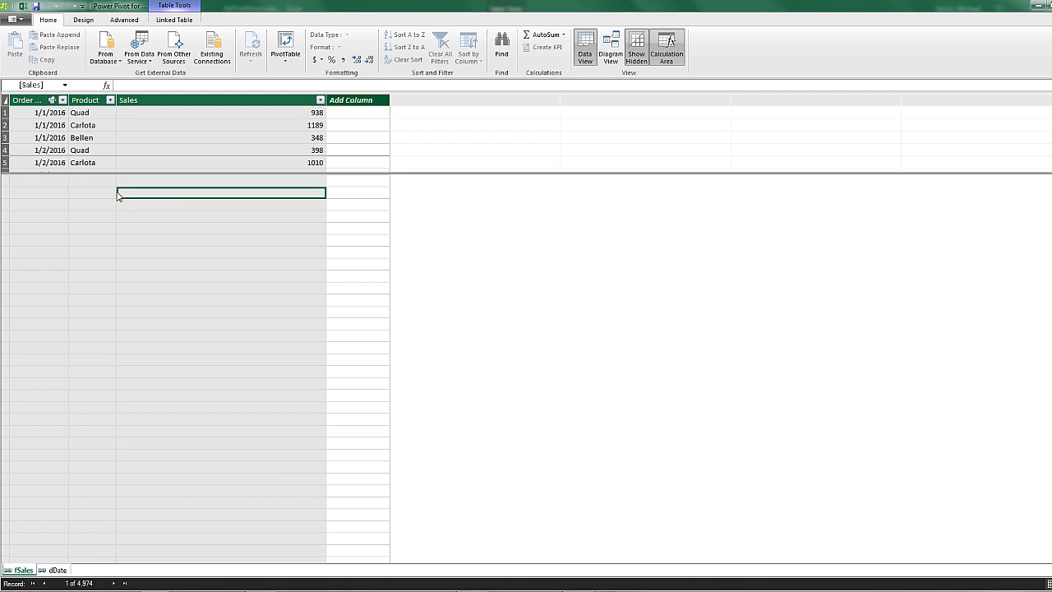
{"action": "mouse_move", "coordinate": [359, 278]}
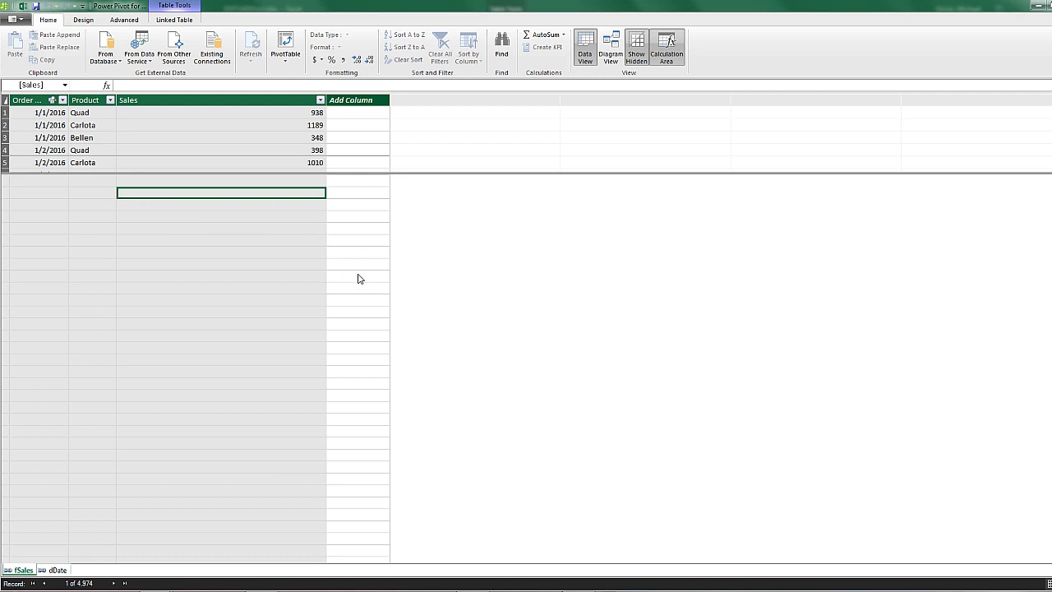
{"action": "mouse_move", "coordinate": [234, 206]}
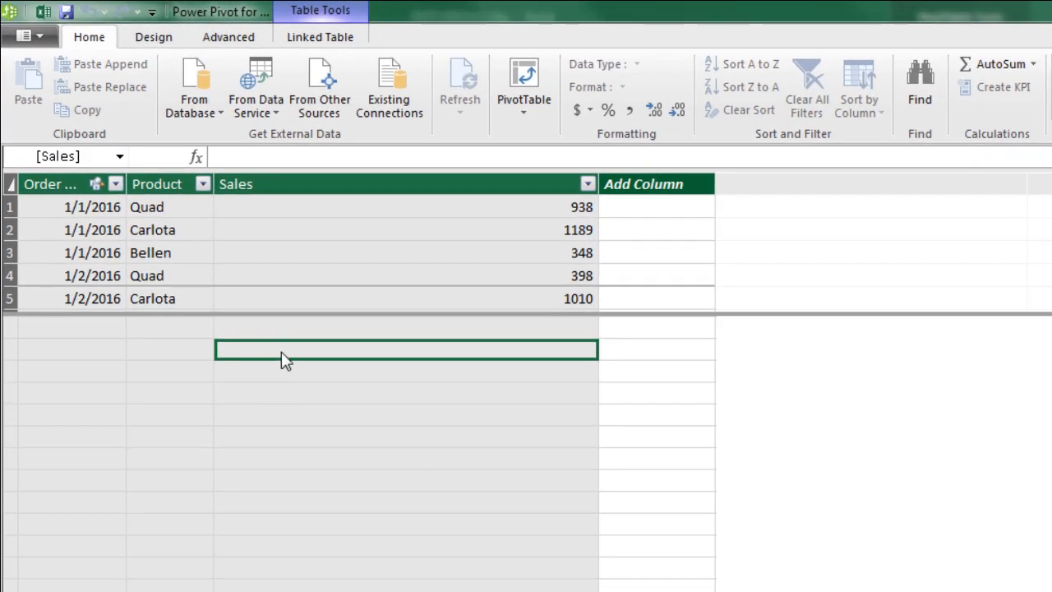
{"action": "mouse_move", "coordinate": [426, 369]}
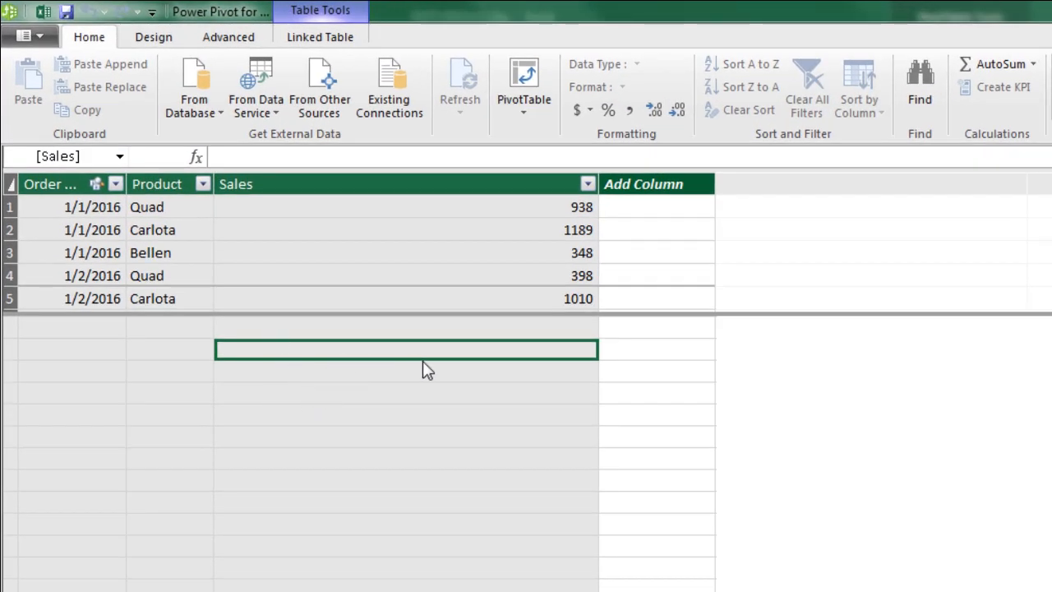
{"action": "mouse_move", "coordinate": [346, 364]}
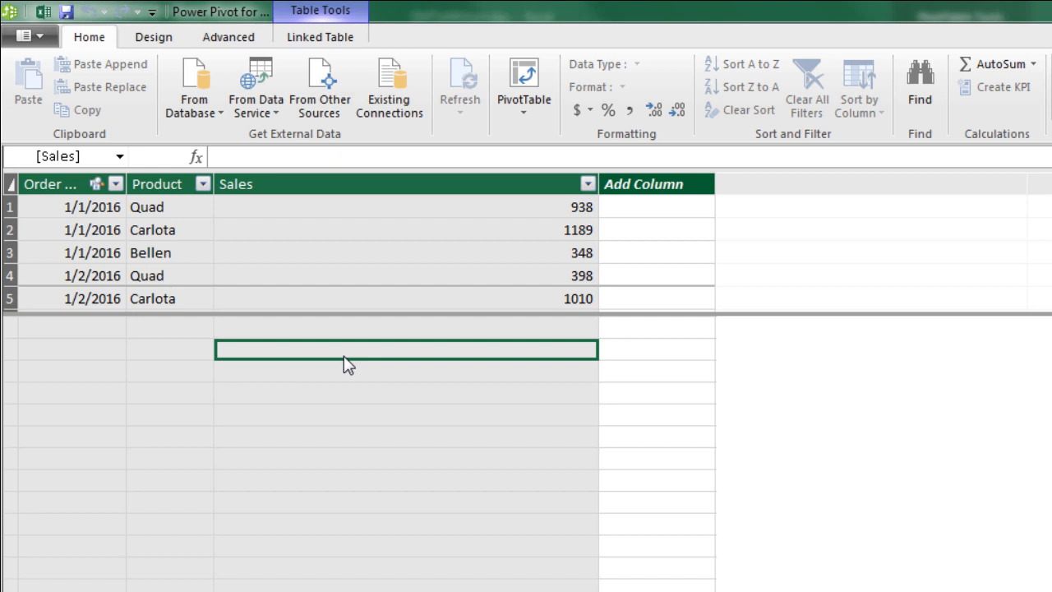
- Enter the measure M12MA:=AVERAGE(fSales[Sales]) in the fSales calculation area
{"action": "type", "text": "M"}
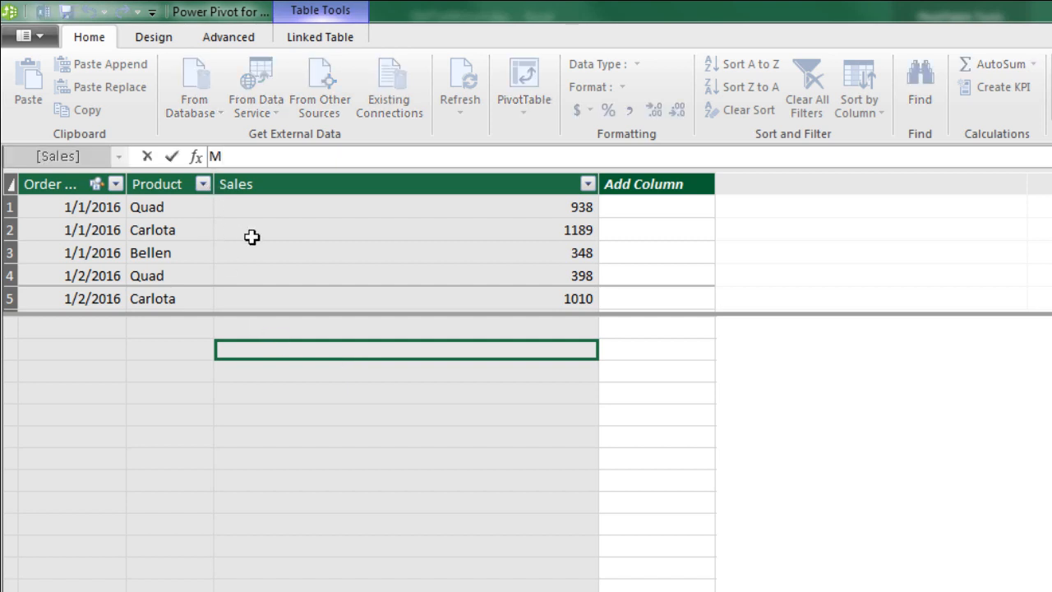
{"action": "type", "text": "12"}
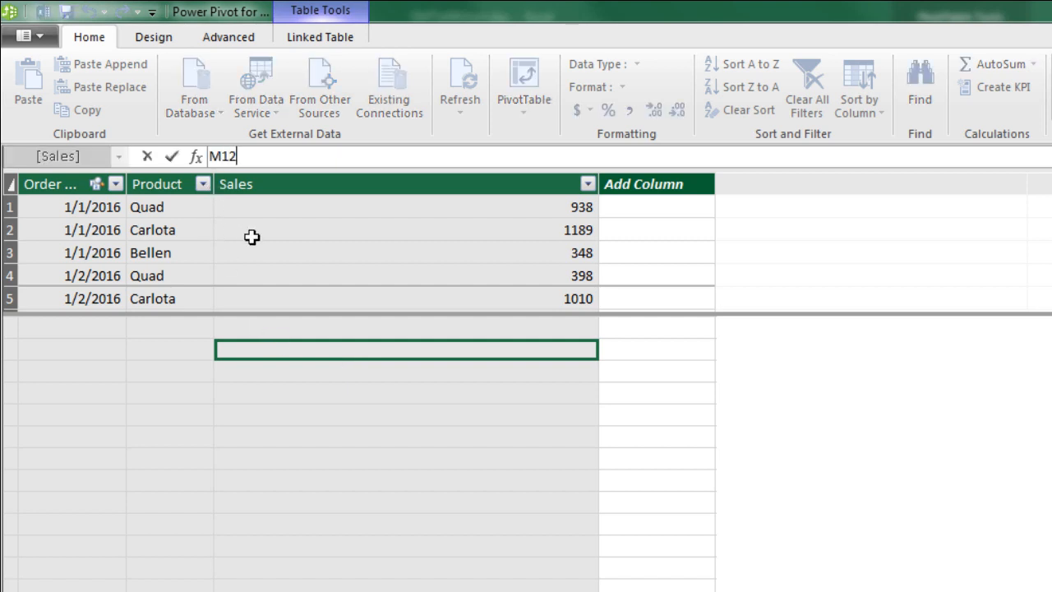
{"action": "type", "text": "MA"}
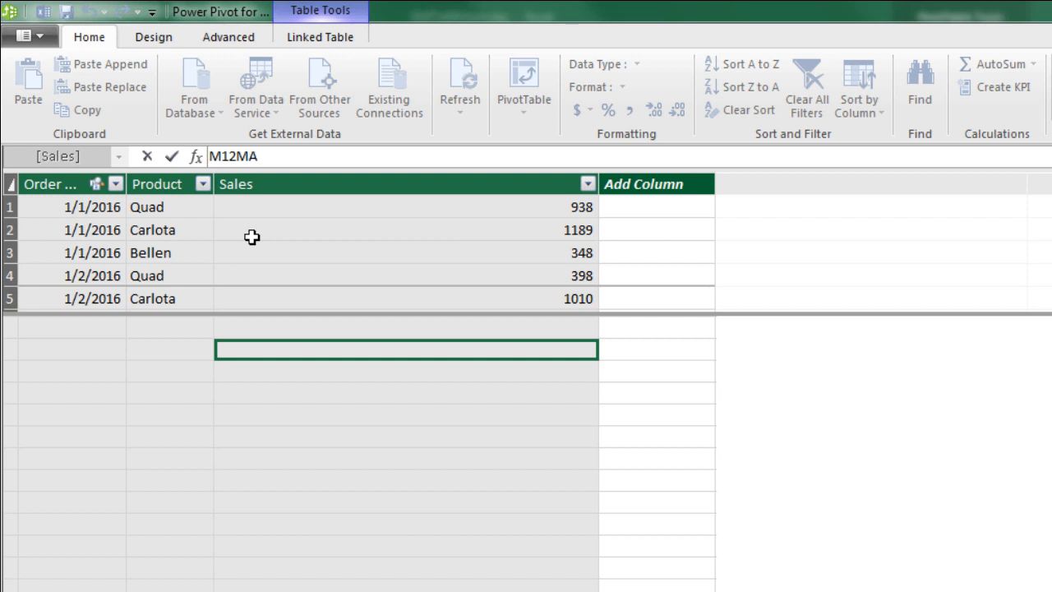
{"action": "type", "text": ":="}
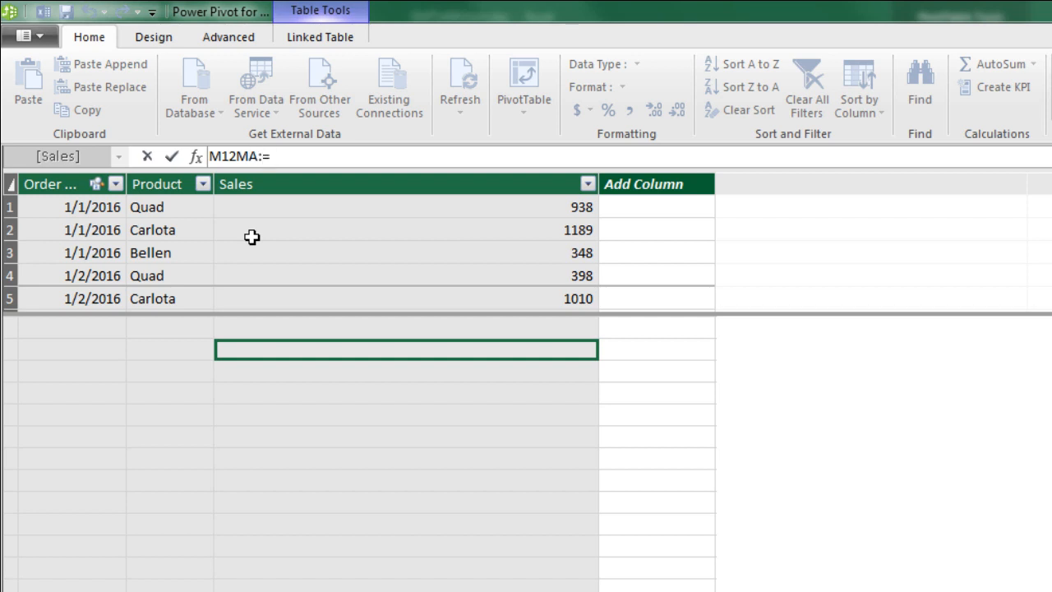
{"action": "type", "text": "aver"}
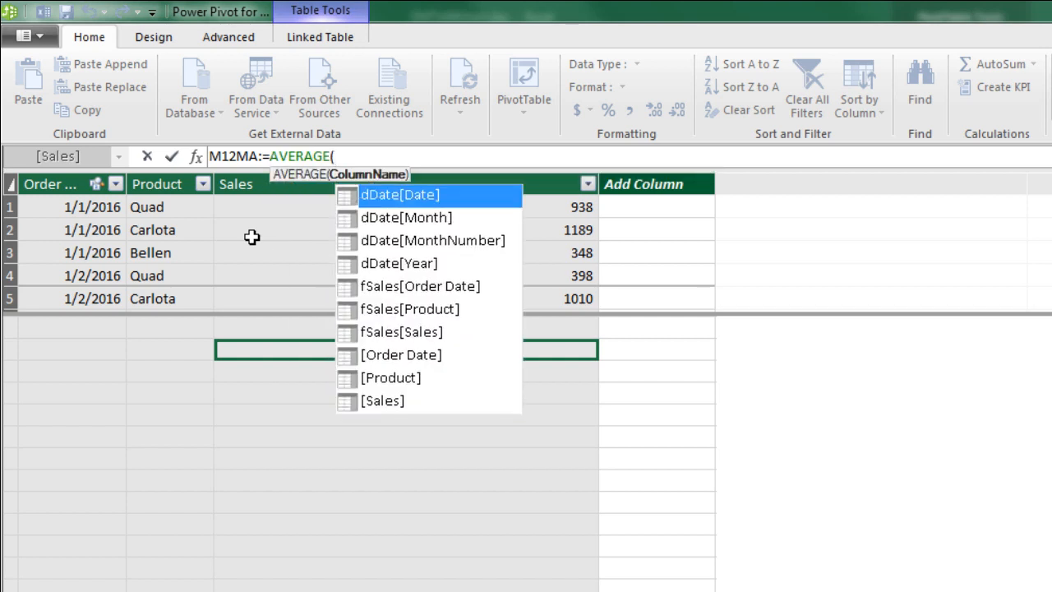
{"action": "type", "text": "f"}
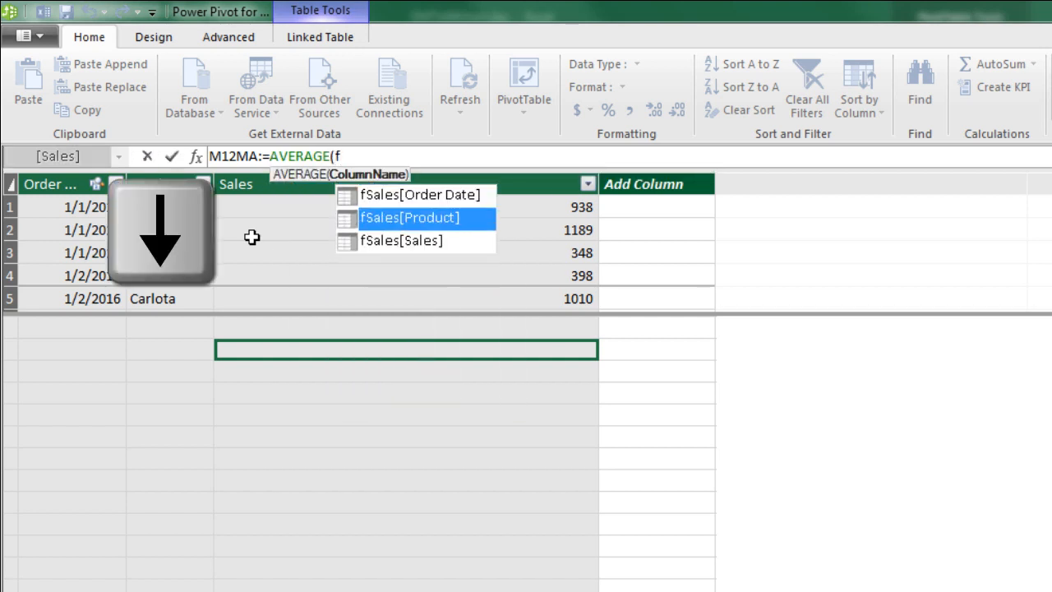
{"action": "key", "text": "Tab"}
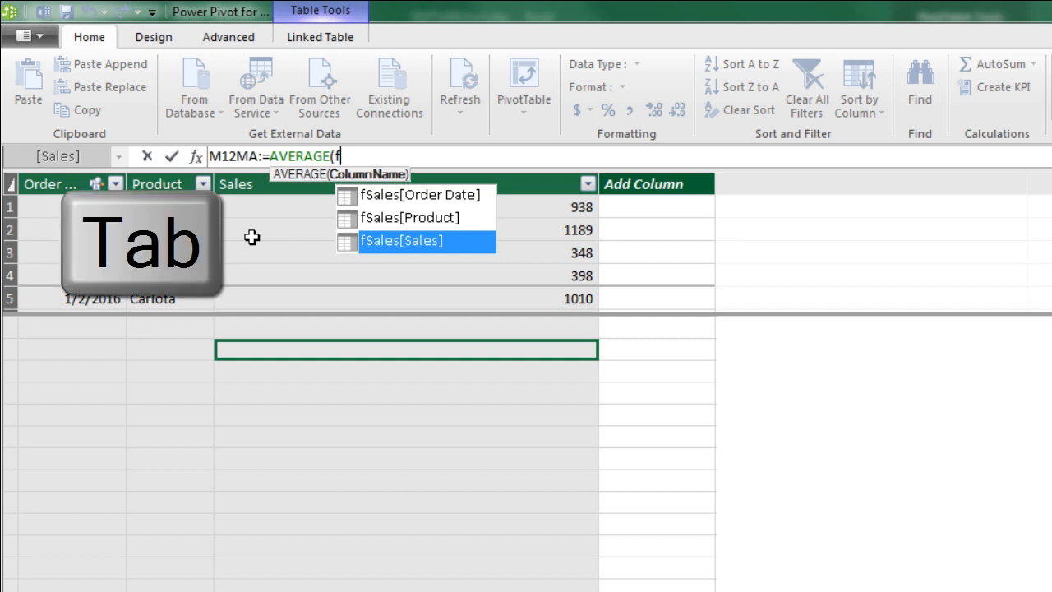
{"action": "key", "text": "Tab"}
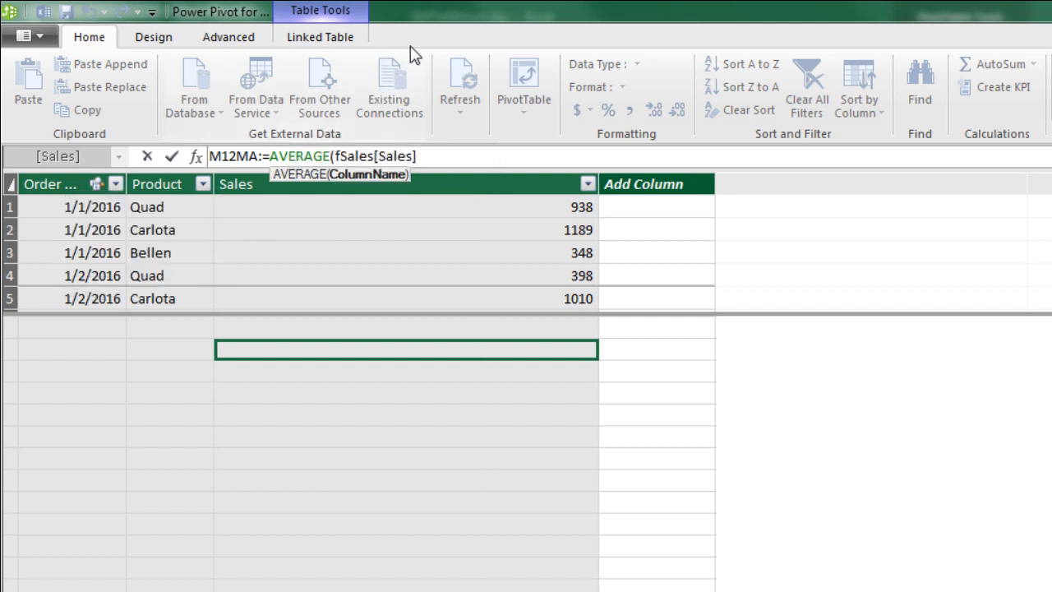
{"action": "mouse_move", "coordinate": [478, 249]}
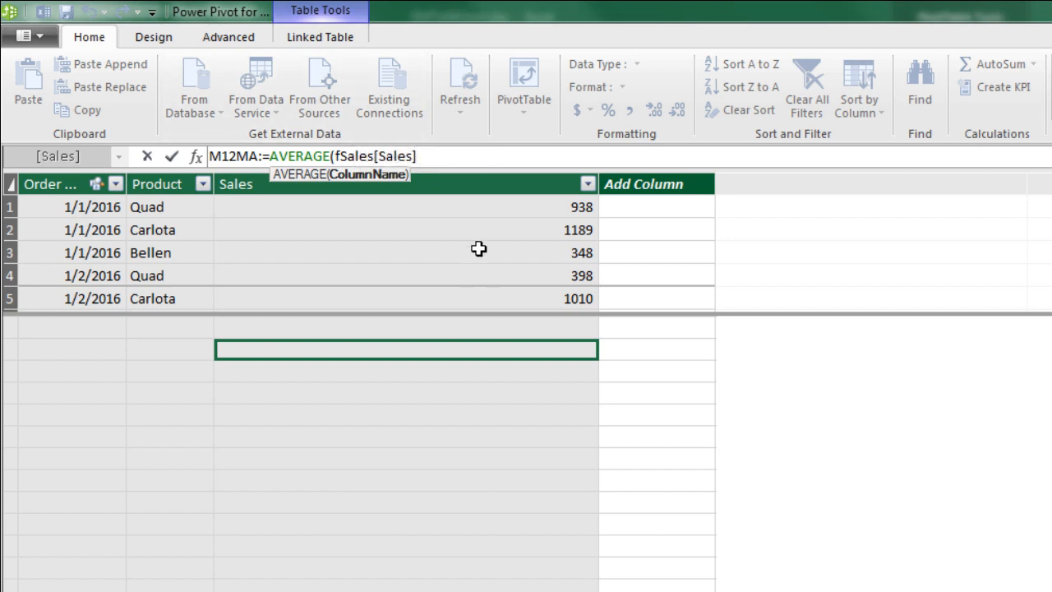
{"action": "type", "text": ")"}
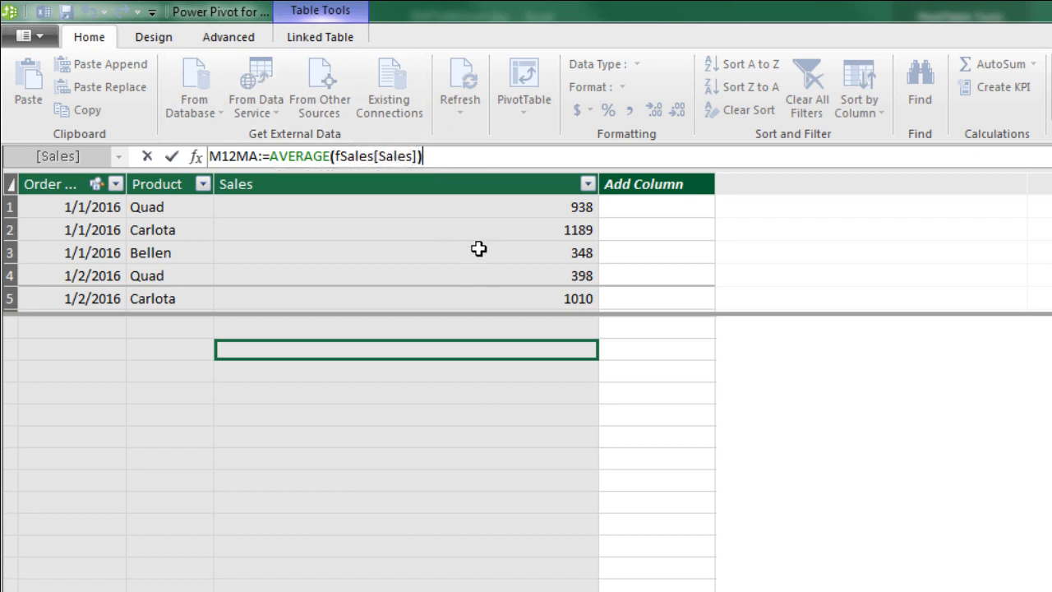
{"action": "mouse_move", "coordinate": [98, 163]}
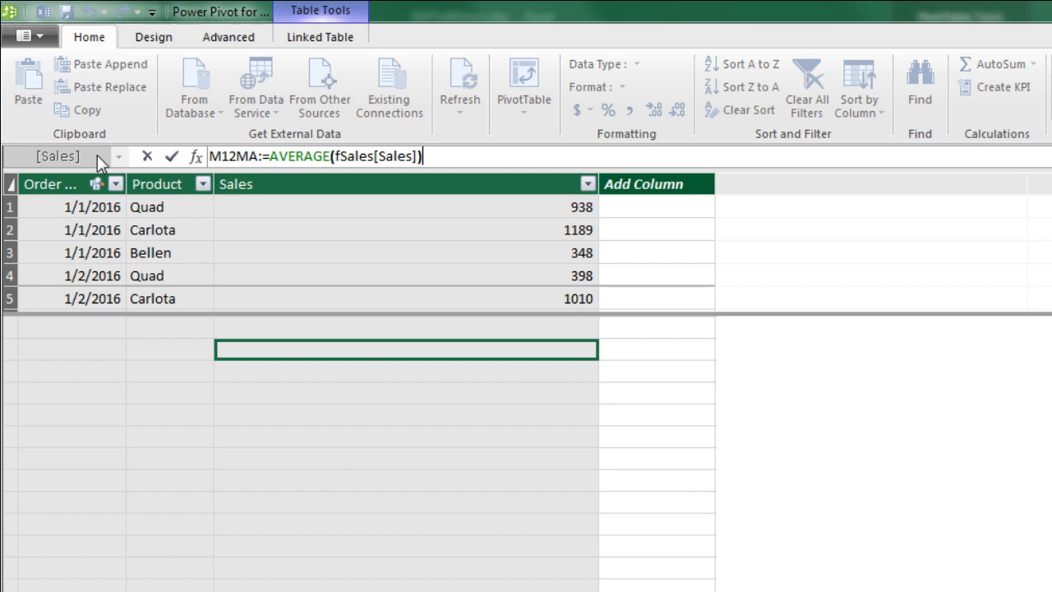
{"action": "mouse_move", "coordinate": [203, 99]}
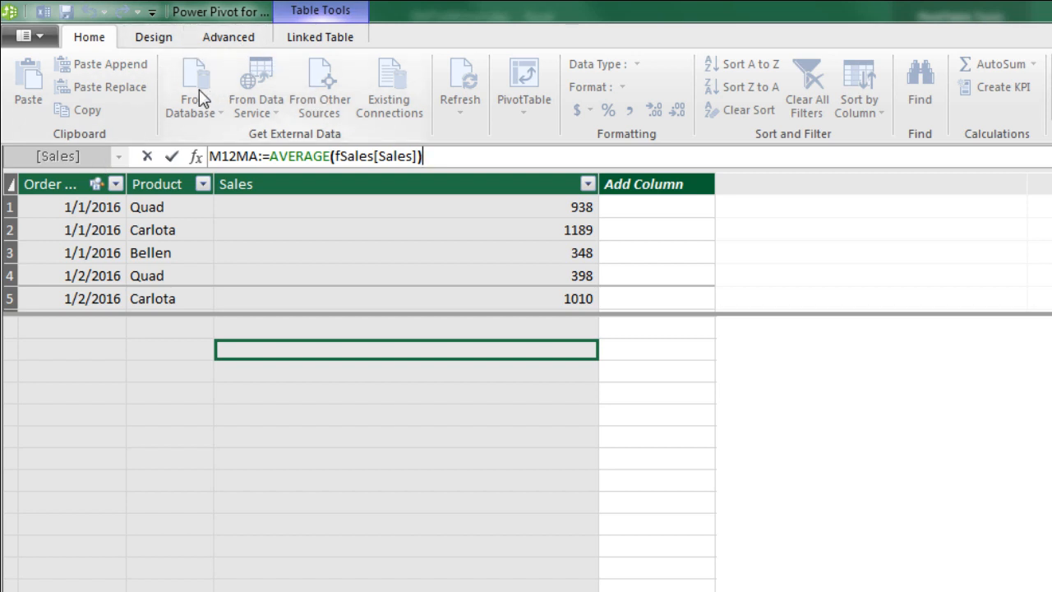
{"action": "mouse_move", "coordinate": [309, 59]}
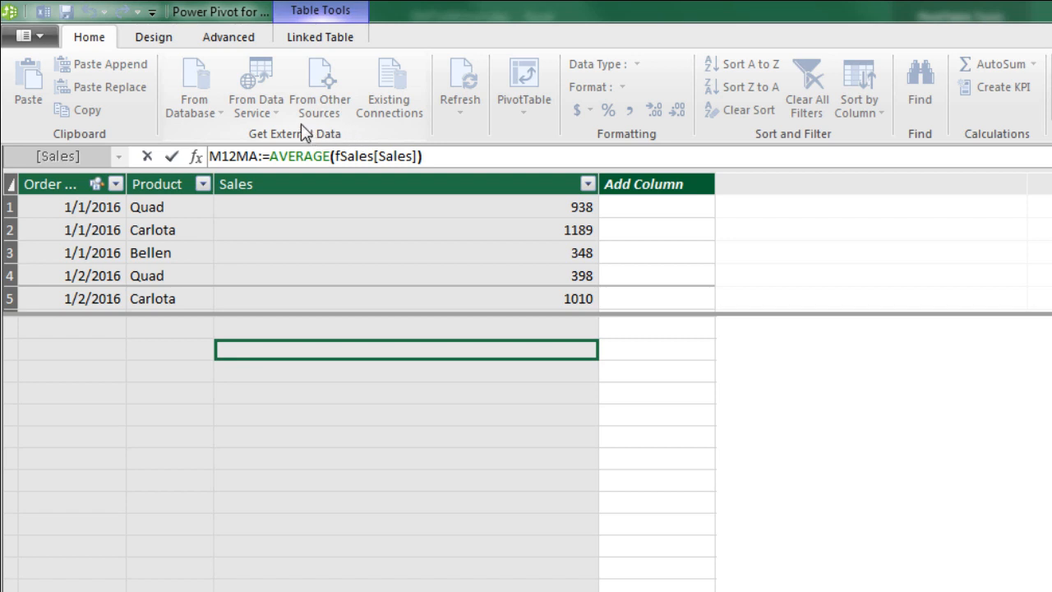
{"action": "mouse_move", "coordinate": [399, 344]}
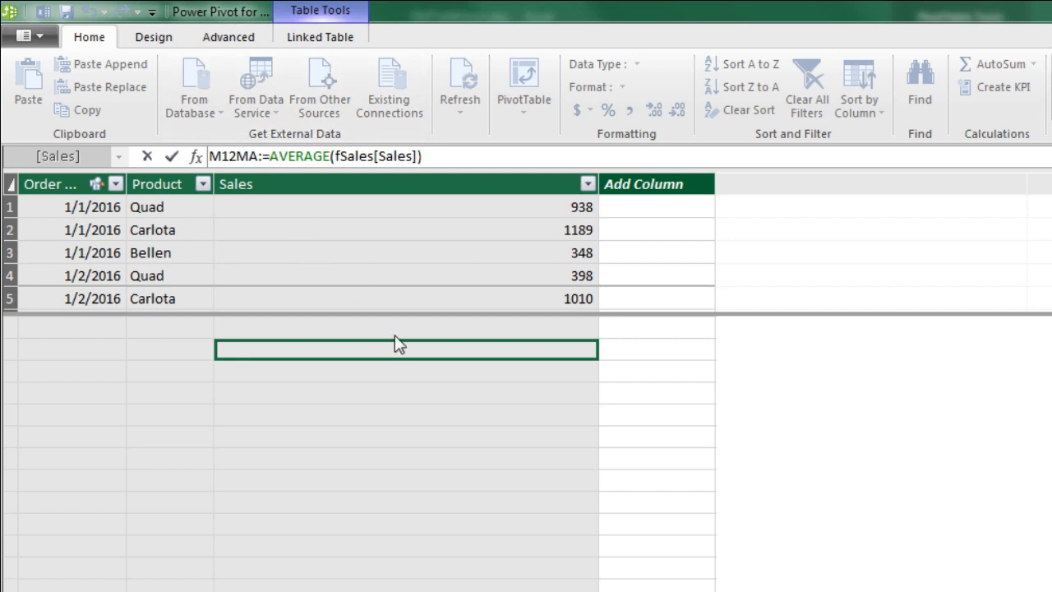
- Make the formula CALCULATE(AVERAGE(fSales[Sales]), with a trailing comma for the filter
{"action": "key", "text": "tab"}
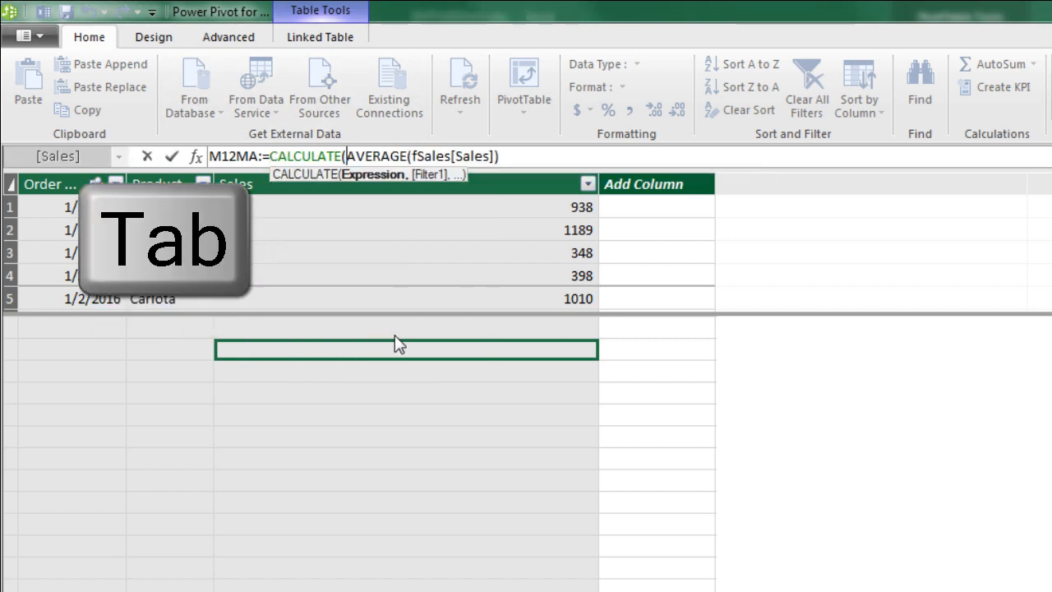
{"action": "key", "text": "Tab"}
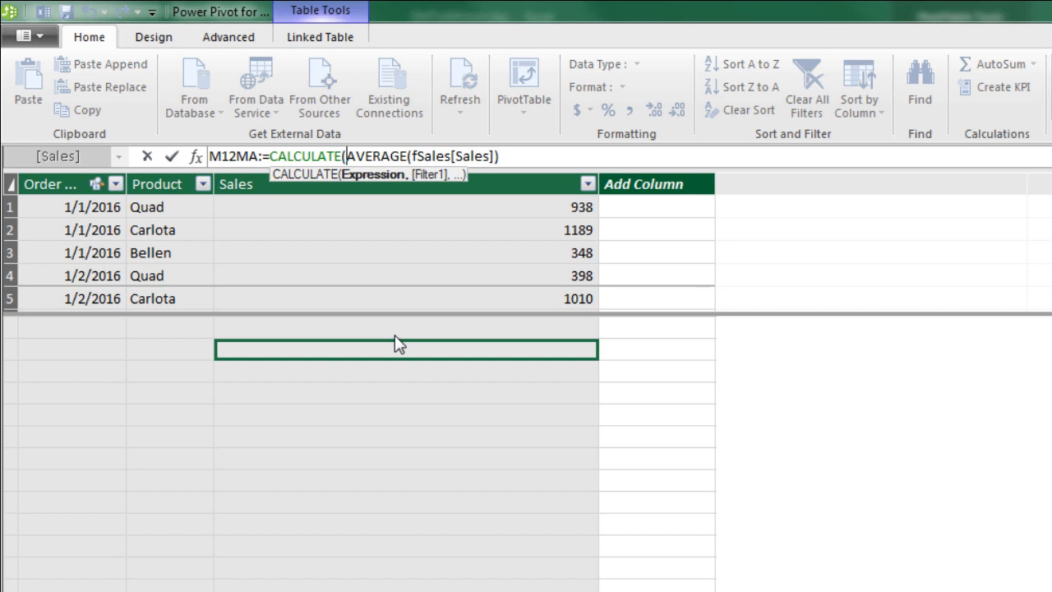
{"action": "mouse_move", "coordinate": [356, 183]}
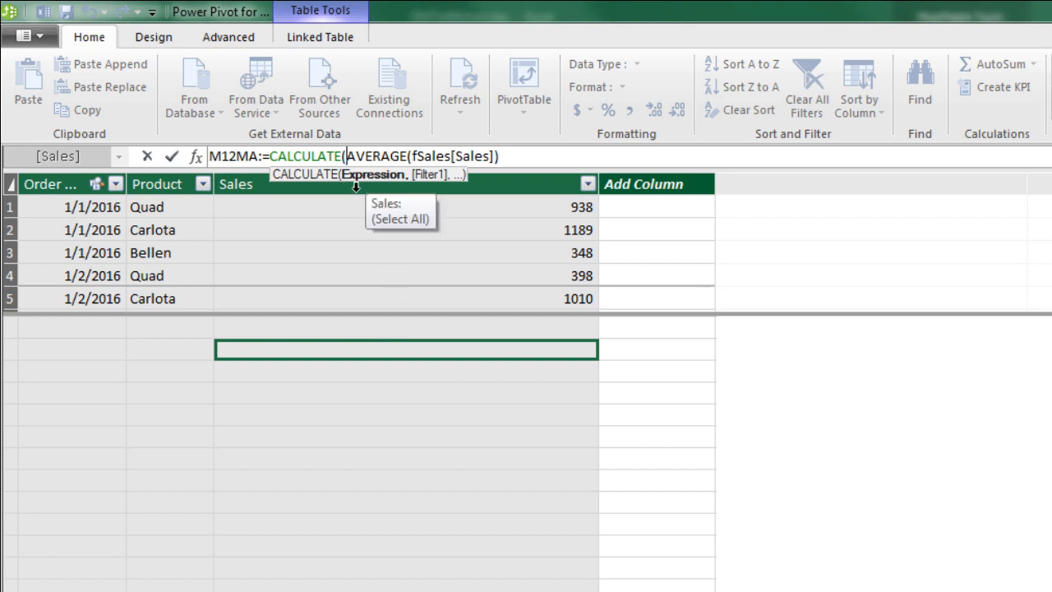
{"action": "left_click", "coordinate": [405, 155]}
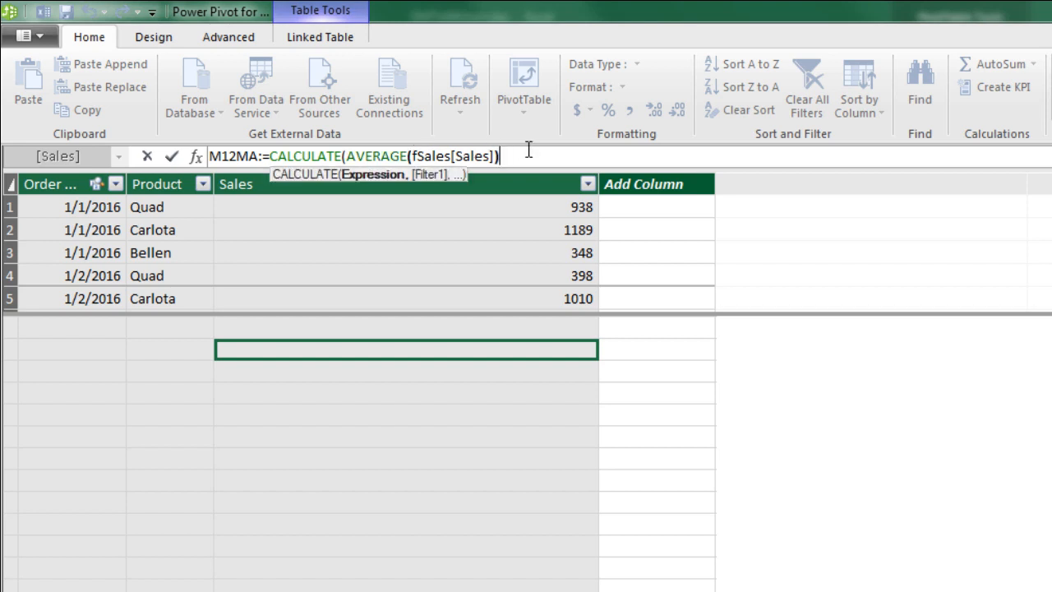
{"action": "type", "text": ","}
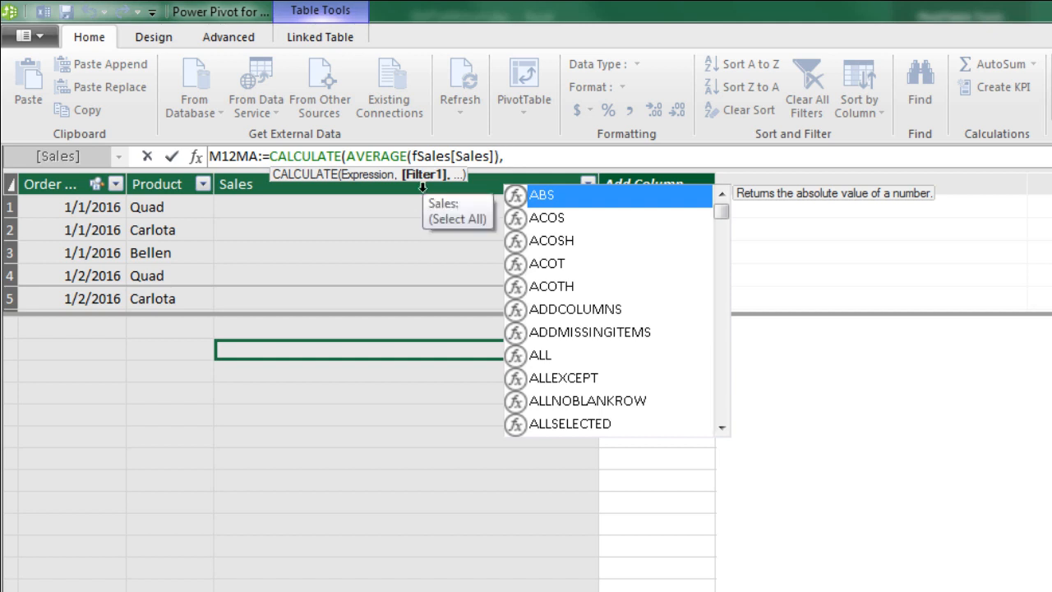
{"action": "mouse_move", "coordinate": [334, 180]}
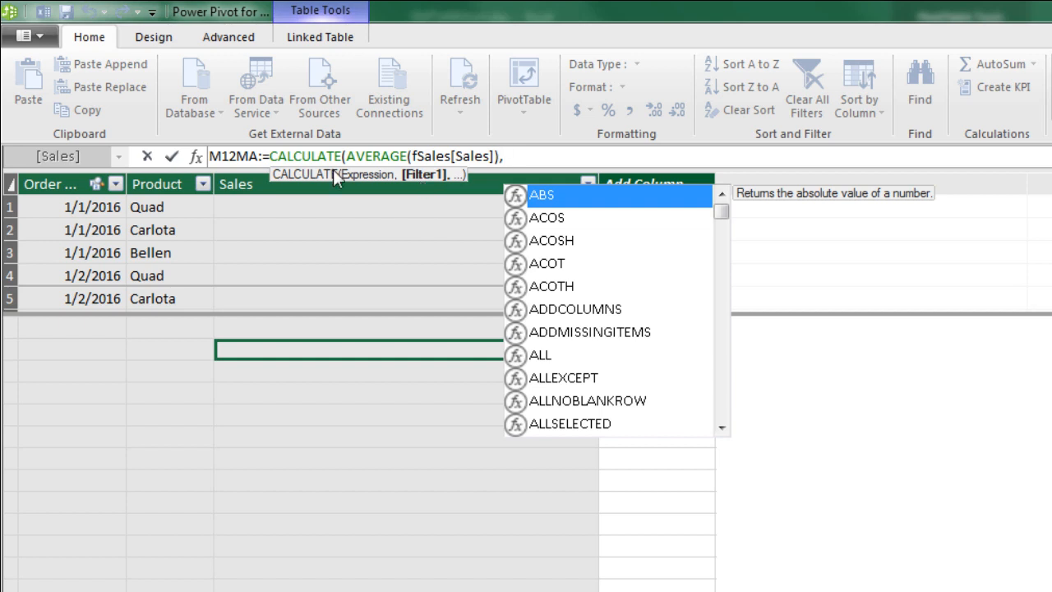
{"action": "mouse_move", "coordinate": [247, 153]}
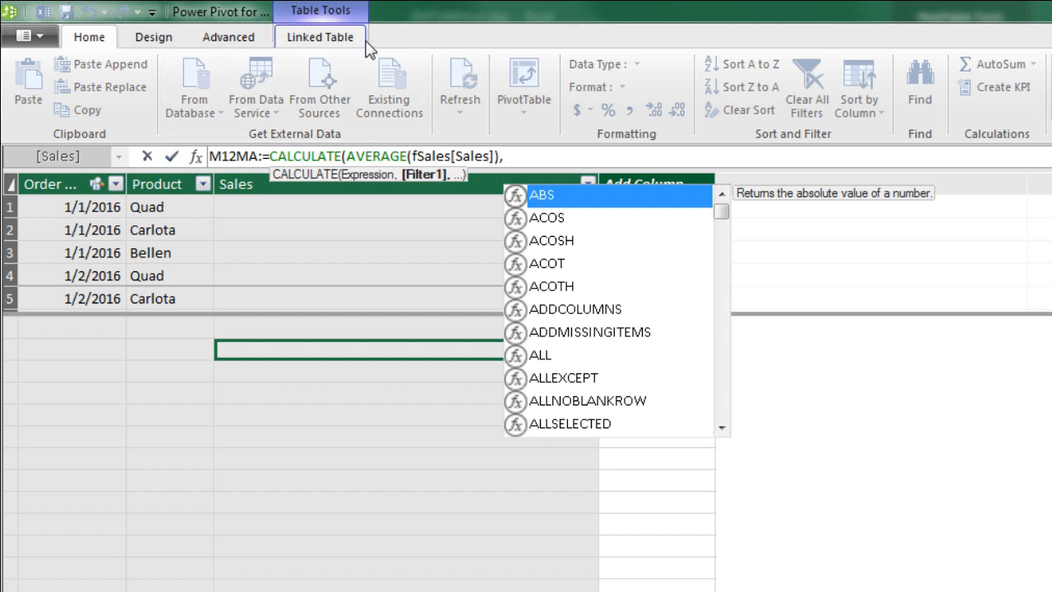
{"action": "mouse_move", "coordinate": [435, 185]}
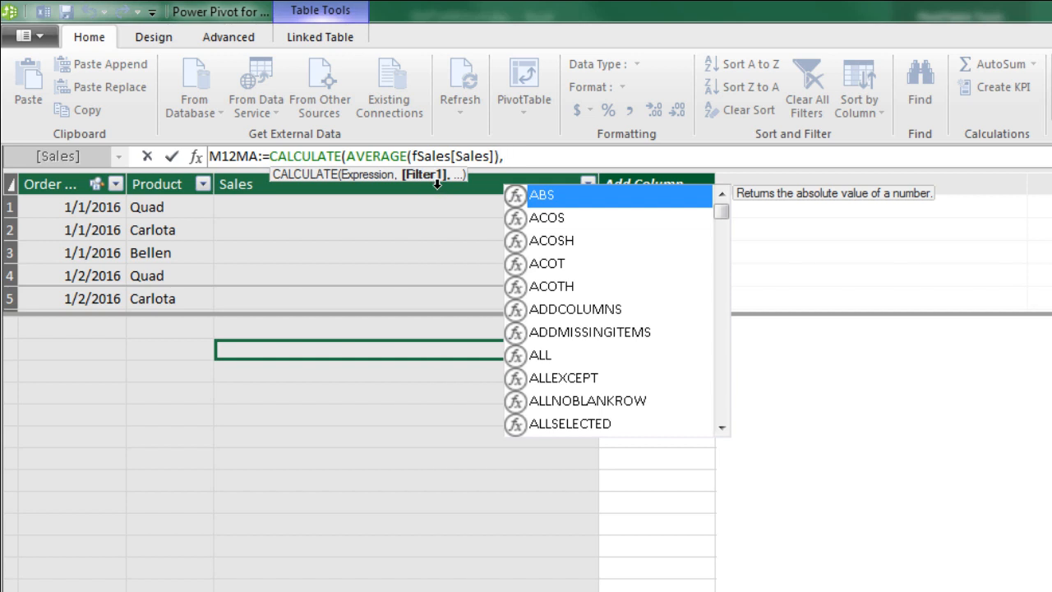
{"action": "mouse_move", "coordinate": [477, 237]}
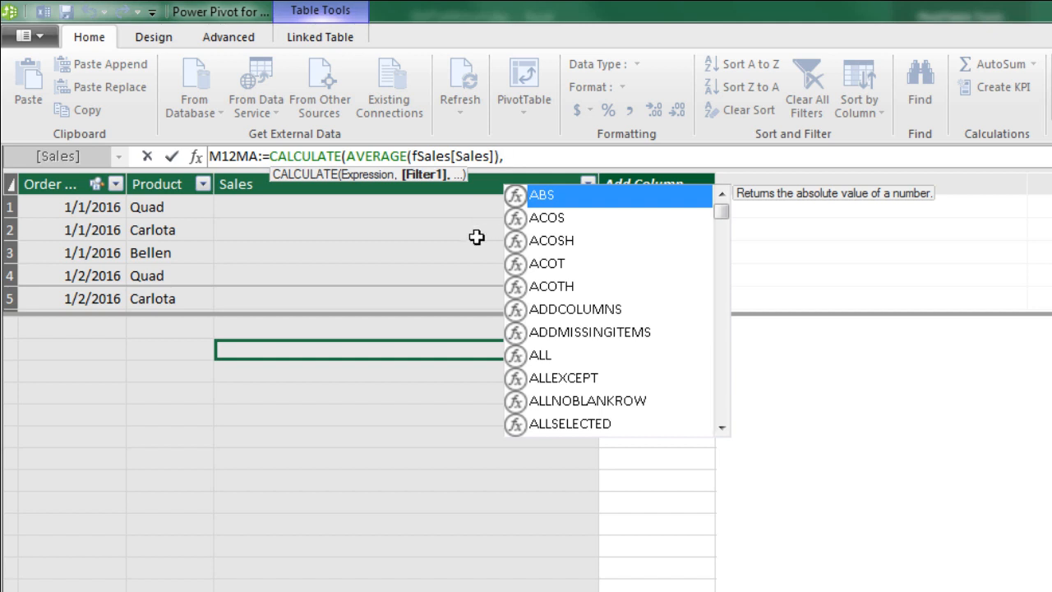
- Add a DATESINPERIOD filter with dDate[Date] as its dates argument
{"action": "type", "text": ",dates"}
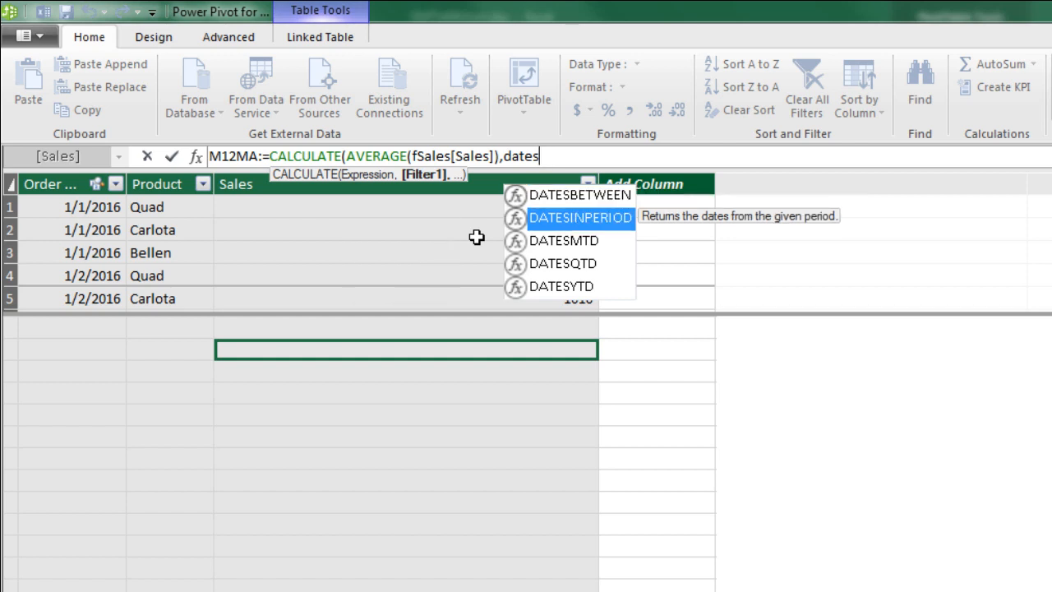
{"action": "key", "text": "Tab"}
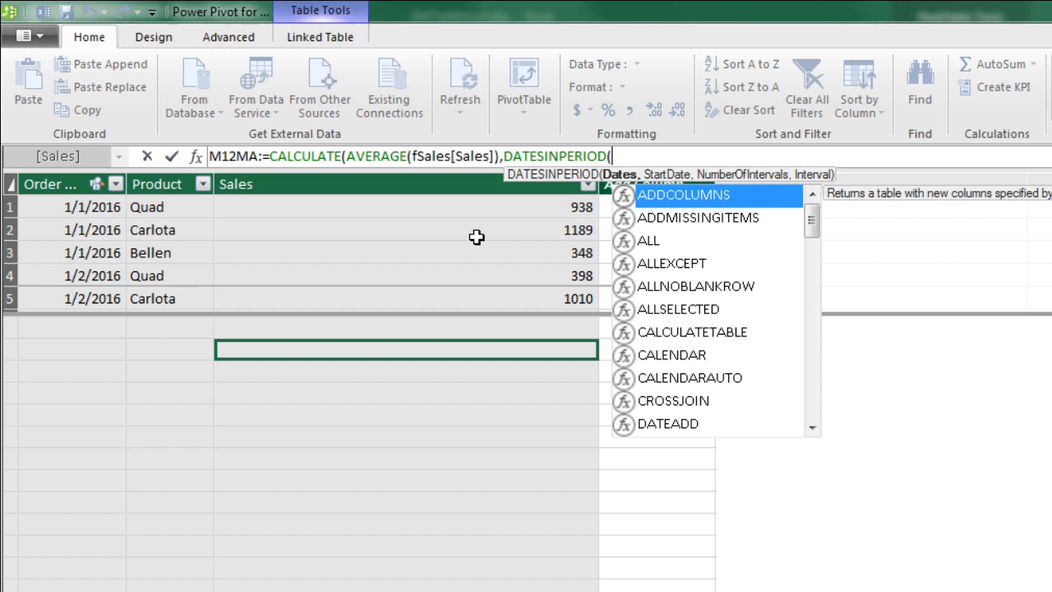
{"action": "mouse_move", "coordinate": [718, 179]}
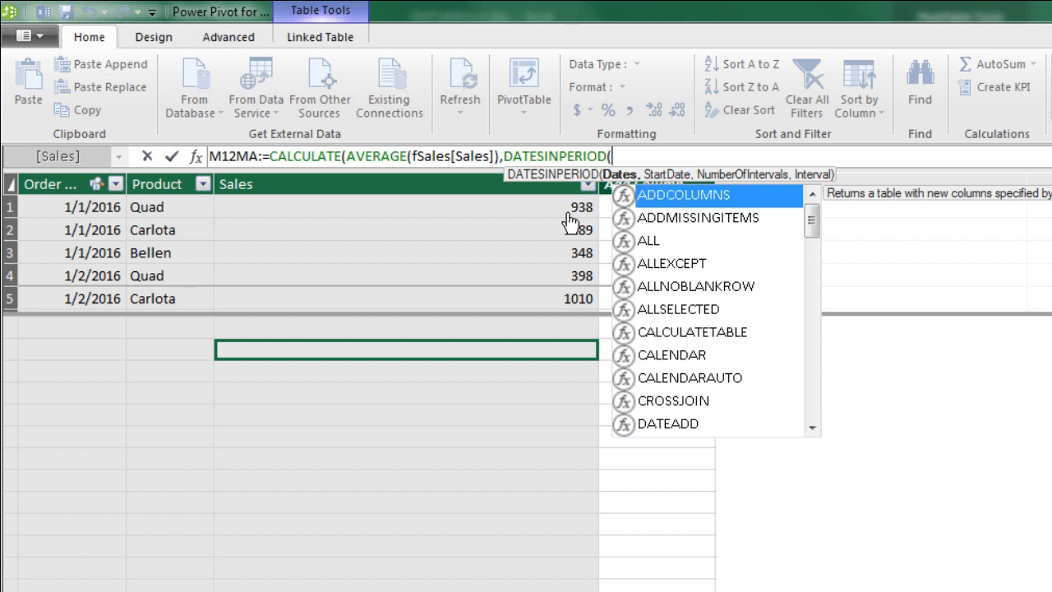
{"action": "type", "text": "dd"}
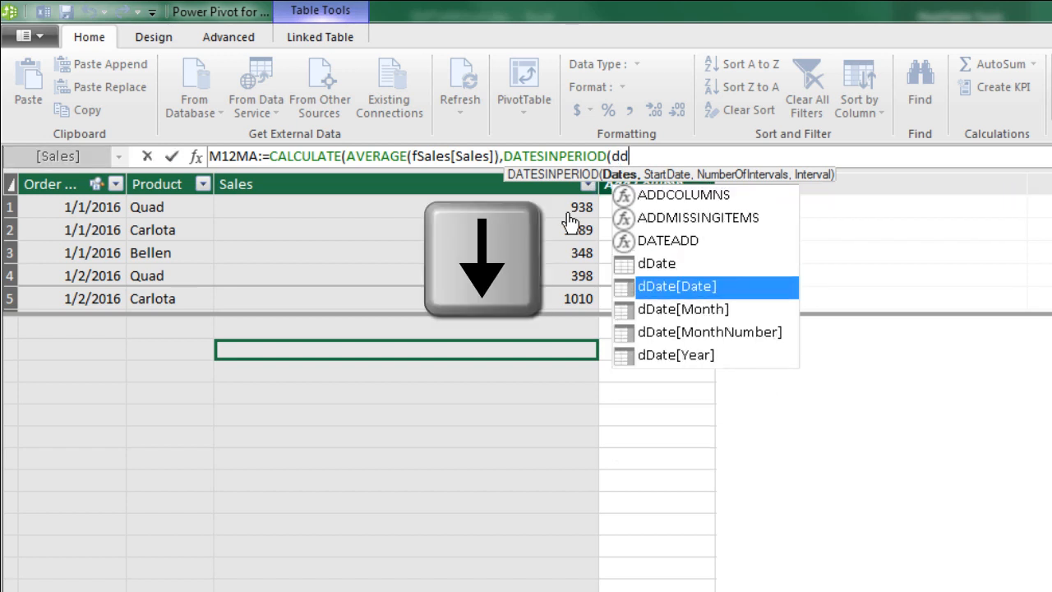
{"action": "key", "text": "Tab"}
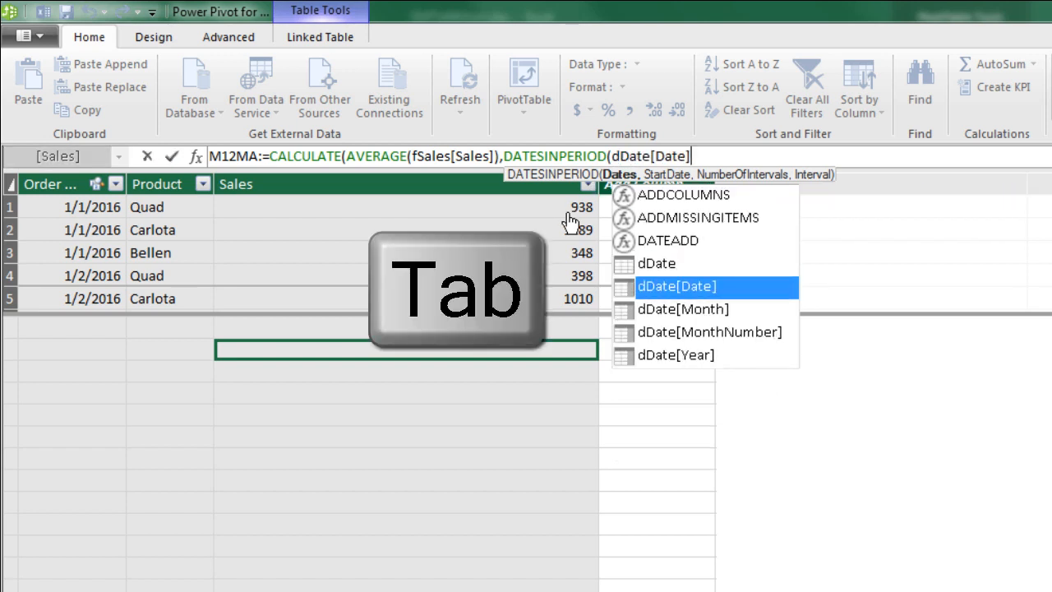
{"action": "key", "text": "Tab"}
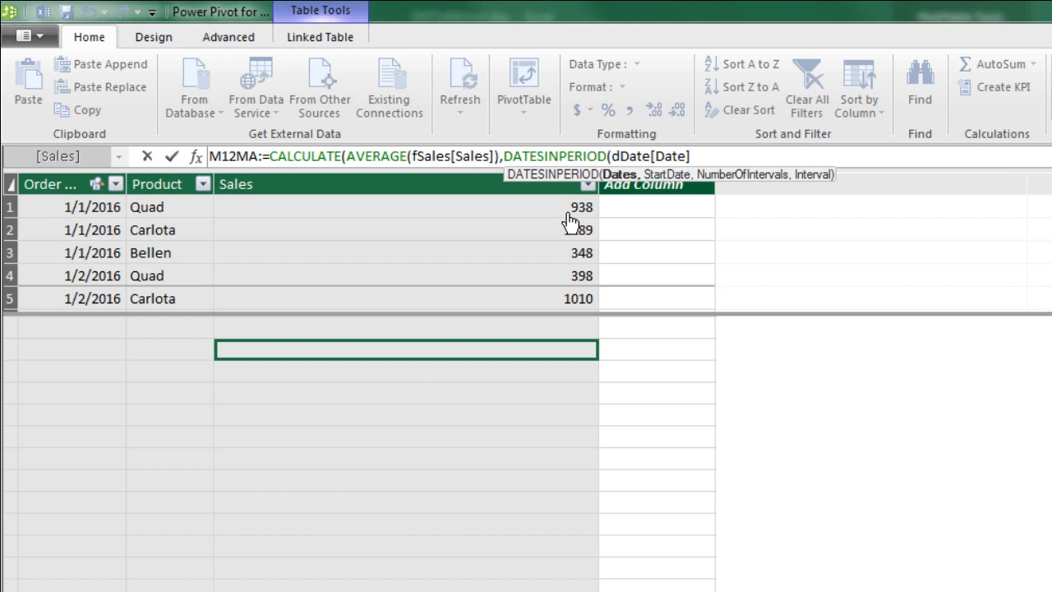
{"action": "type", "text": ","}
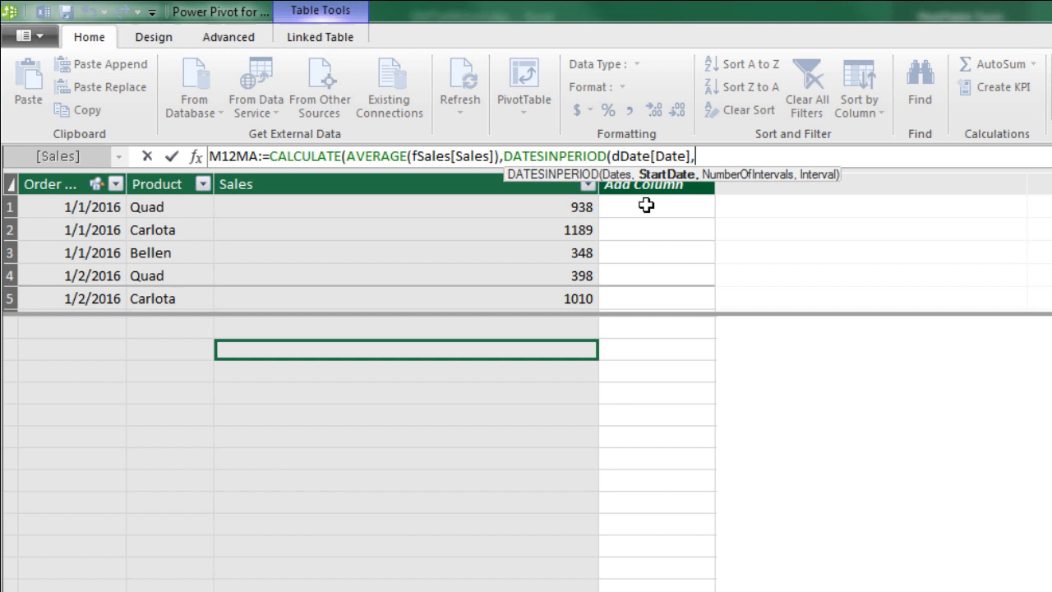
{"action": "mouse_move", "coordinate": [673, 205]}
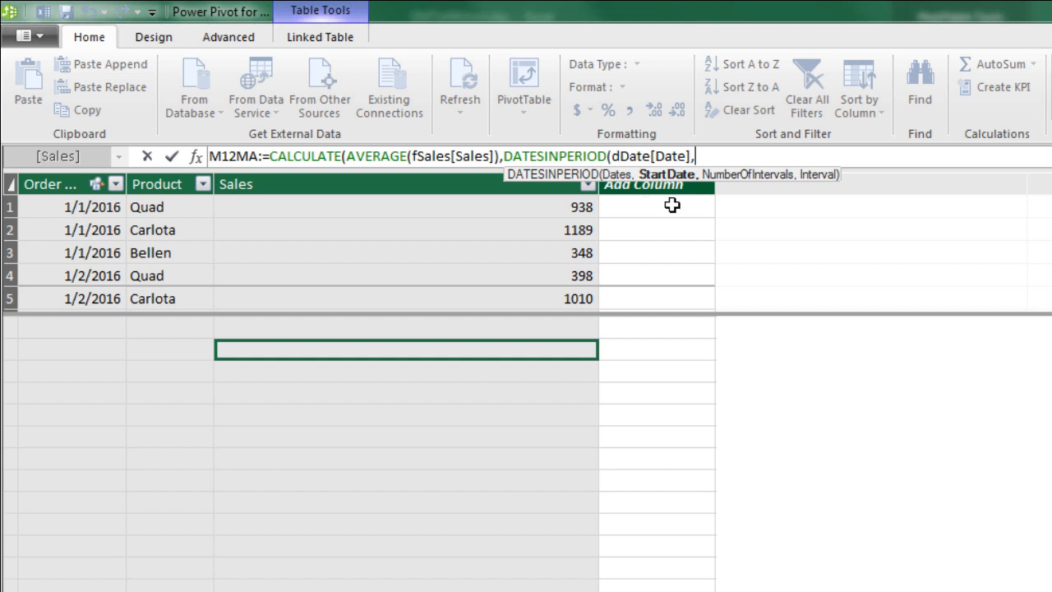
{"action": "mouse_move", "coordinate": [677, 281]}
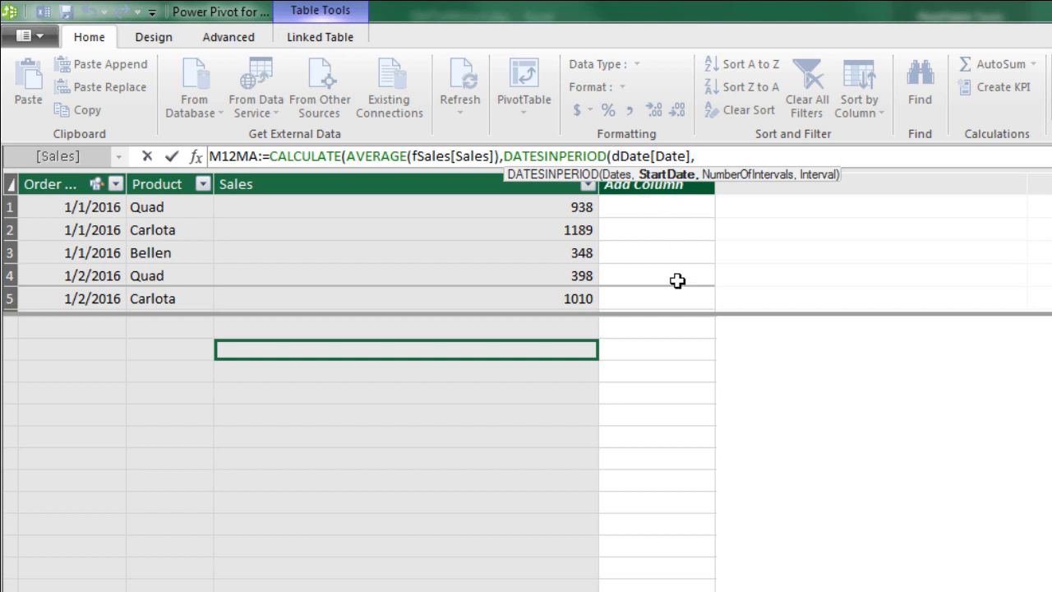
{"action": "mouse_move", "coordinate": [668, 200]}
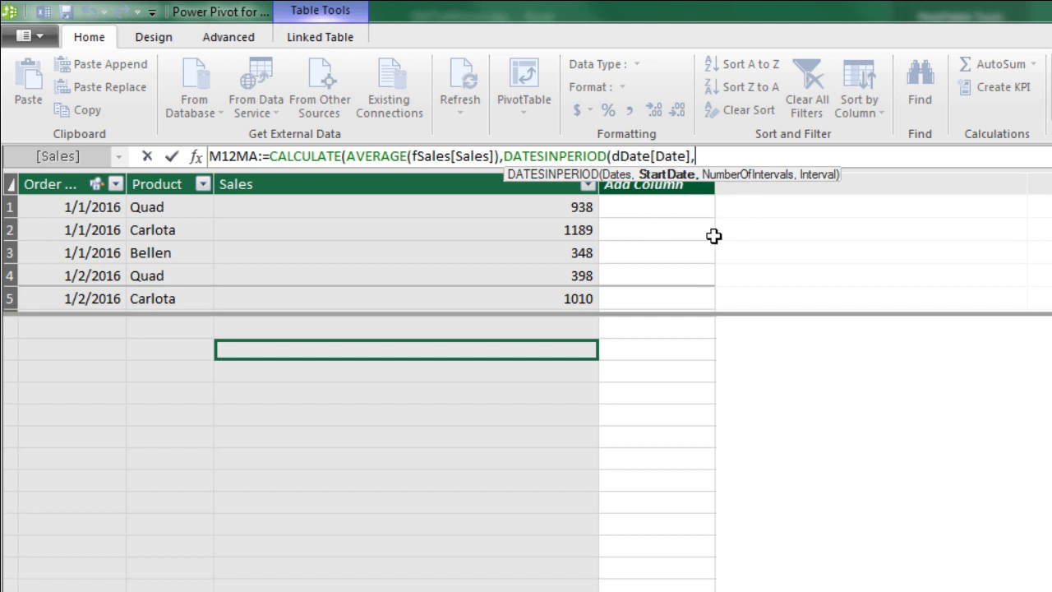
{"action": "mouse_move", "coordinate": [718, 199]}
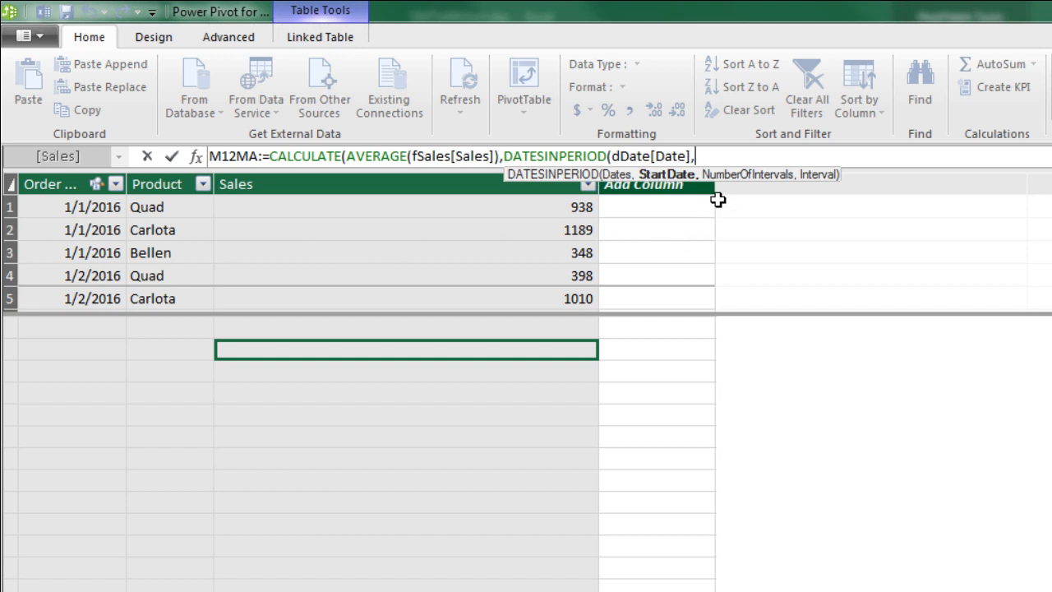
{"action": "mouse_move", "coordinate": [831, 205]}
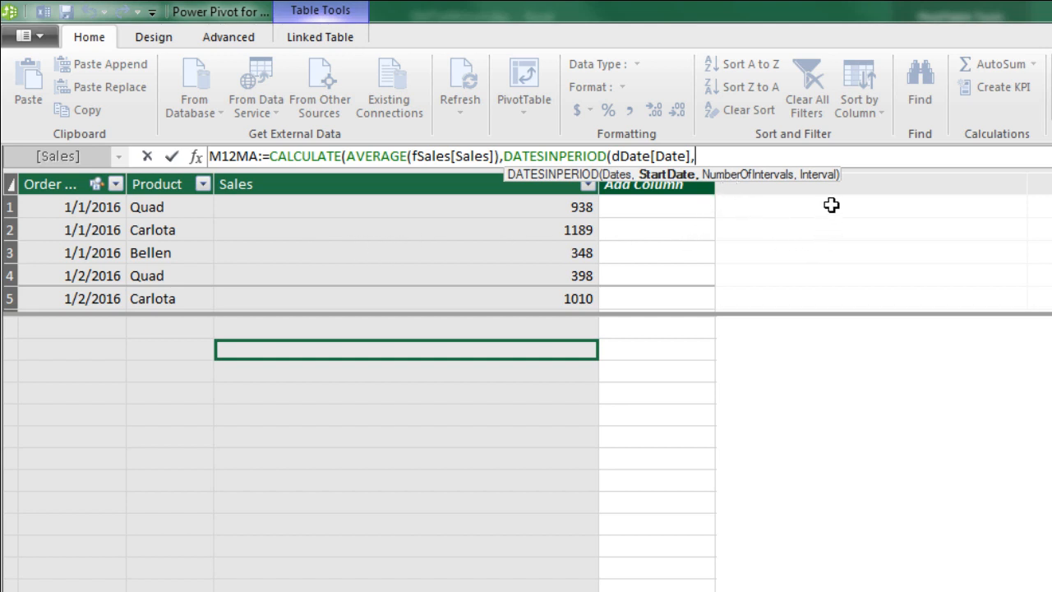
{"action": "mouse_move", "coordinate": [834, 227]}
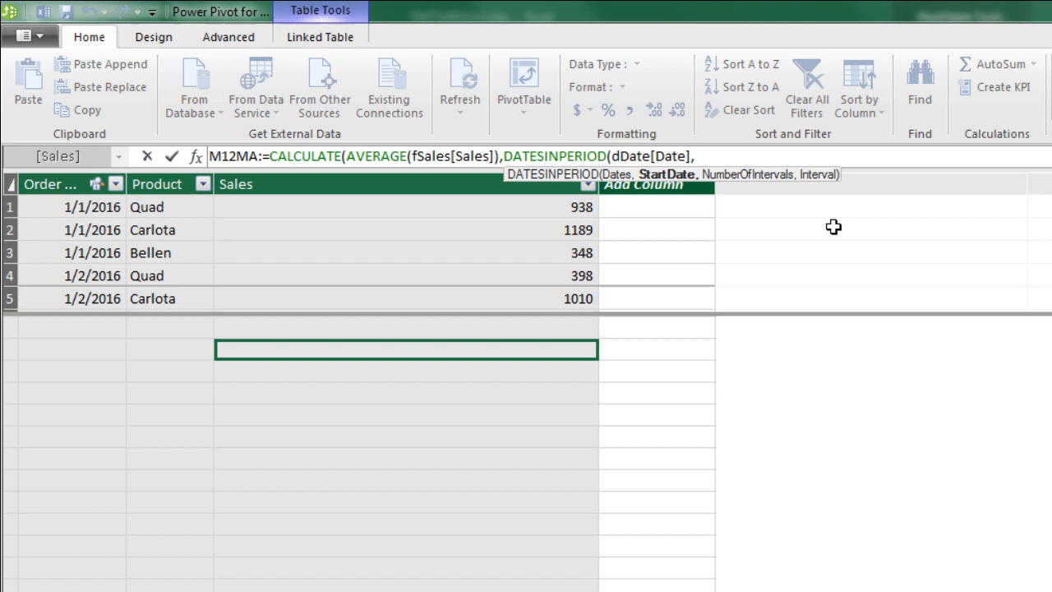
{"action": "mouse_move", "coordinate": [755, 186]}
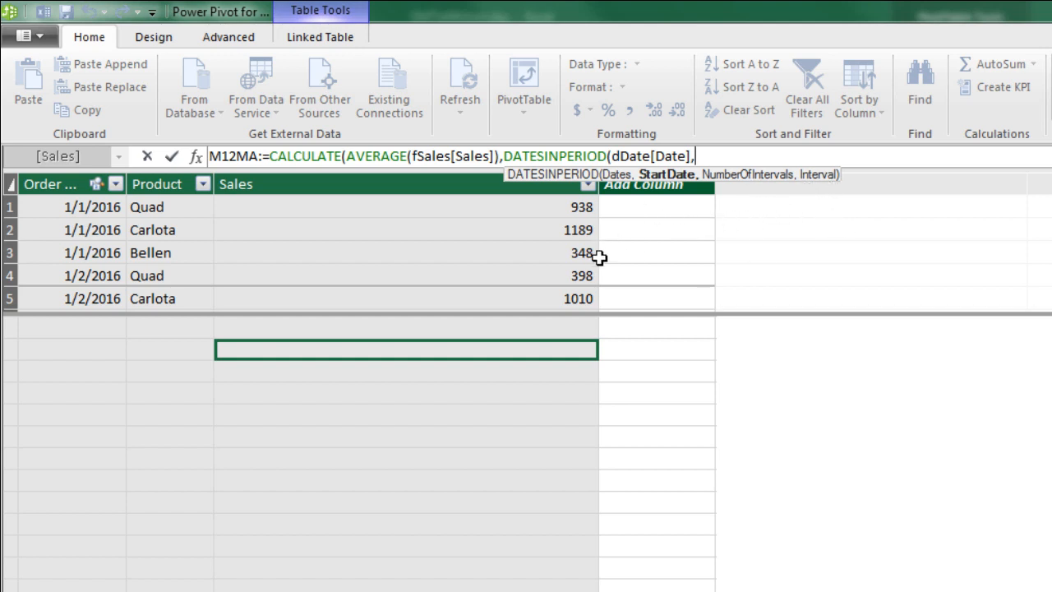
- Complete DATESINPERIOD with LASTDATE(dDate[Date]), -1 and YEAR
{"action": "type", "text": "last"}
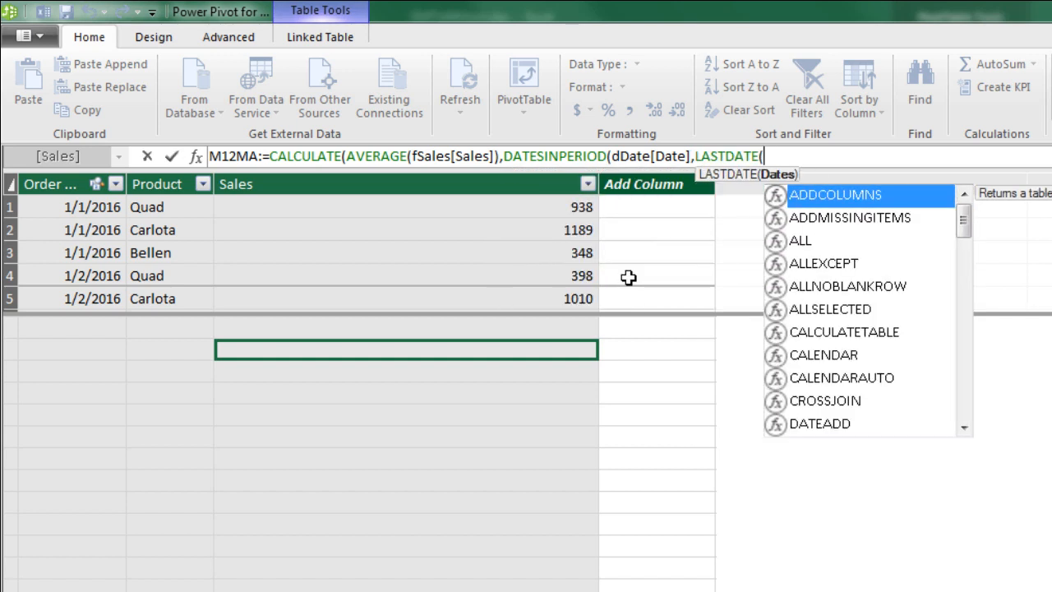
{"action": "type", "text": "dd"}
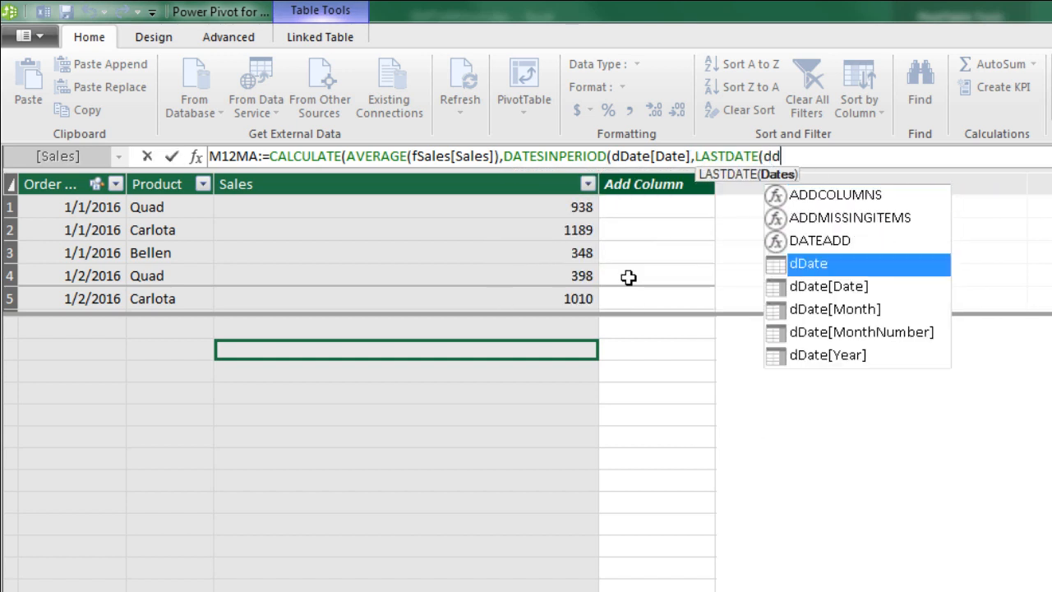
{"action": "key", "text": "Tab"}
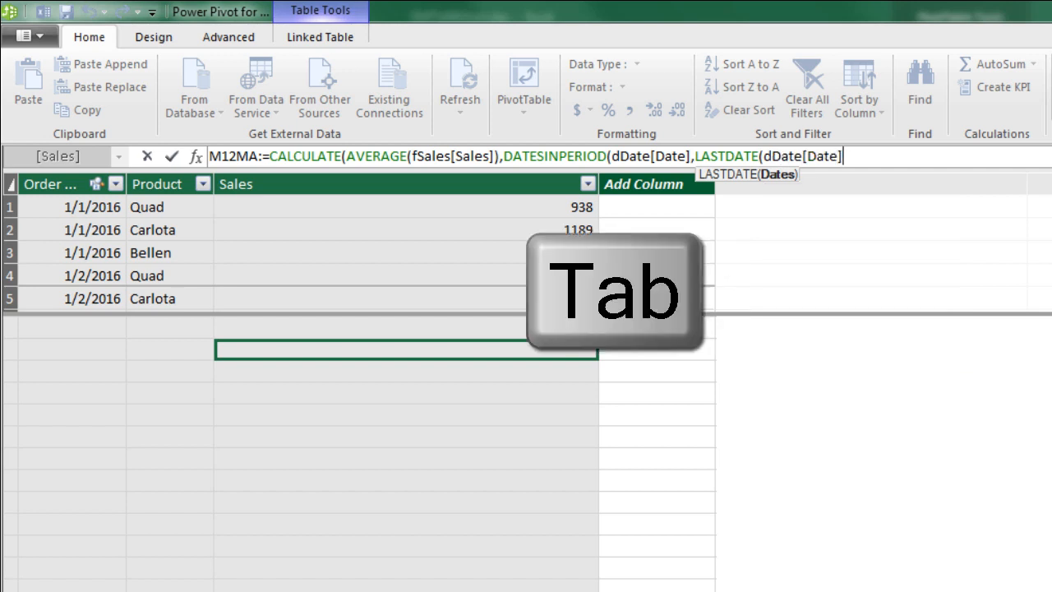
{"action": "key", "text": "Tab"}
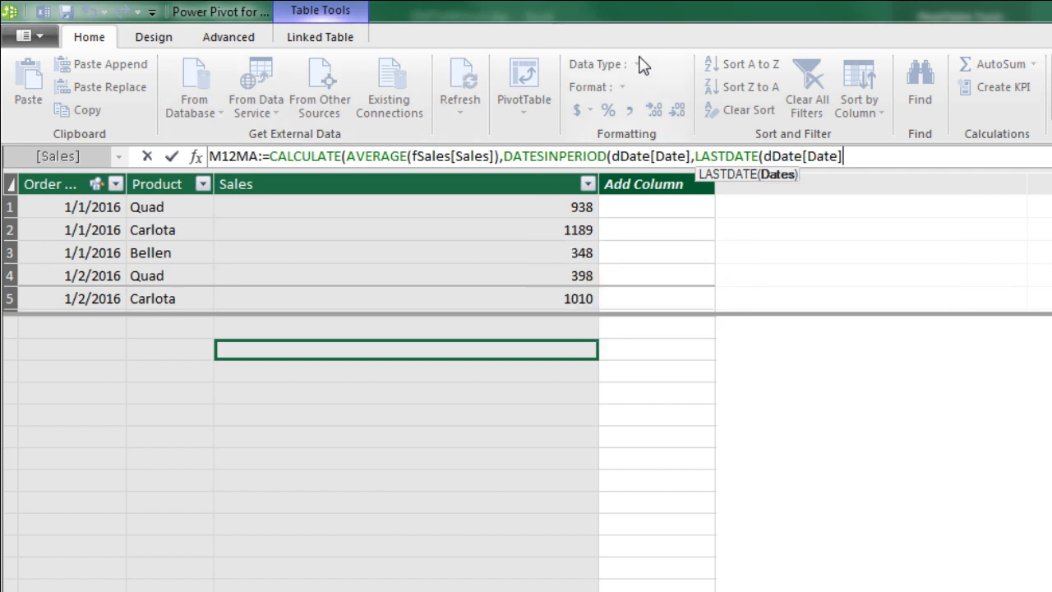
{"action": "mouse_move", "coordinate": [740, 64]}
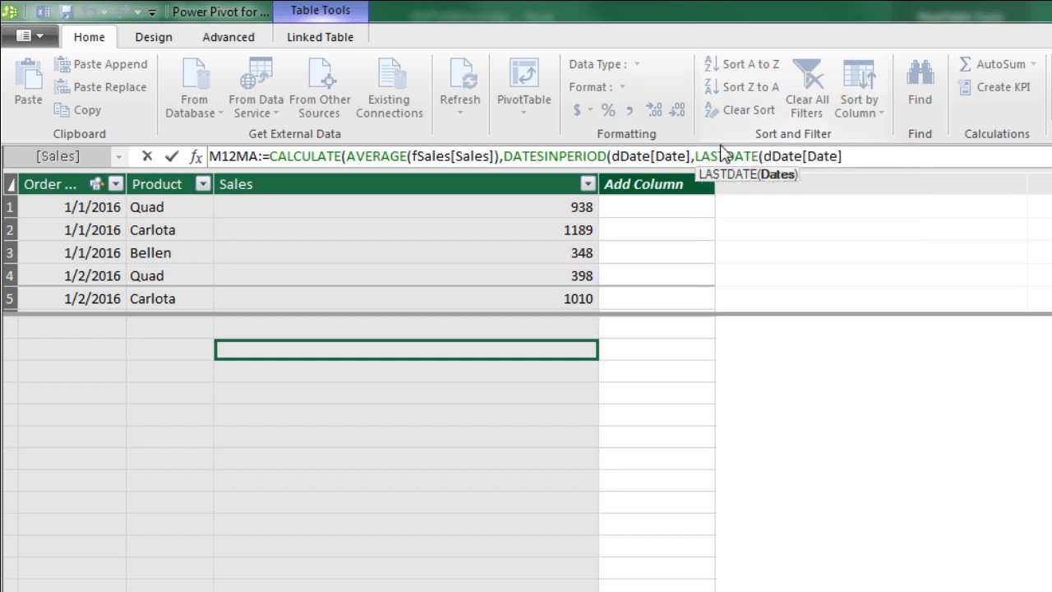
{"action": "mouse_move", "coordinate": [915, 241]}
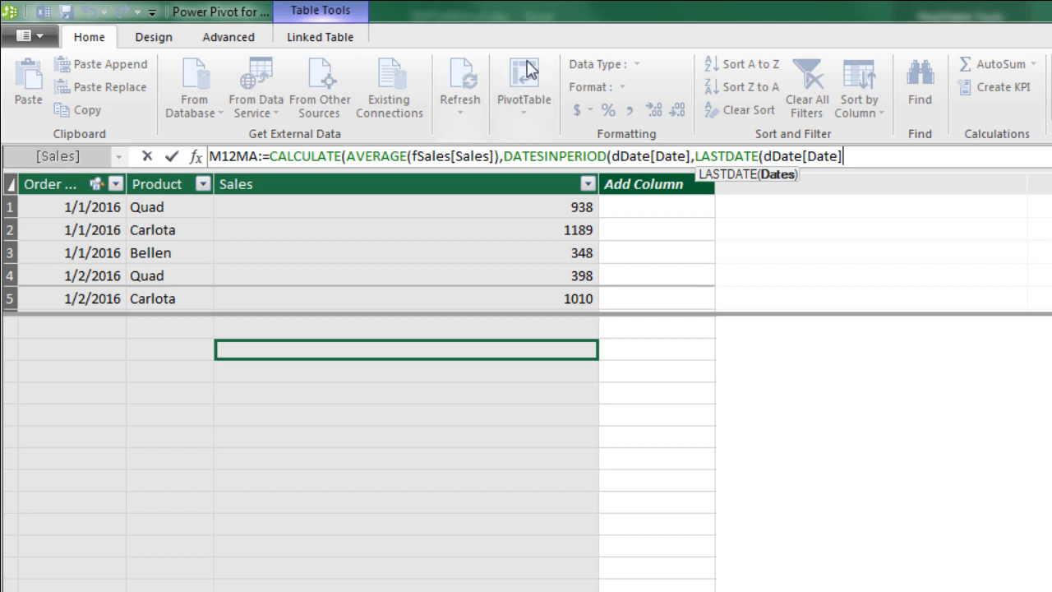
{"action": "mouse_move", "coordinate": [600, 64]}
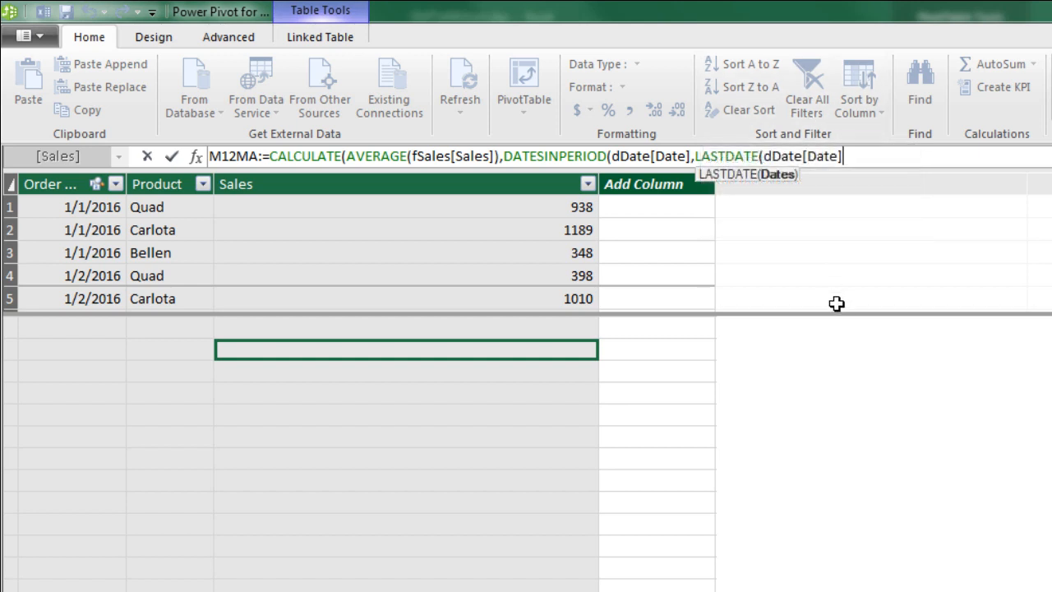
{"action": "mouse_move", "coordinate": [788, 240]}
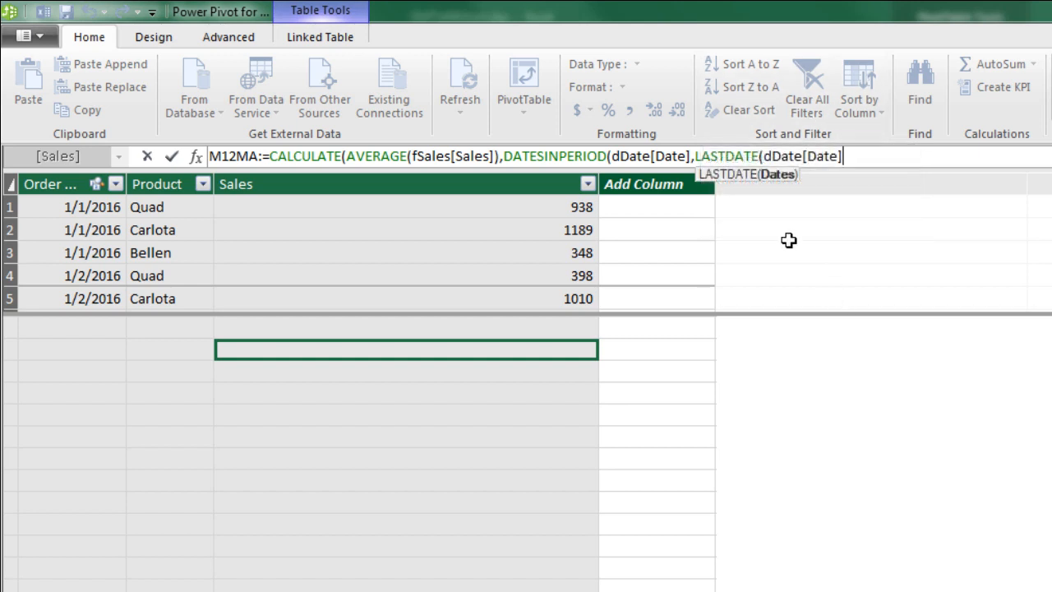
{"action": "type", "text": "),"}
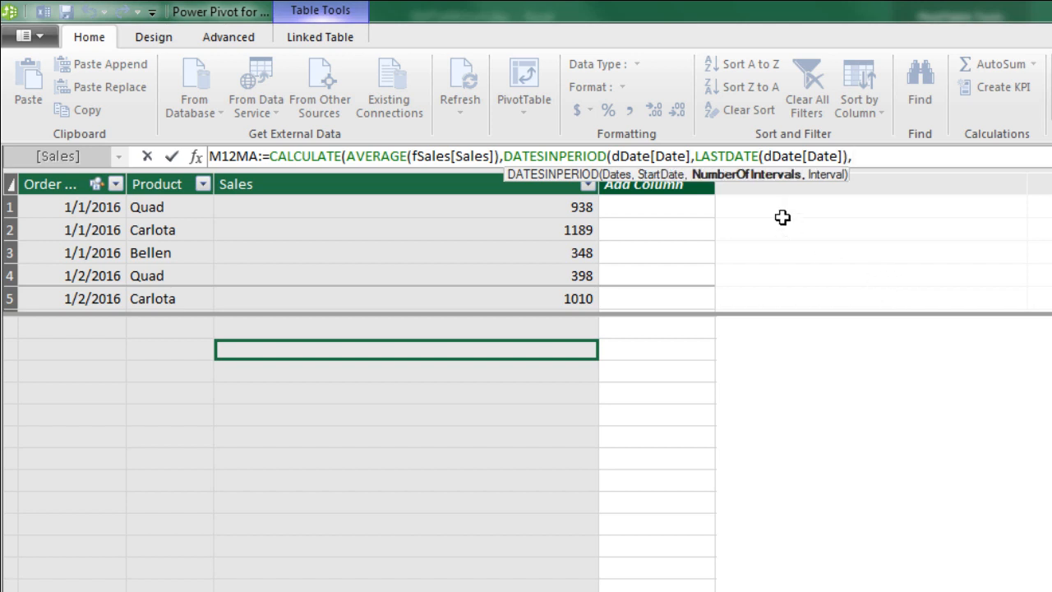
{"action": "mouse_move", "coordinate": [733, 189]}
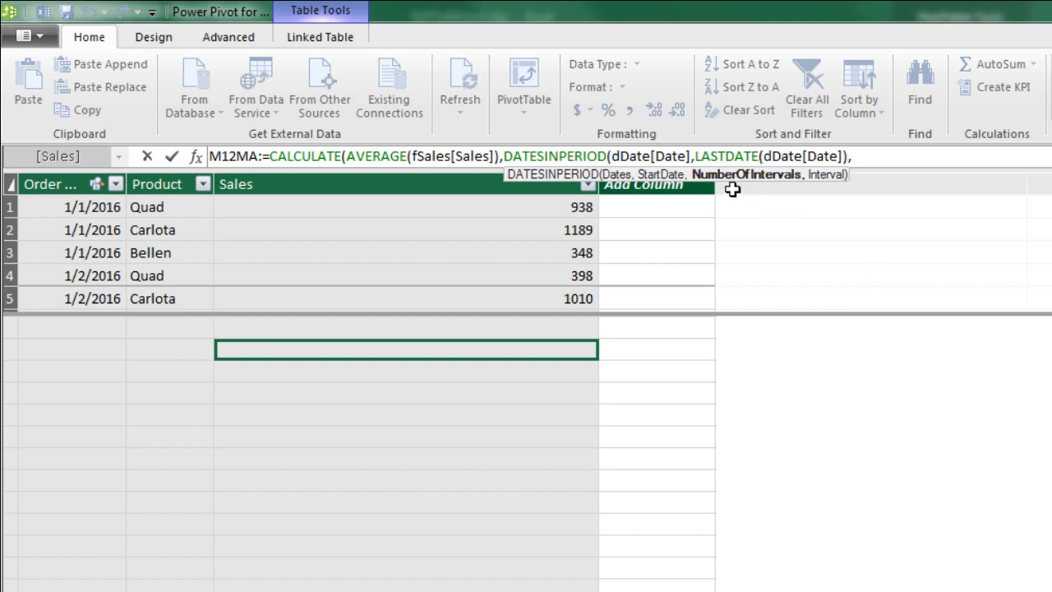
{"action": "type", "text": "-1,"}
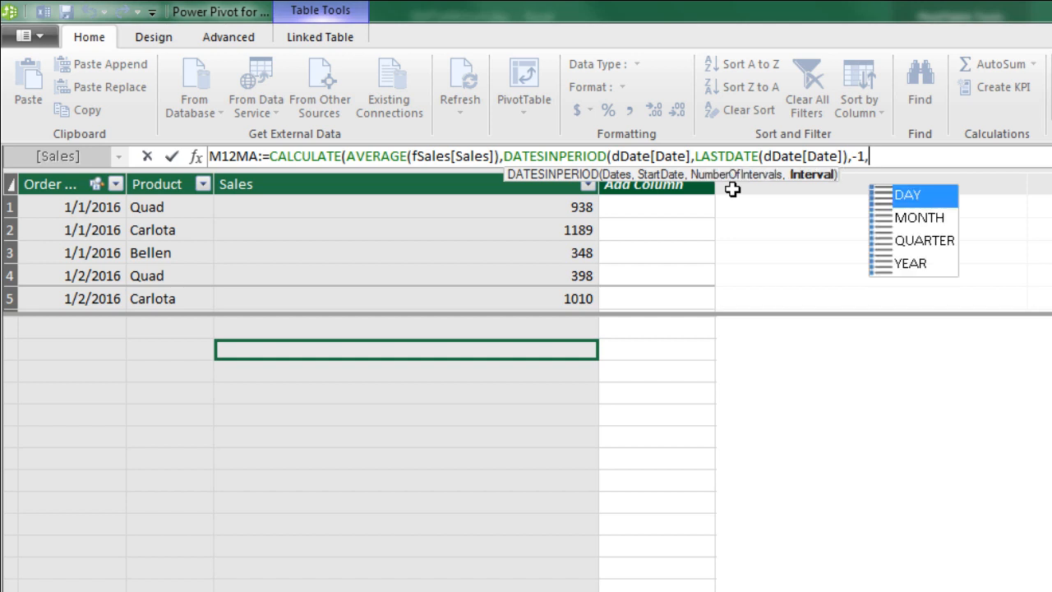
{"action": "mouse_move", "coordinate": [962, 238]}
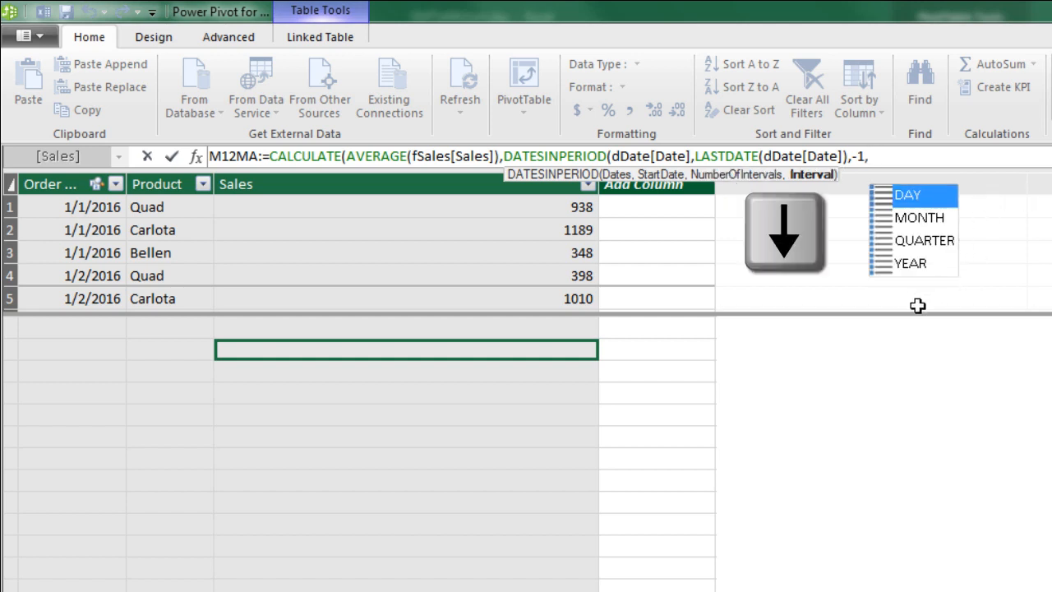
{"action": "key", "text": "Tab"}
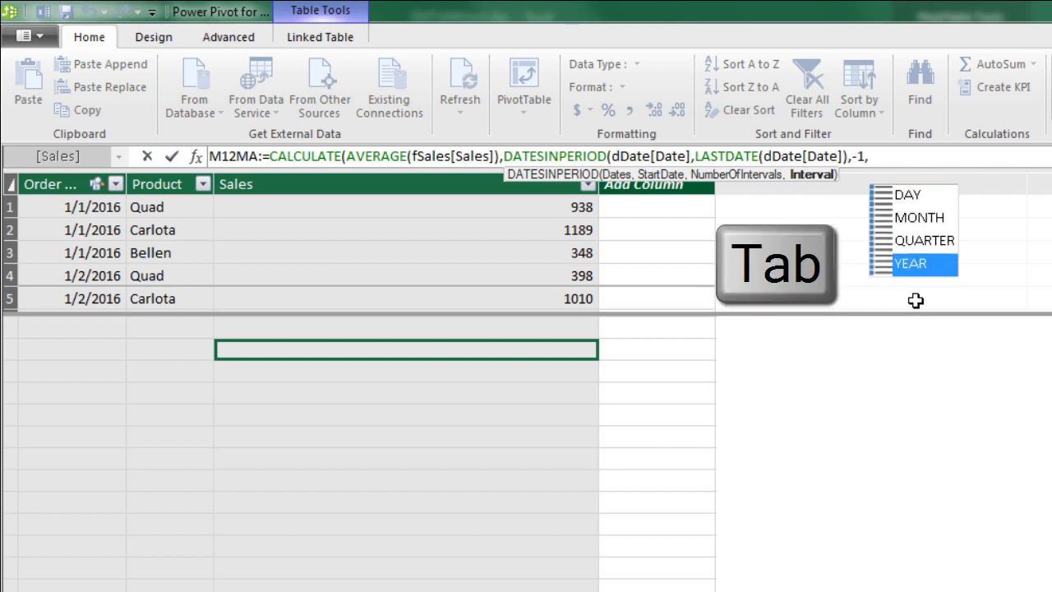
{"action": "key", "text": "Tab"}
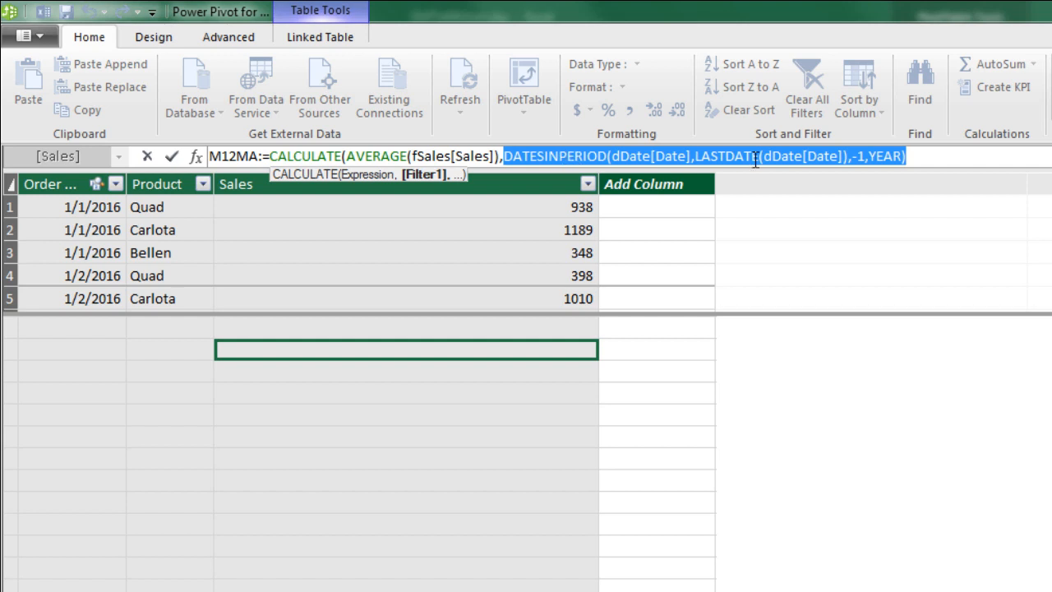
{"action": "mouse_move", "coordinate": [547, 41]}
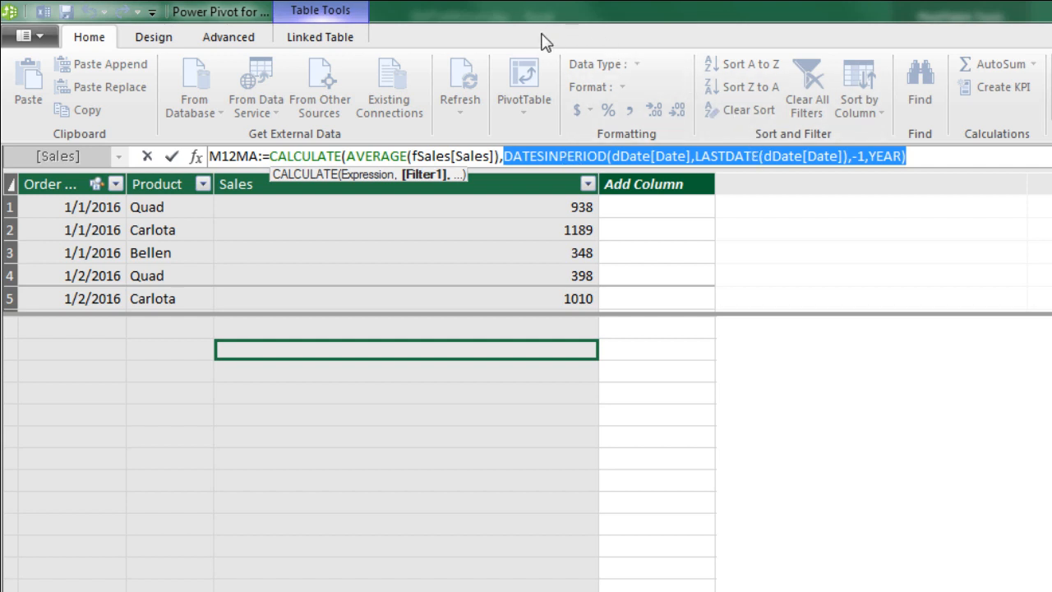
{"action": "mouse_move", "coordinate": [486, 64]}
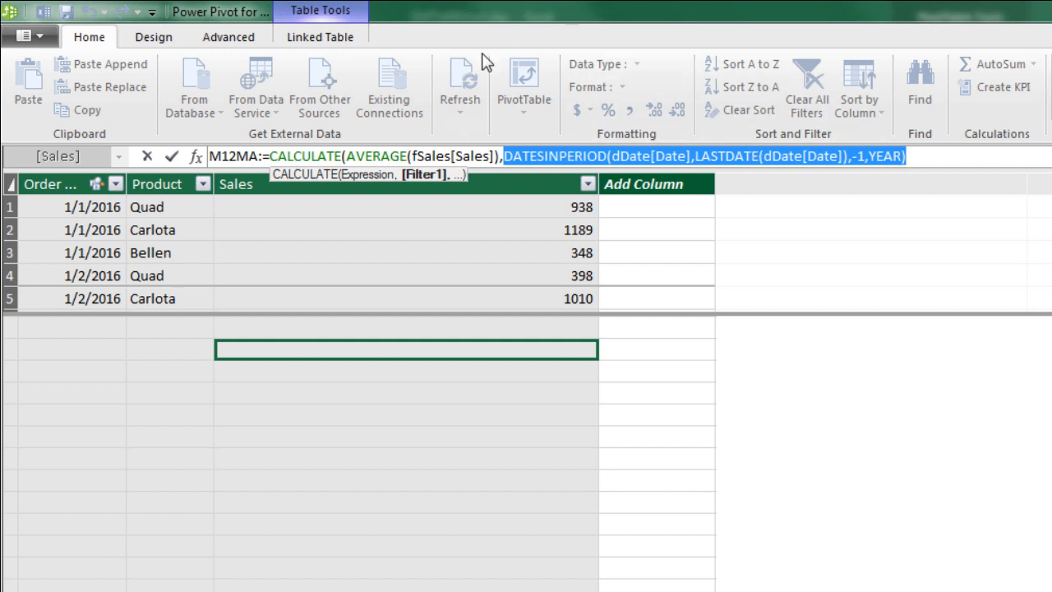
{"action": "mouse_move", "coordinate": [608, 58]}
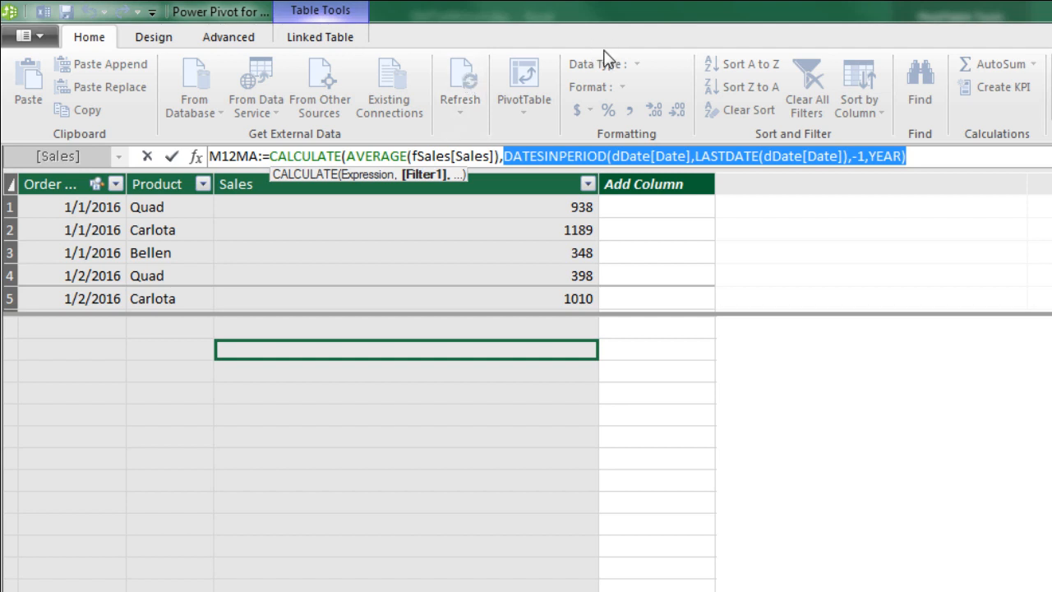
{"action": "mouse_move", "coordinate": [477, 119]}
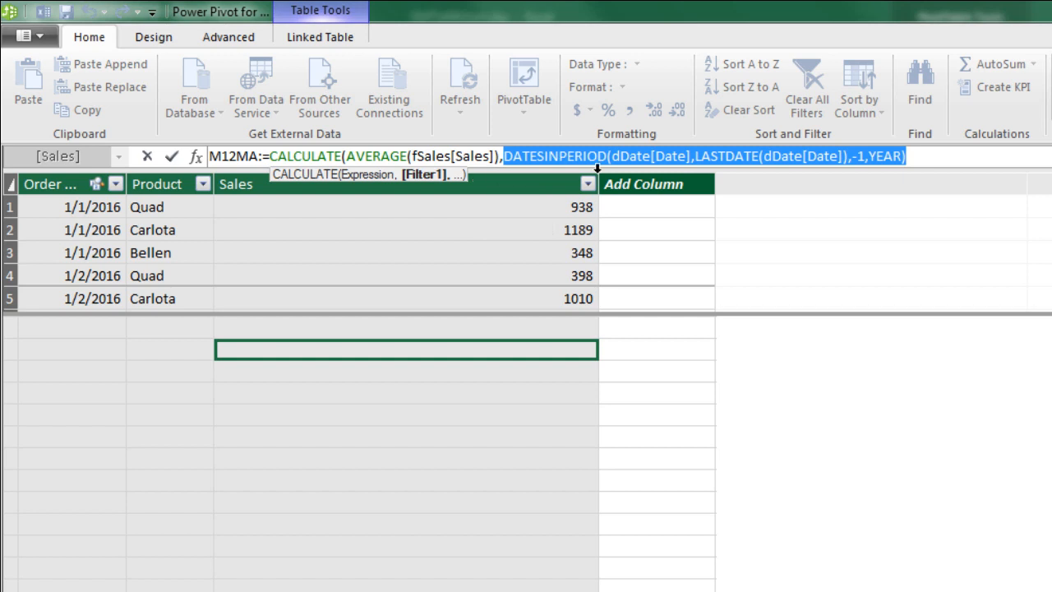
- Commit the finished M12MA formula with its one-year DATESINPERIOD filter
{"action": "left_click", "coordinate": [951, 156]}
{"action": "type", "text": ")"}
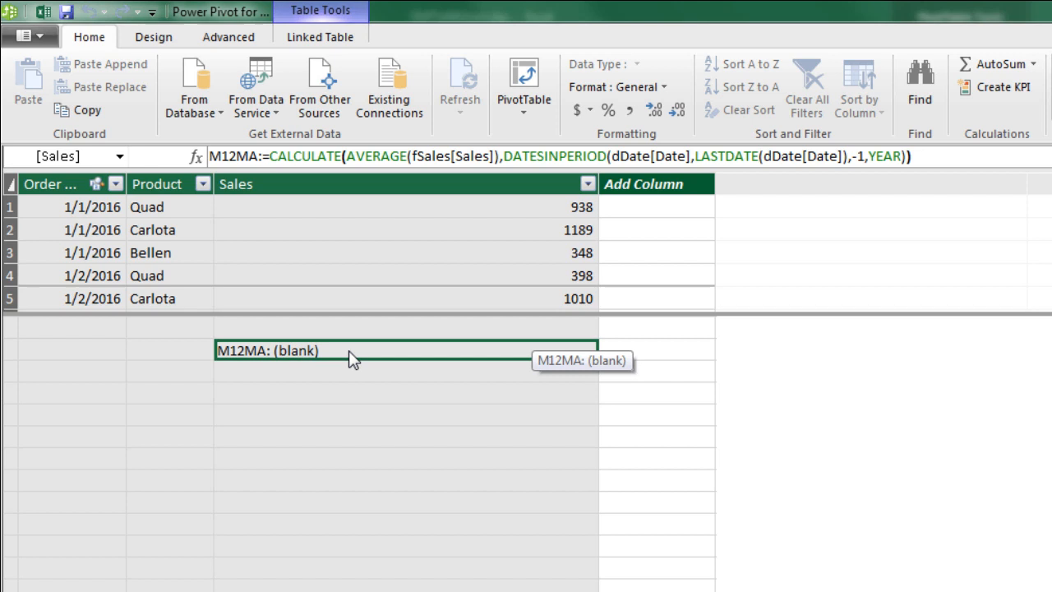
{"action": "mouse_move", "coordinate": [545, 177]}
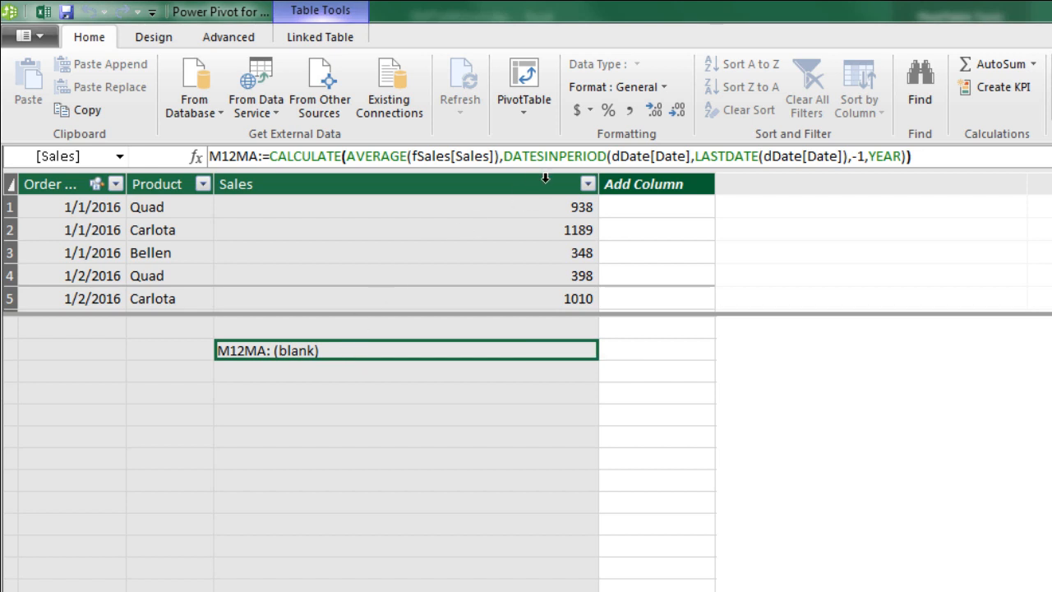
- Format M12MA as $ English (United States) currency and switch back to the workbook
{"action": "left_click", "coordinate": [575, 110]}
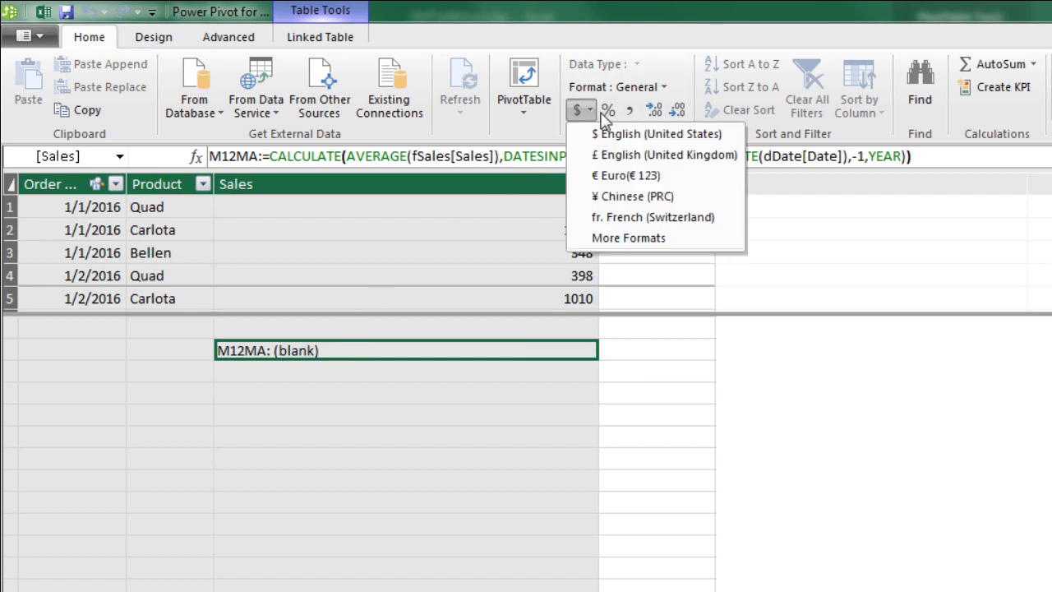
{"action": "left_click", "coordinate": [657, 134]}
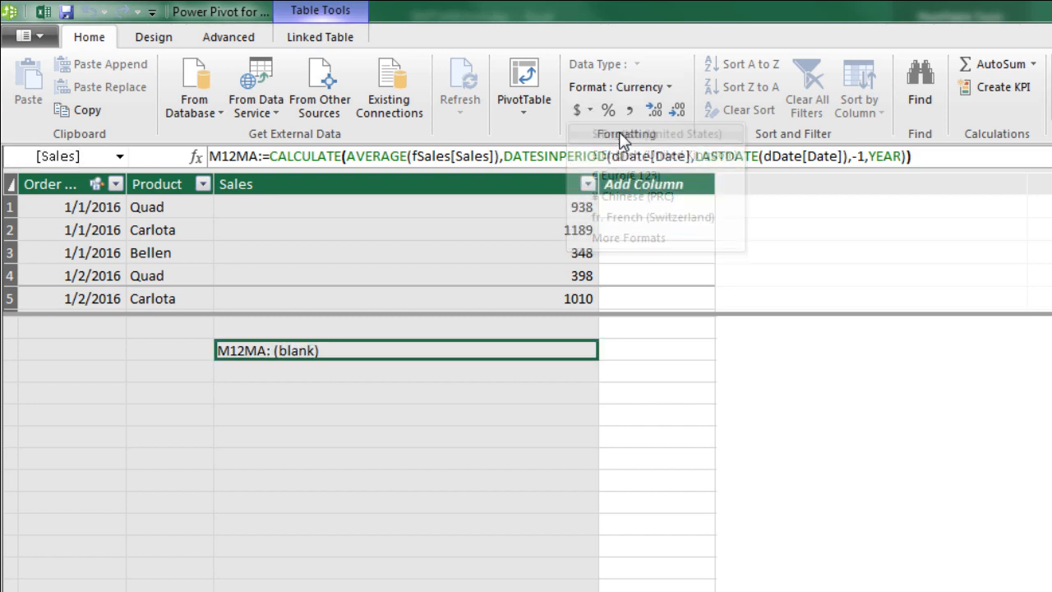
{"action": "key", "text": "alt+tab"}
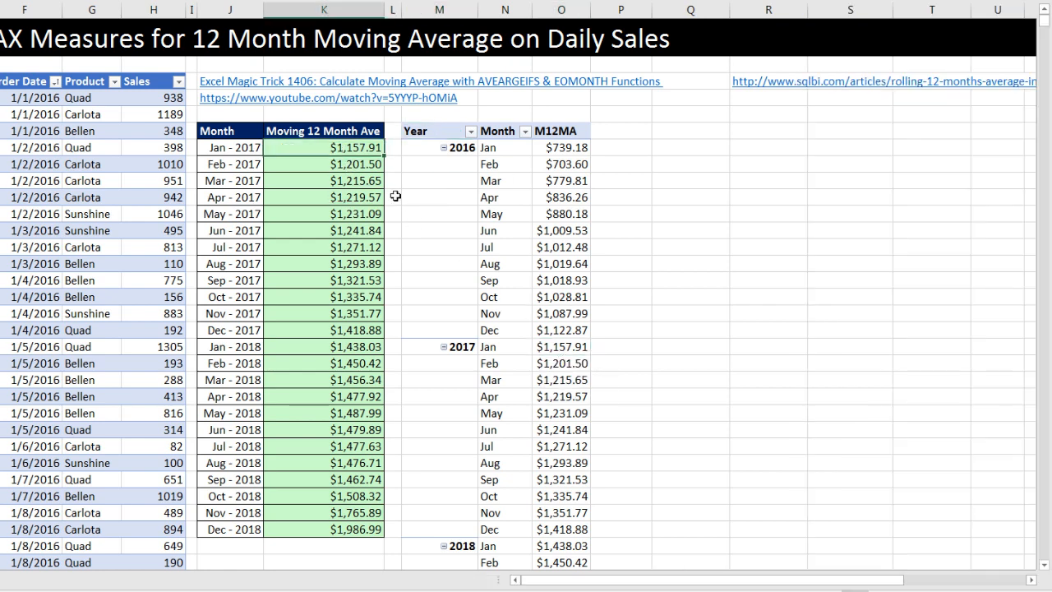
- Select the PivotTable and scroll through monthly M12MA values from 2016 to 2019
{"action": "left_click", "coordinate": [561, 363]}
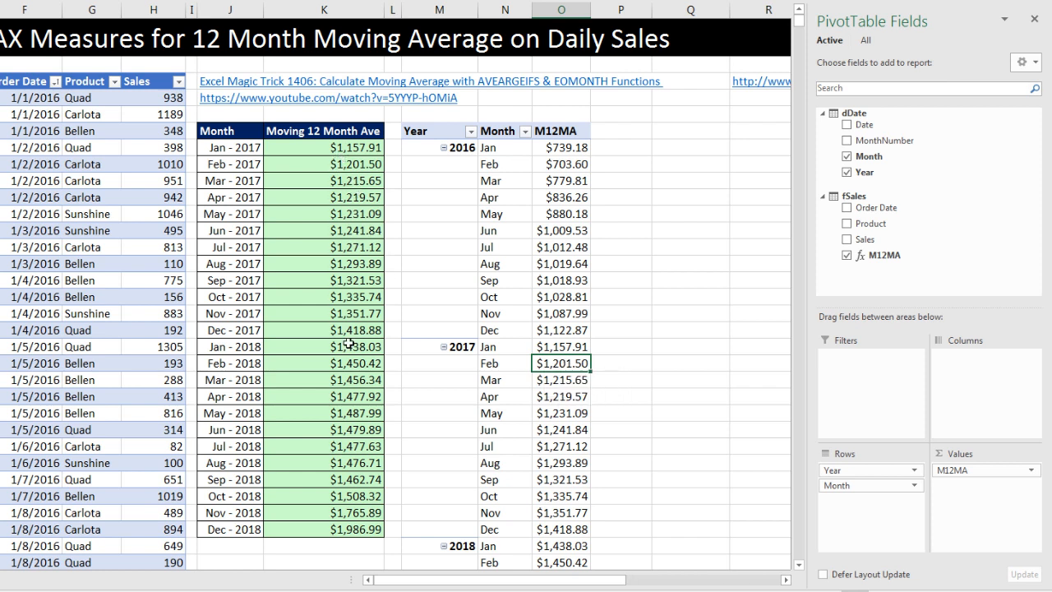
{"action": "mouse_move", "coordinate": [553, 229]}
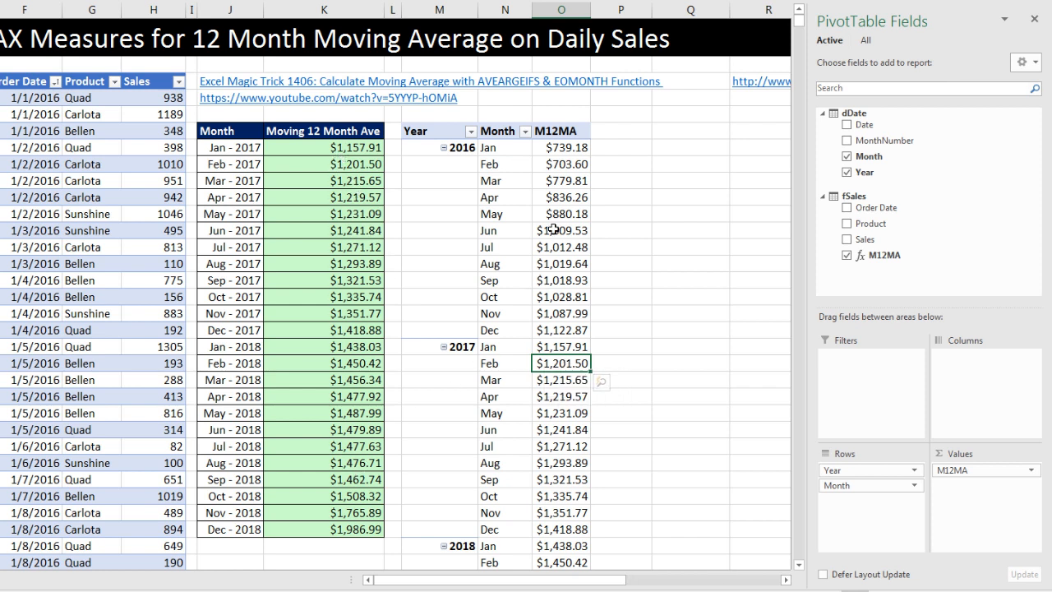
{"action": "left_click", "coordinate": [561, 214]}
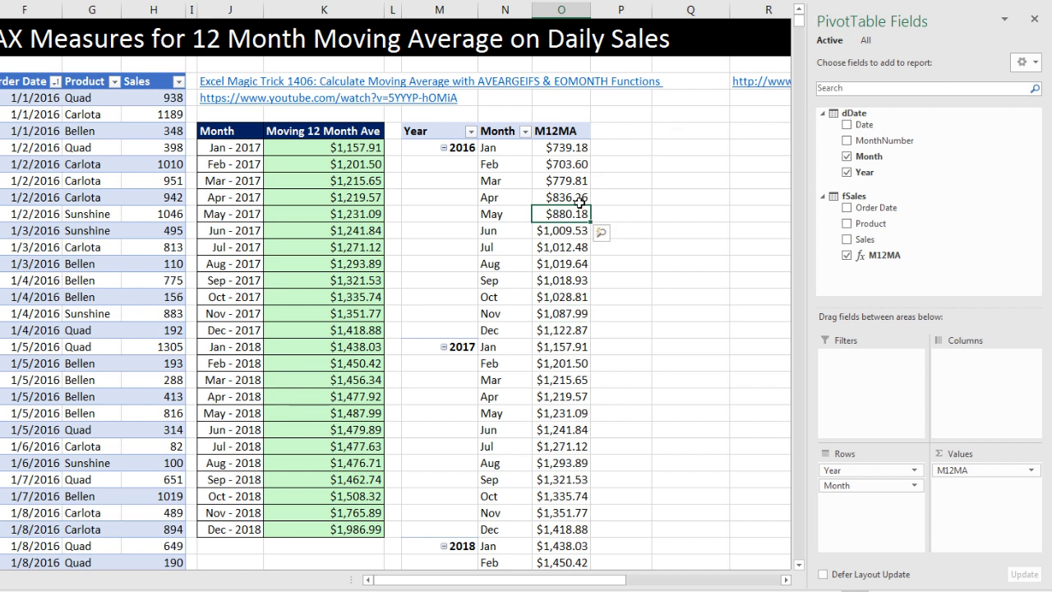
{"action": "mouse_move", "coordinate": [586, 351]}
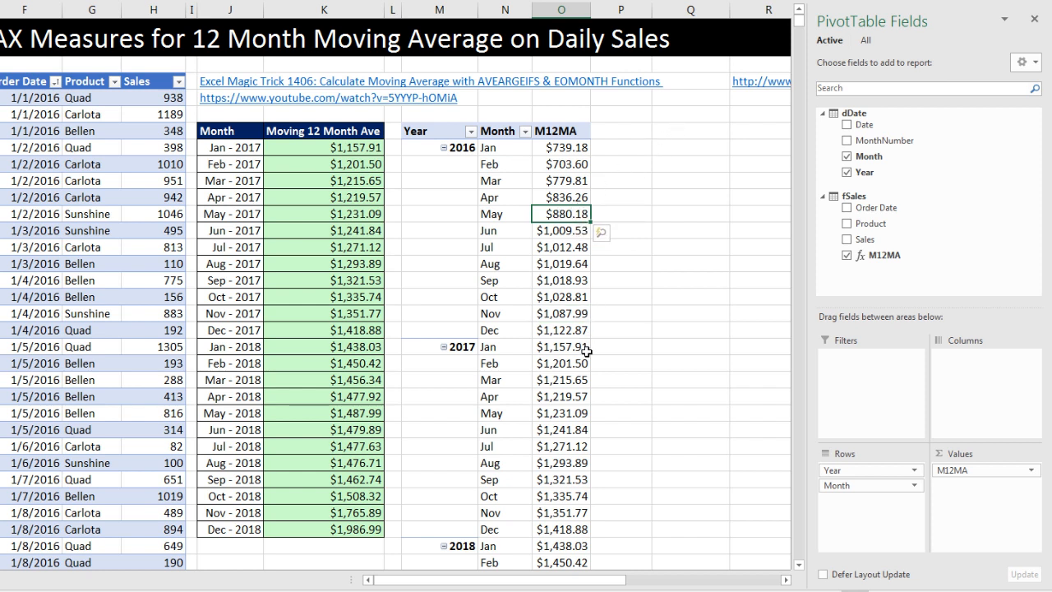
{"action": "mouse_move", "coordinate": [568, 269]}
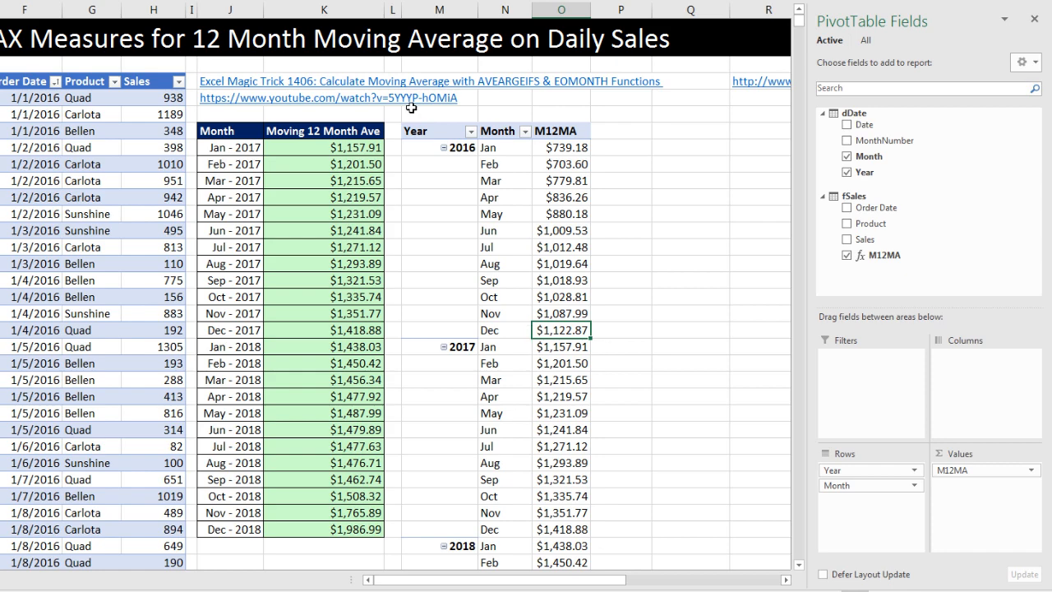
{"action": "scroll", "scroll_direction": "down", "scroll_amount": 3}
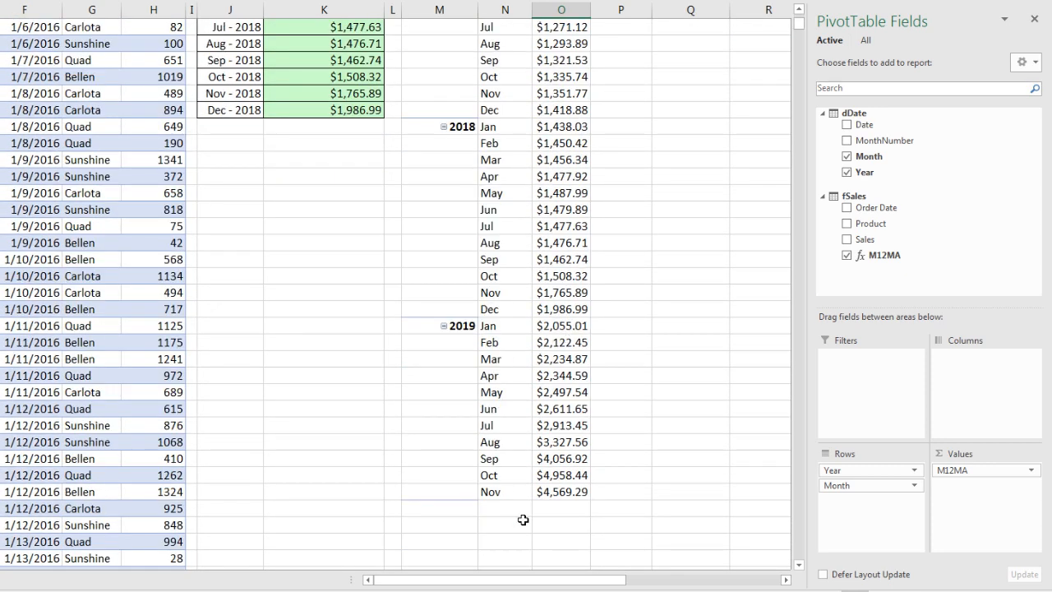
{"action": "mouse_move", "coordinate": [535, 353]}
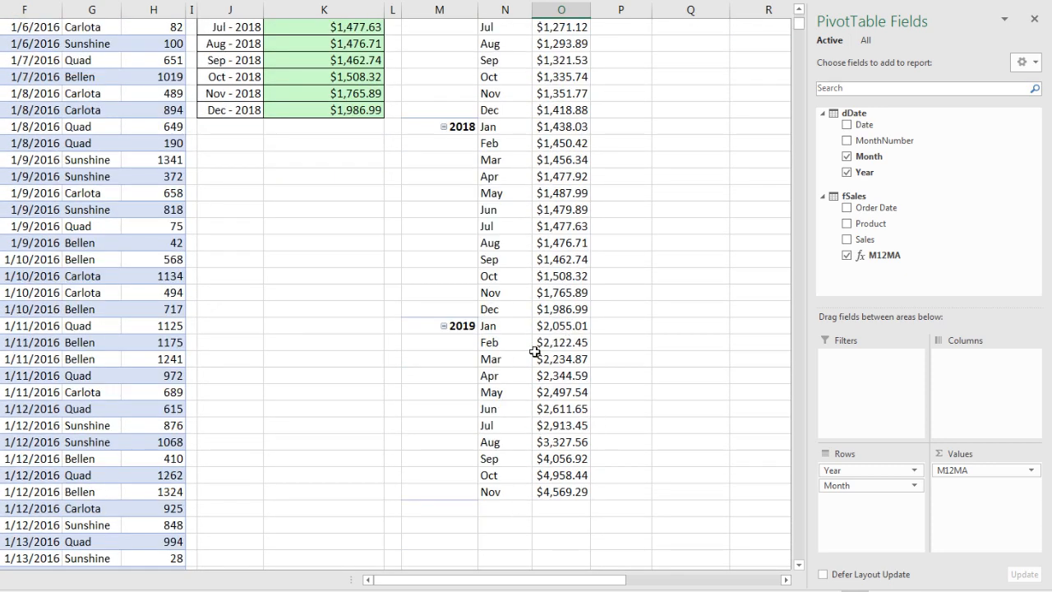
{"action": "mouse_move", "coordinate": [574, 347]}
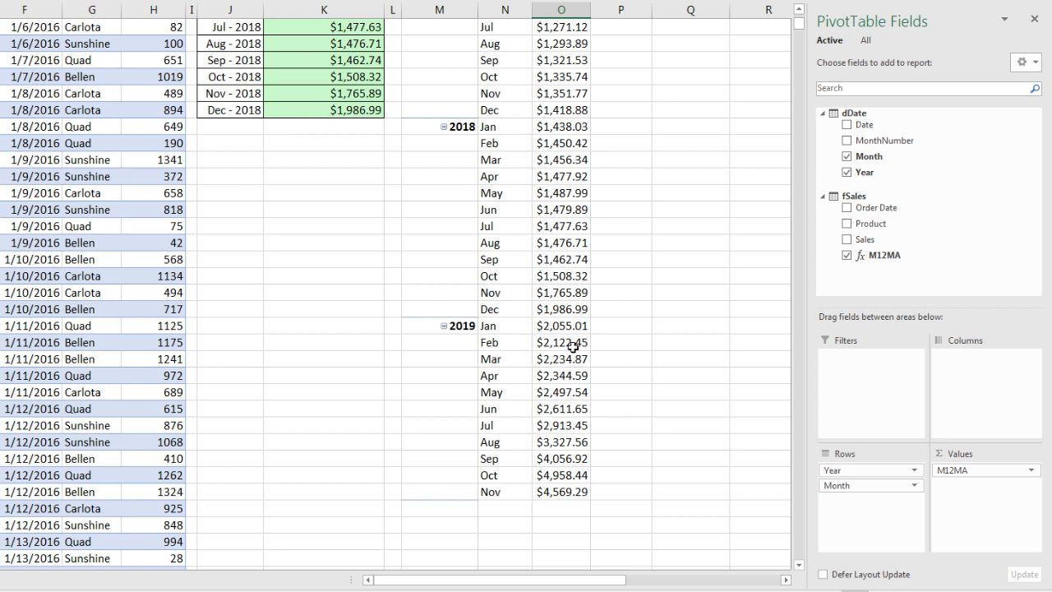
{"action": "mouse_move", "coordinate": [547, 144]}
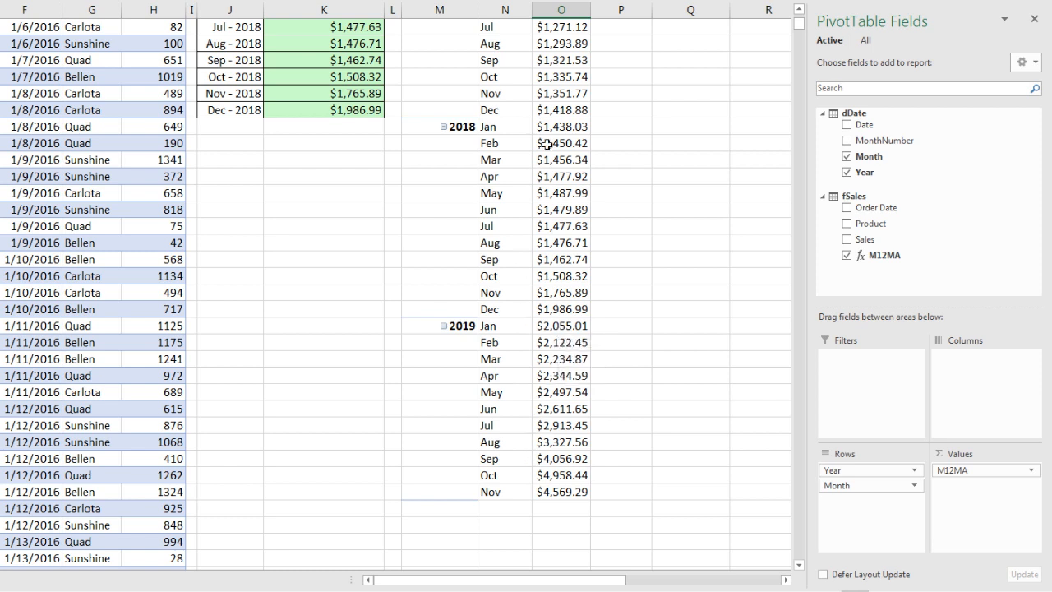
{"action": "mouse_move", "coordinate": [557, 477]}
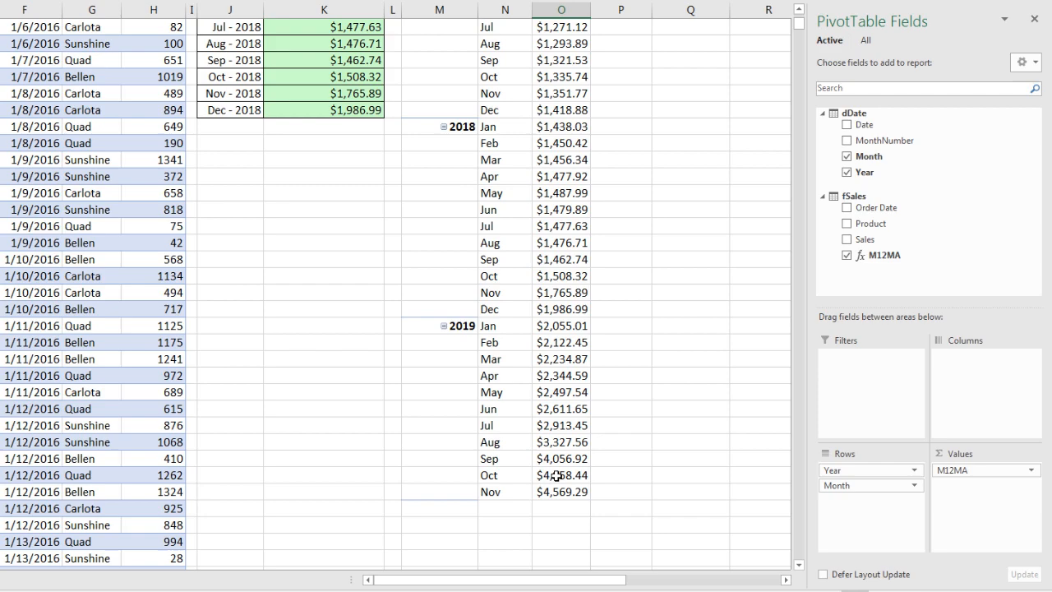
{"action": "scroll", "scroll_direction": "up", "scroll_amount": 3}
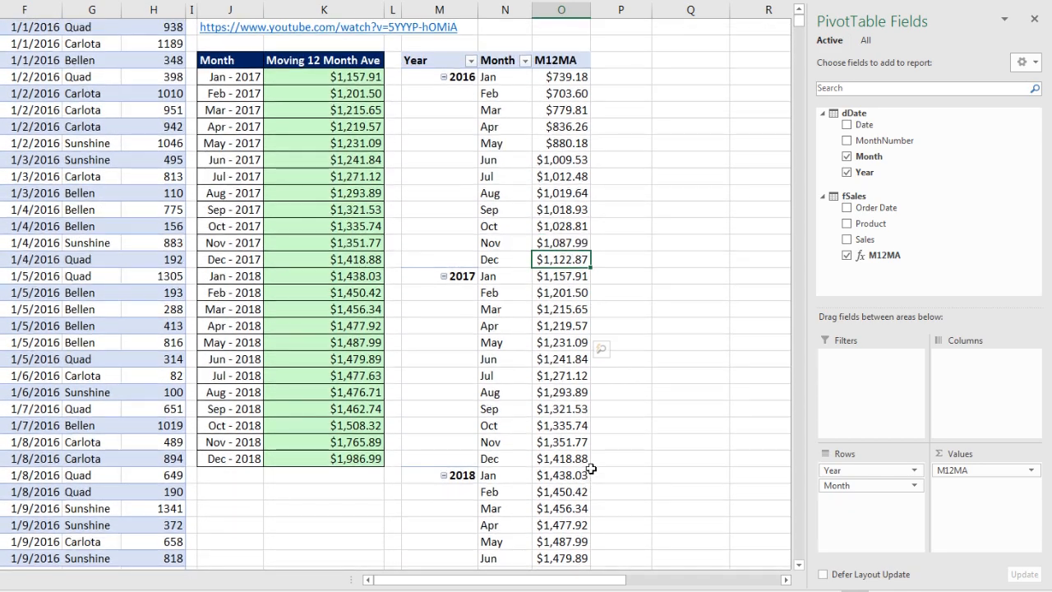
{"action": "mouse_move", "coordinate": [703, 196]}
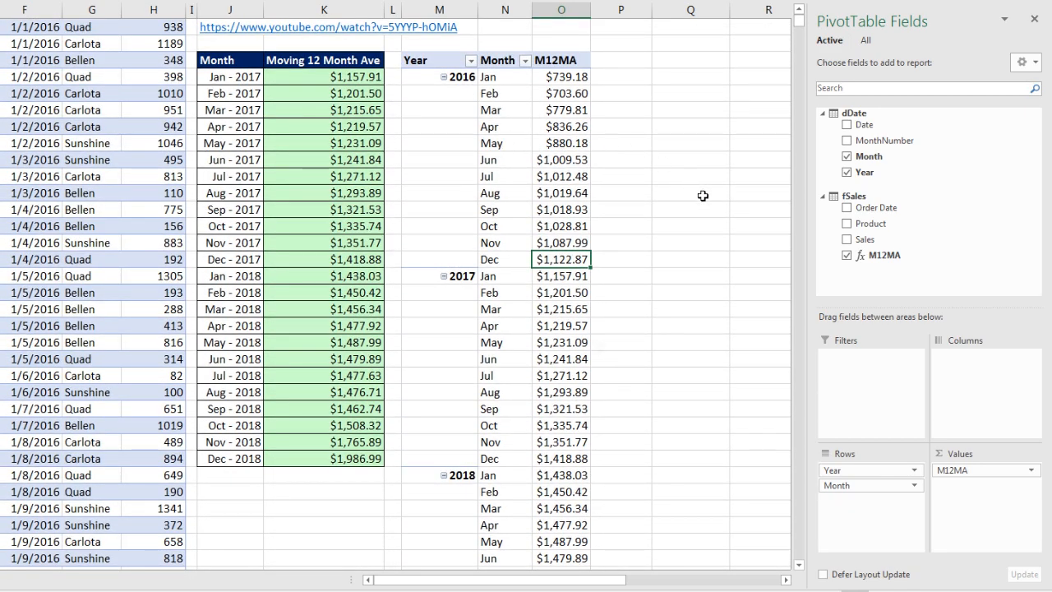
{"action": "scroll", "scroll_direction": "down", "scroll_amount": 3}
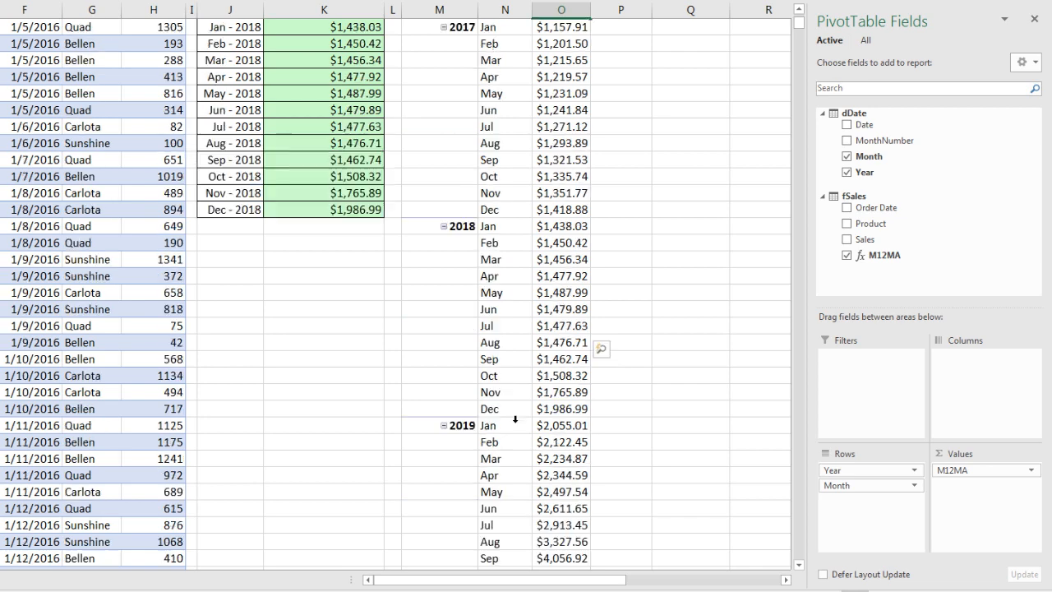
{"action": "scroll", "scroll_direction": "up", "scroll_amount": 3}
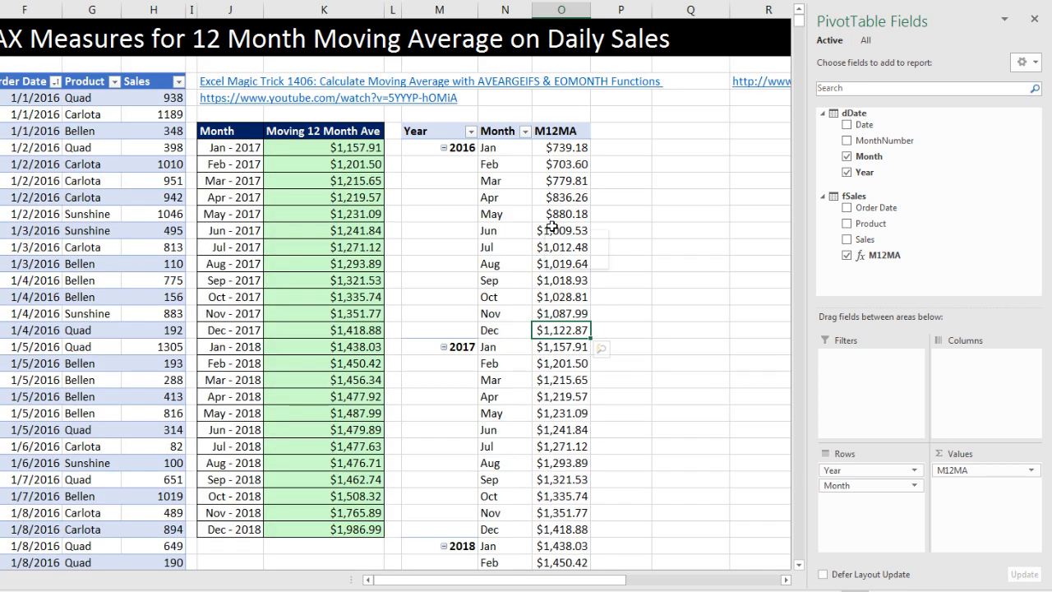
{"action": "key", "text": "alt+tab"}
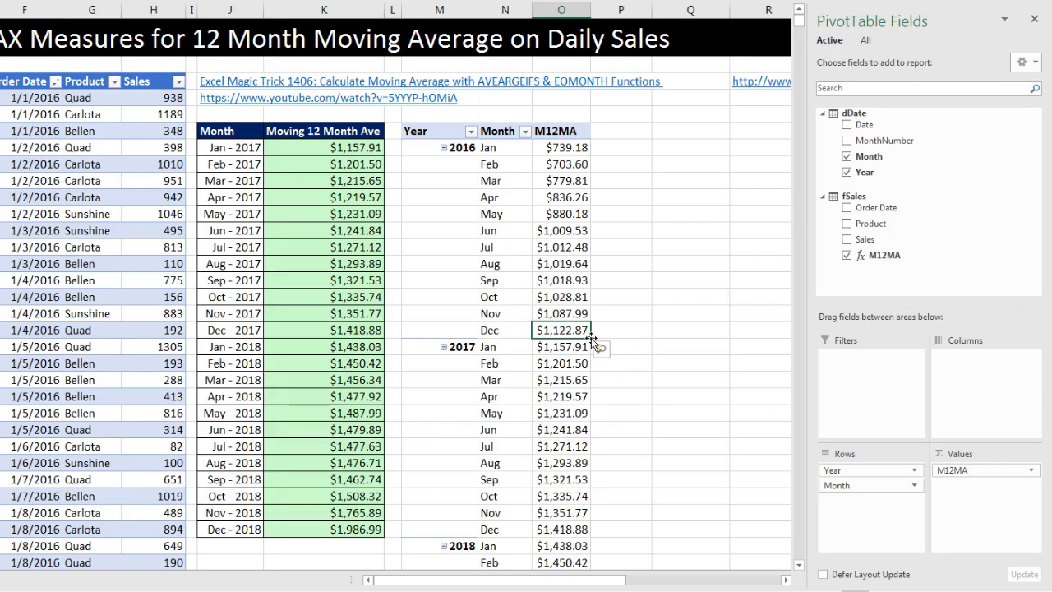
{"action": "mouse_move", "coordinate": [655, 246]}
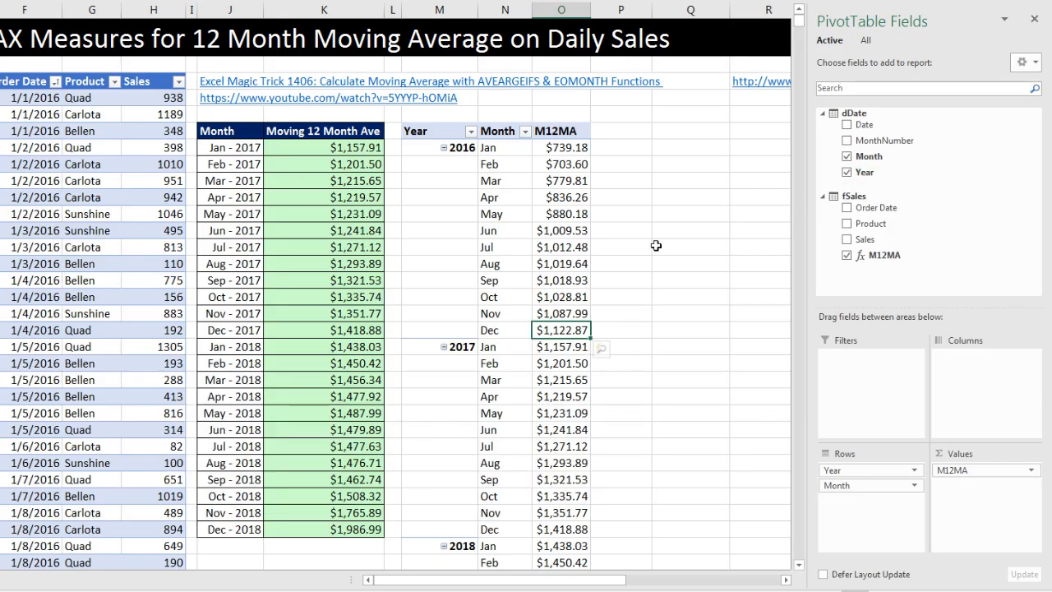
{"action": "scroll", "scroll_direction": "down", "scroll_amount": 3}
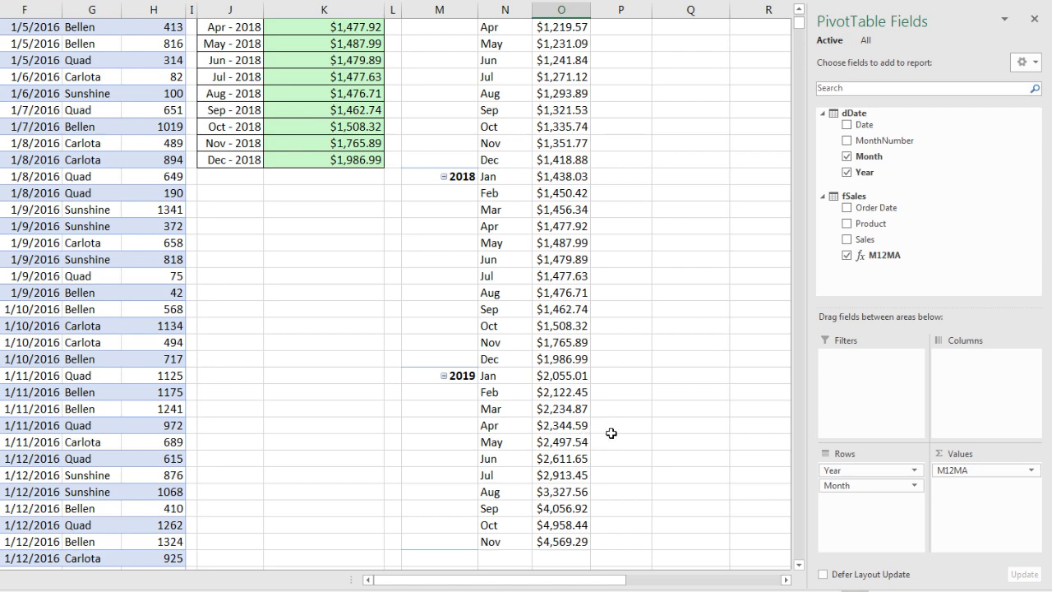
{"action": "scroll", "scroll_direction": "up", "scroll_amount": 3}
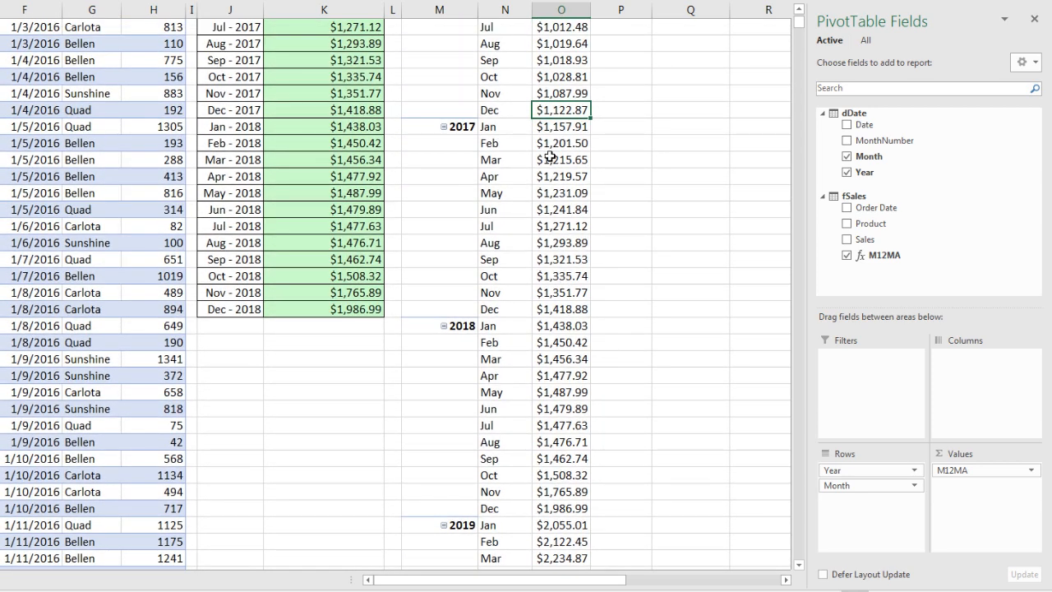
{"action": "left_click", "coordinate": [562, 144]}
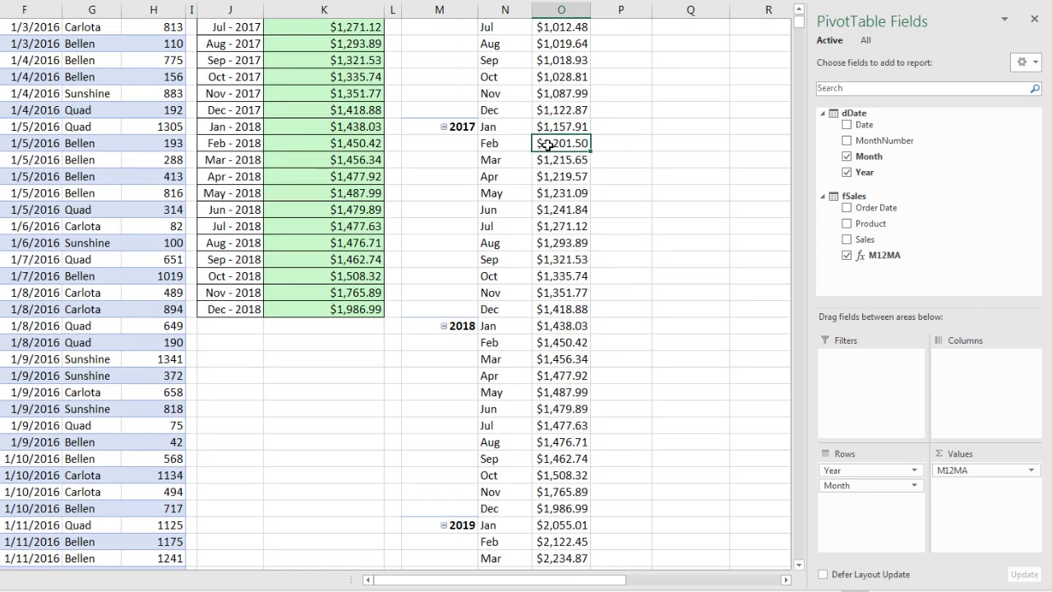
{"action": "scroll", "scroll_direction": "up", "scroll_amount": 3}
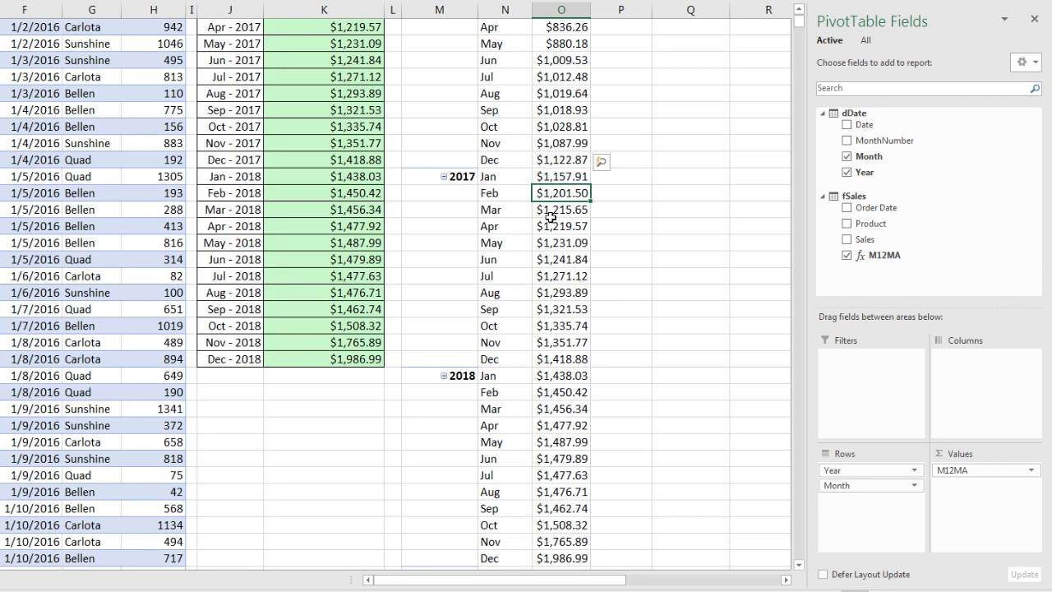
{"action": "mouse_move", "coordinate": [465, 187]}
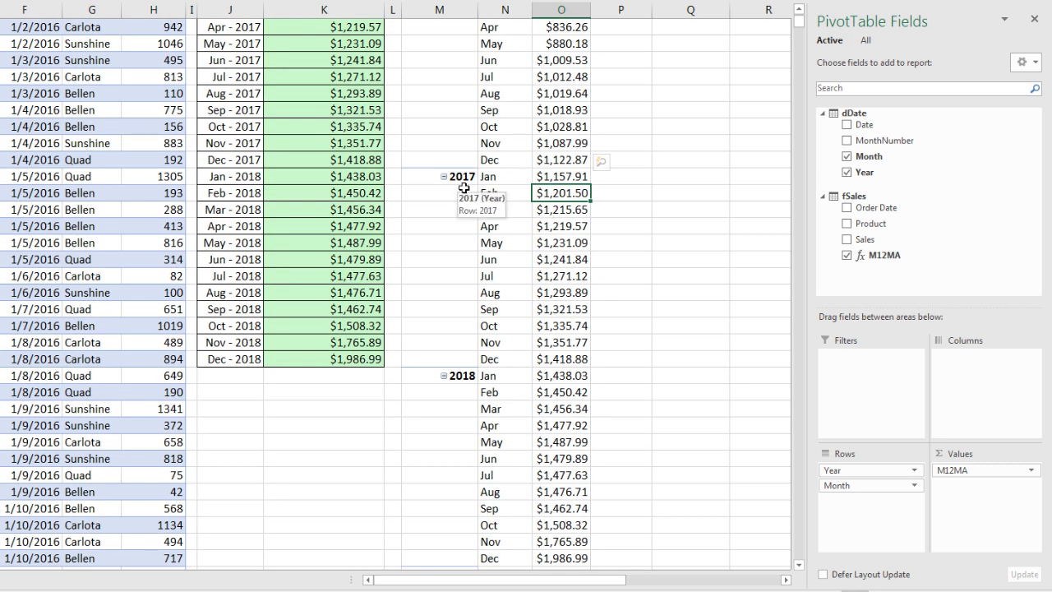
{"action": "scroll", "scroll_direction": "up", "scroll_amount": 3}
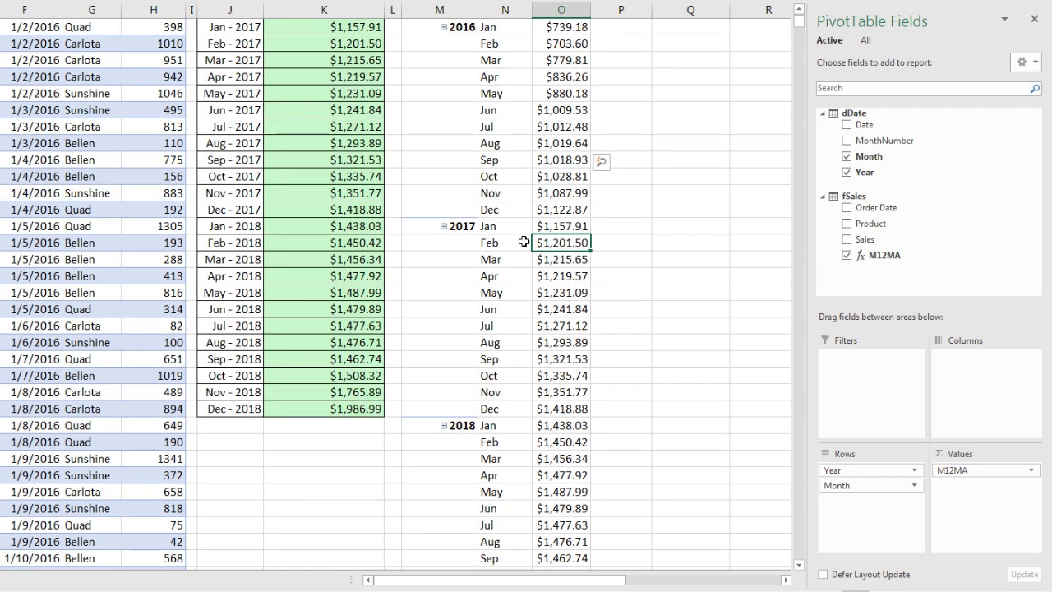
{"action": "mouse_move", "coordinate": [509, 245]}
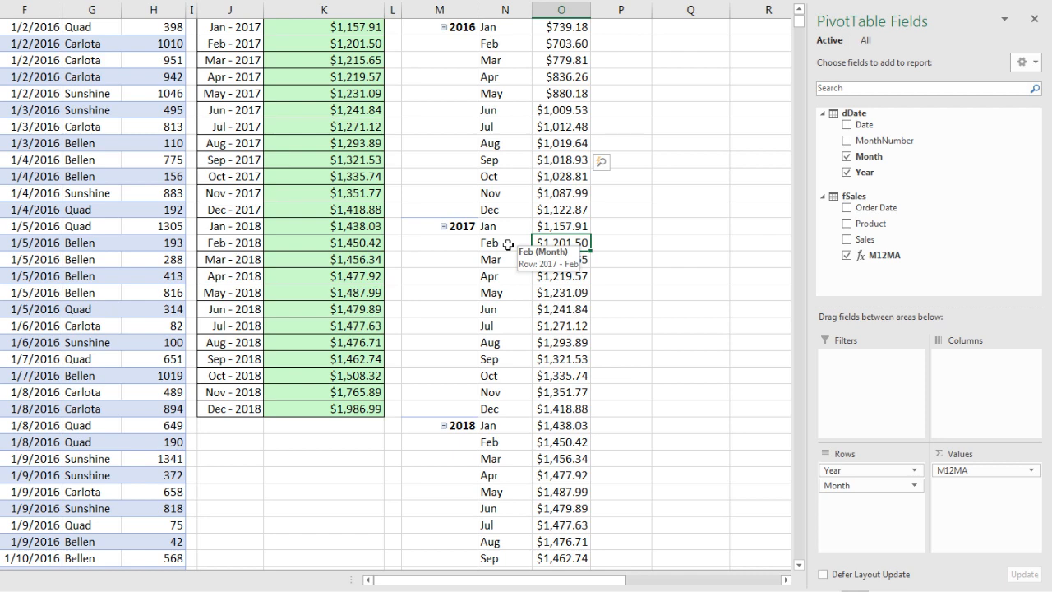
{"action": "key", "text": "alt+tab"}
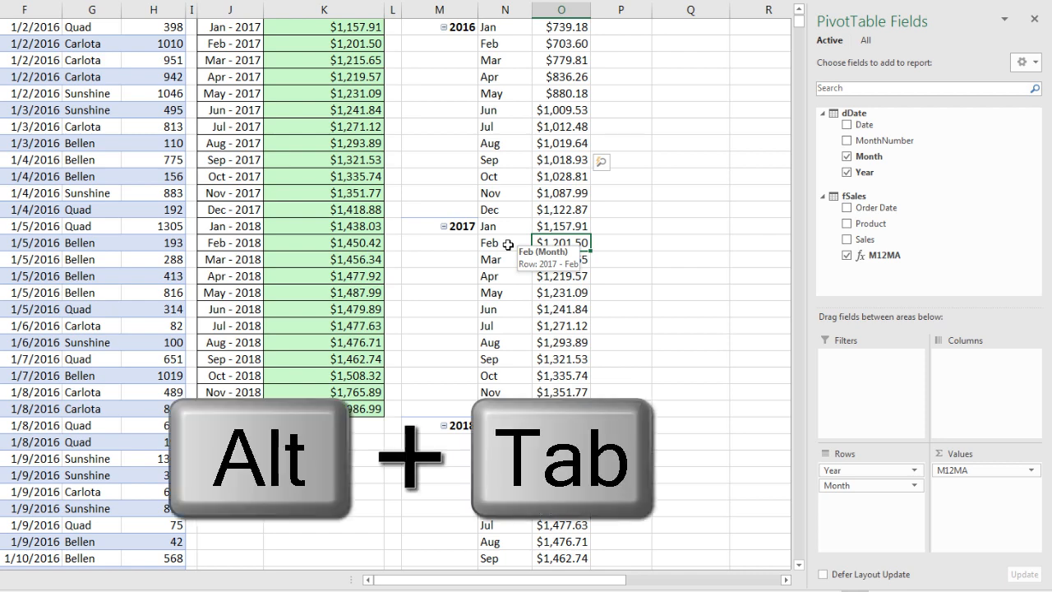
- Wrap M12MA in IF(AND(SUM(fSales[Sales])>0, MAX(dDate[Year])>2016 …)
{"action": "key", "text": "alt+tab"}
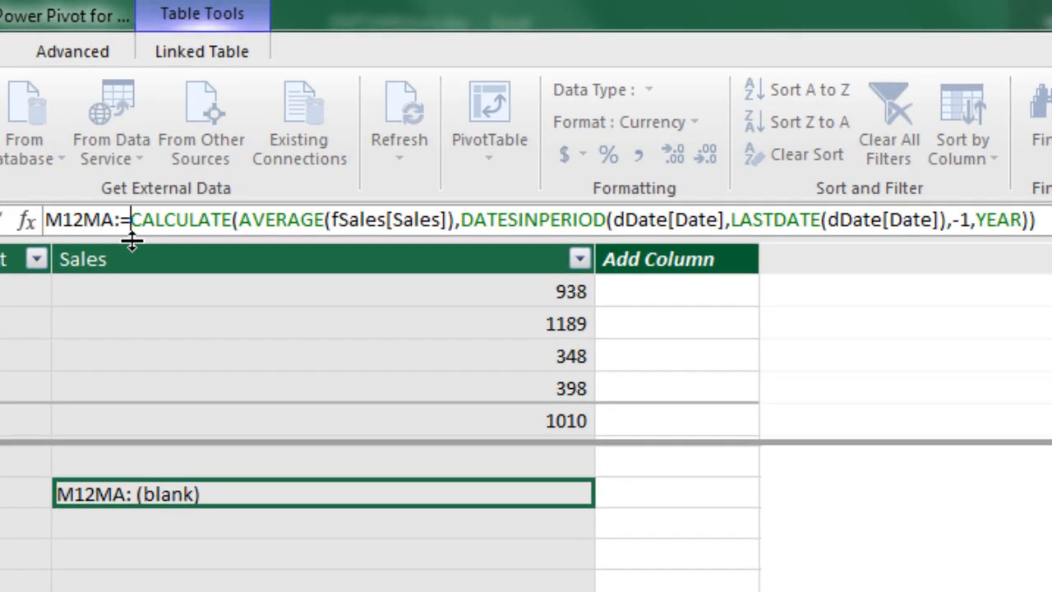
{"action": "type", "text": "IF("}
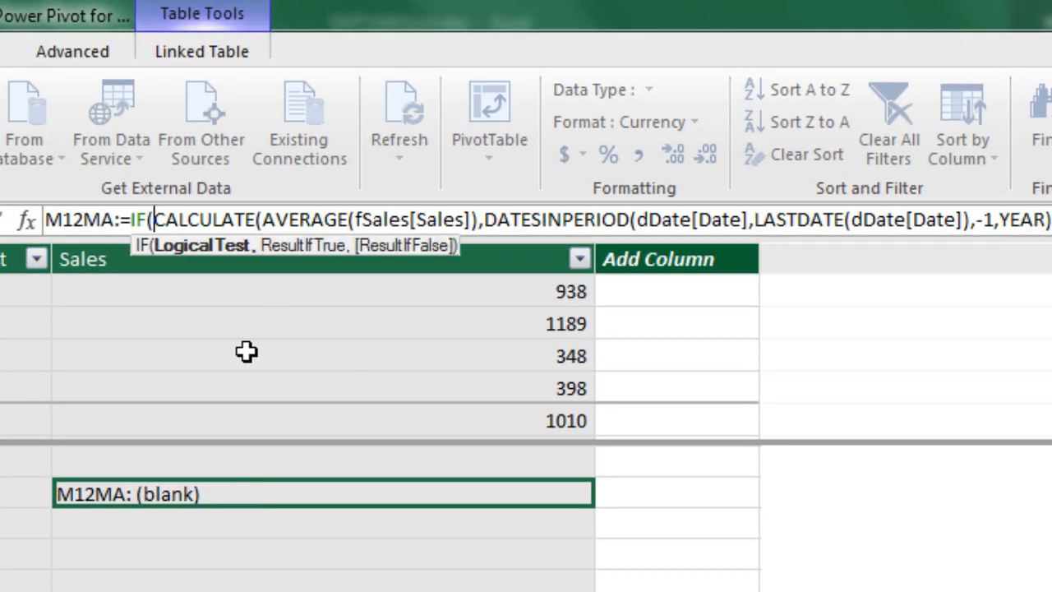
{"action": "mouse_move", "coordinate": [185, 287]}
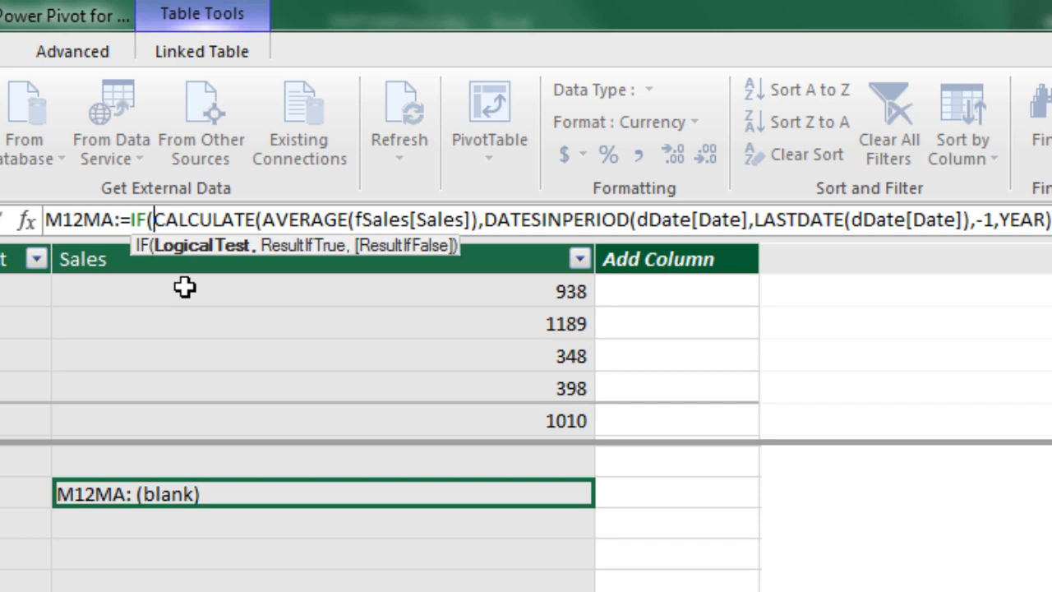
{"action": "type", "text": "AND("}
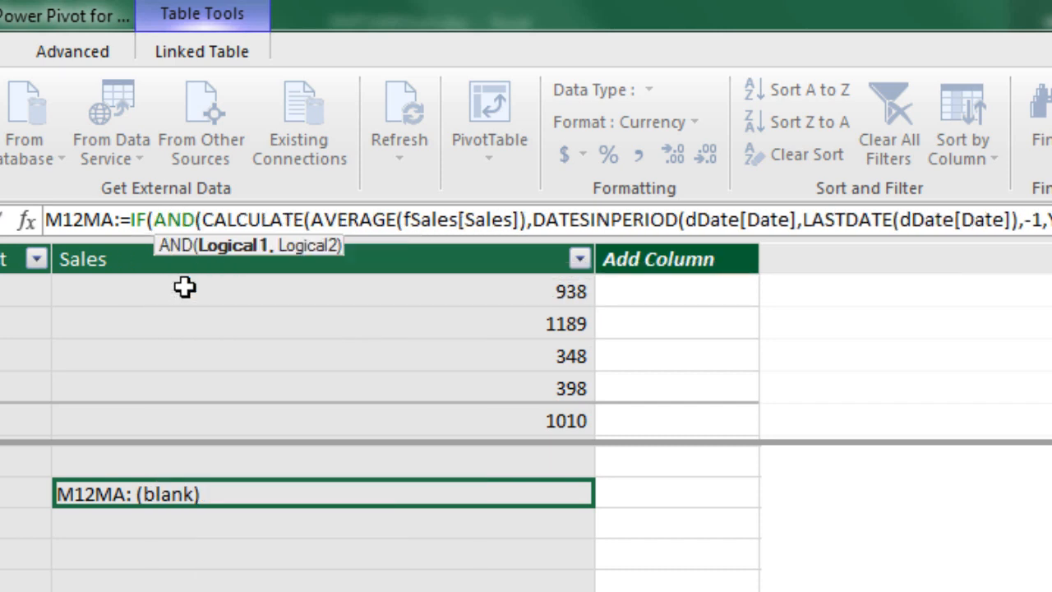
{"action": "mouse_move", "coordinate": [242, 291]}
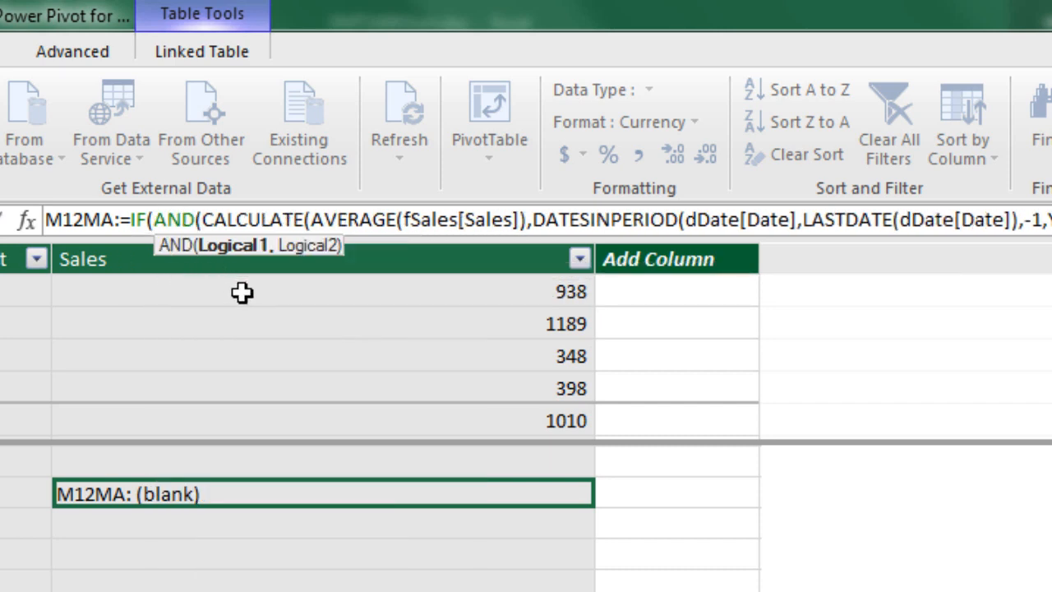
{"action": "type", "text": "SUM("}
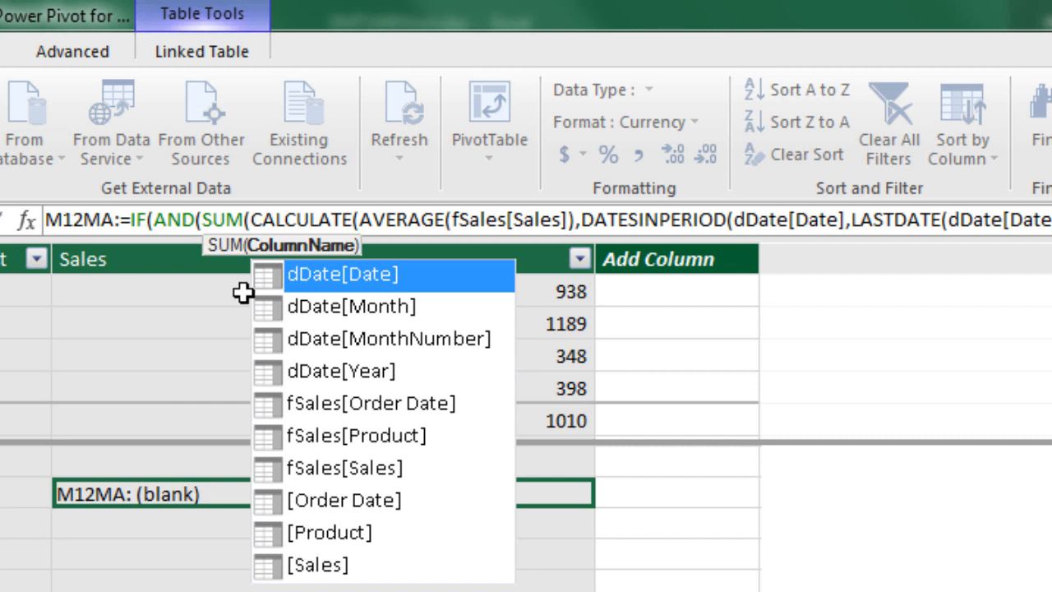
{"action": "type", "text": "fSales[Sales"}
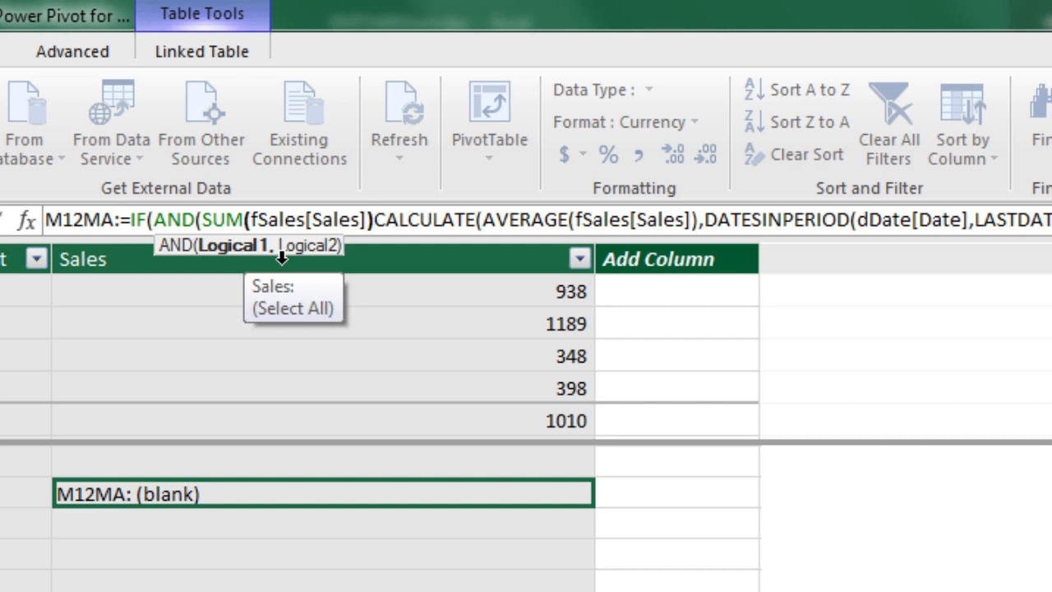
{"action": "type", "text": ">"}
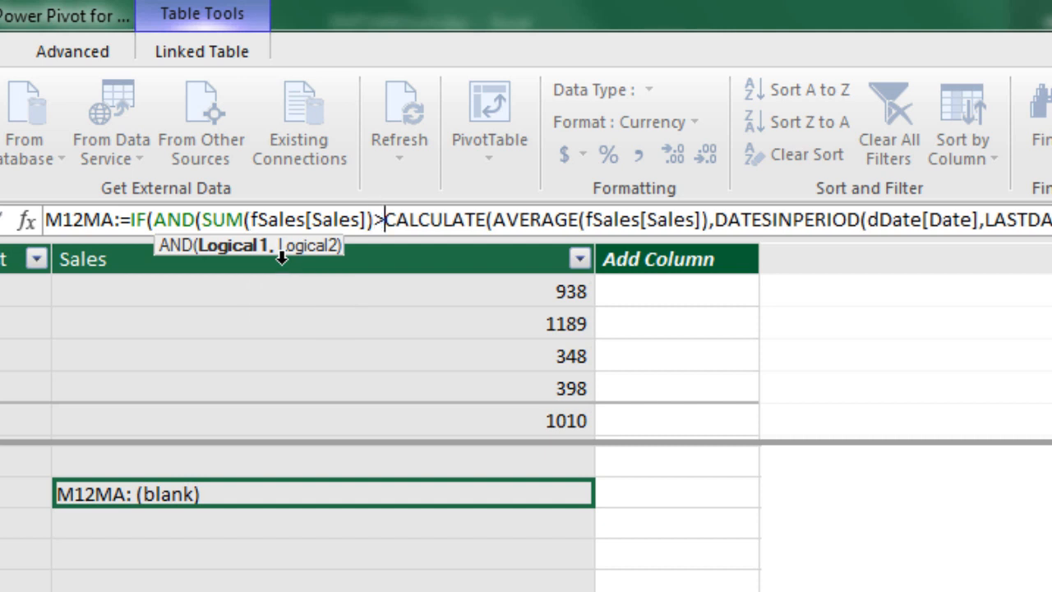
{"action": "type", "text": "0,"}
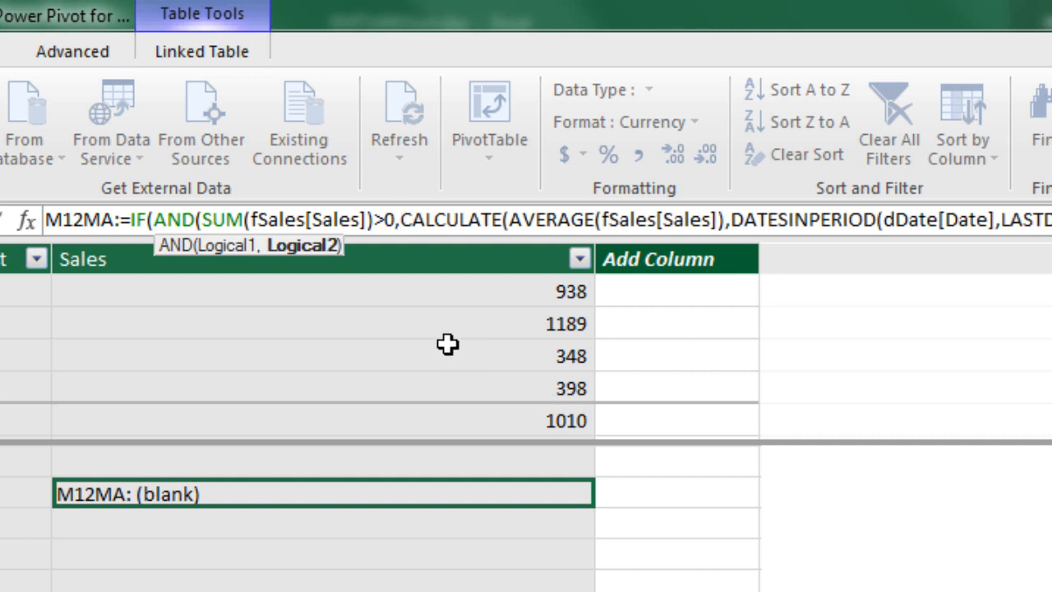
{"action": "mouse_move", "coordinate": [346, 340]}
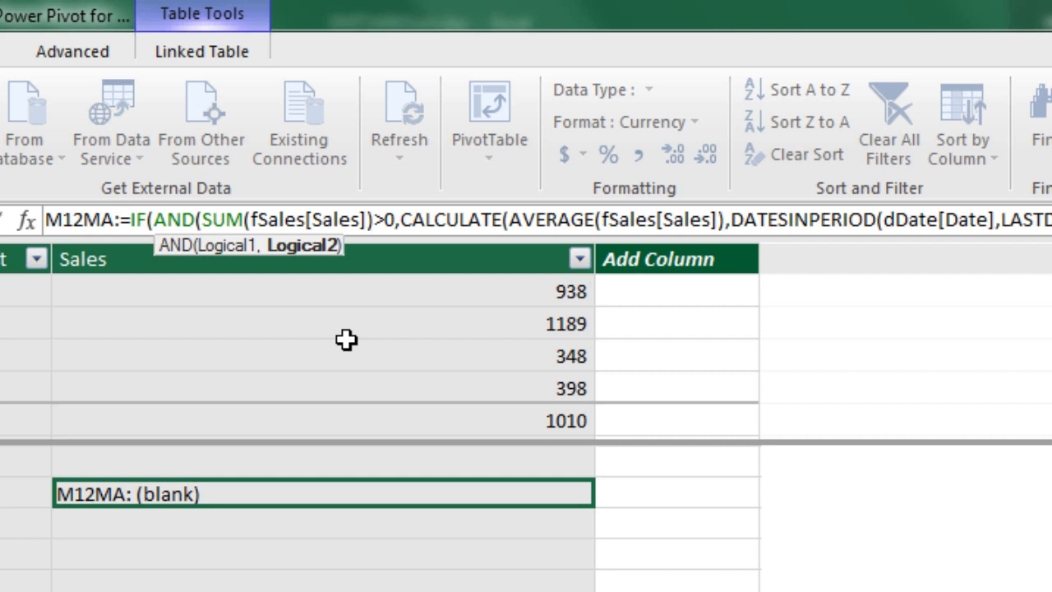
{"action": "type", "text": "ma"}
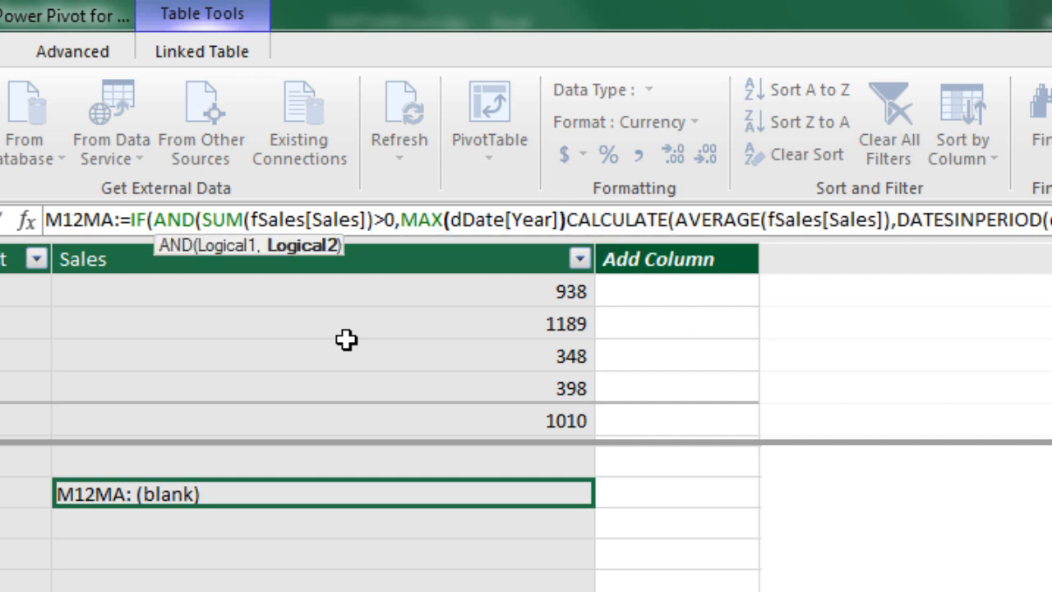
{"action": "type", "text": ">"}
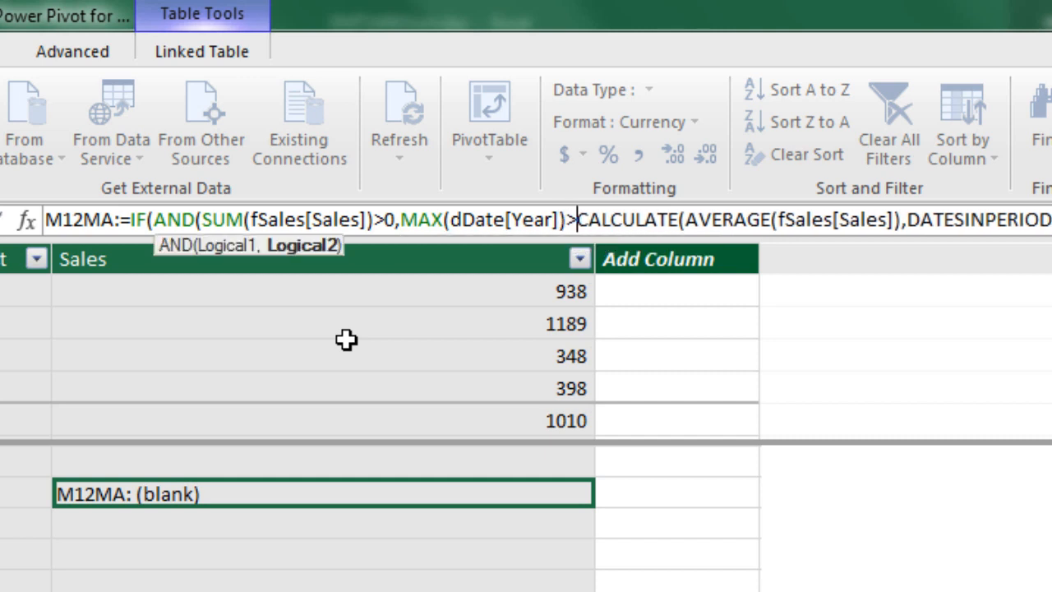
{"action": "type", "text": "2016"}
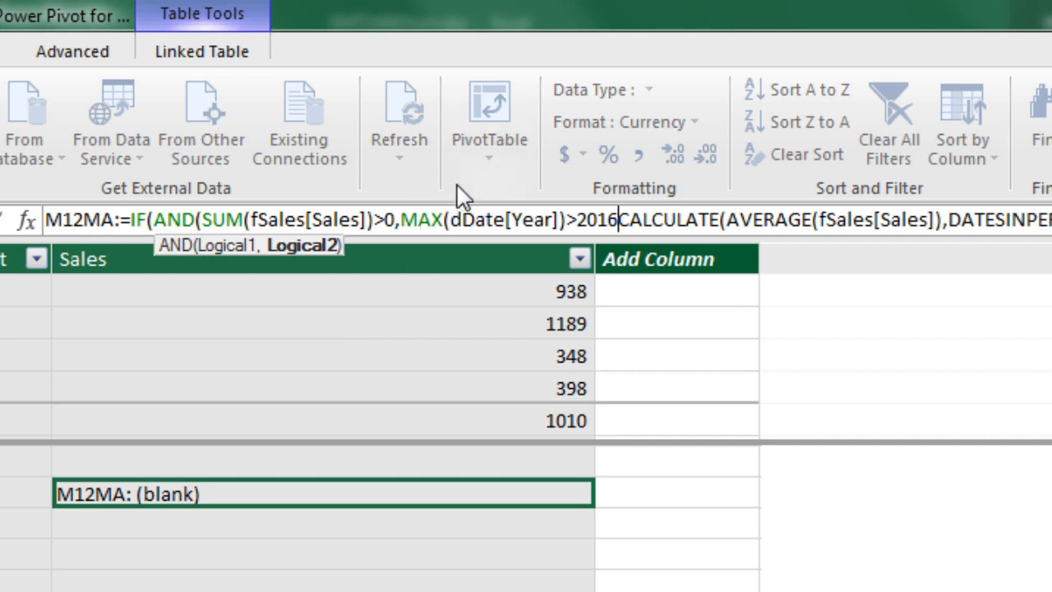
{"action": "mouse_move", "coordinate": [522, 214]}
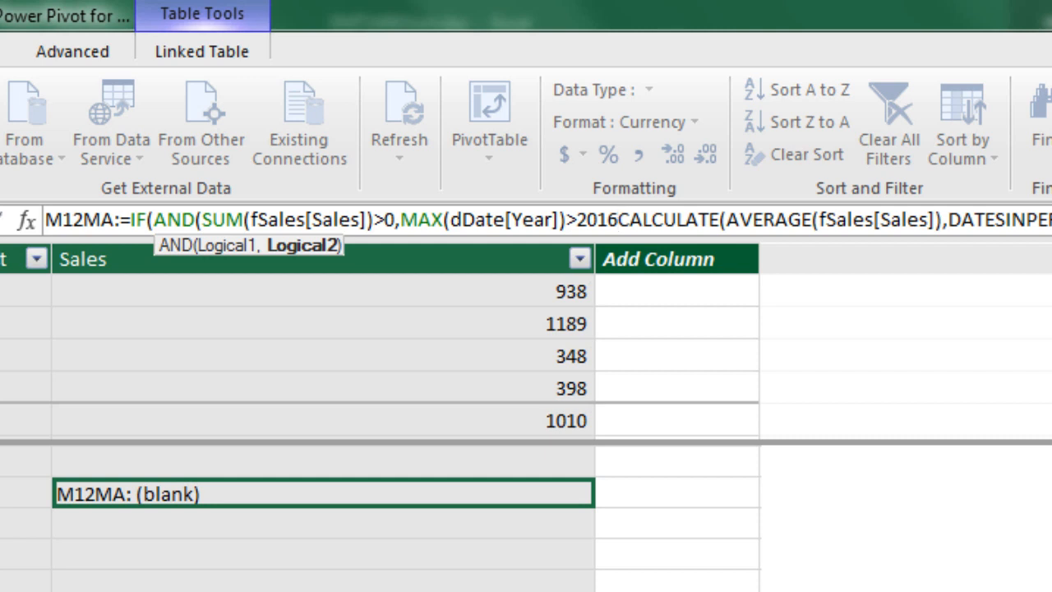
{"action": "mouse_move", "coordinate": [376, 289]}
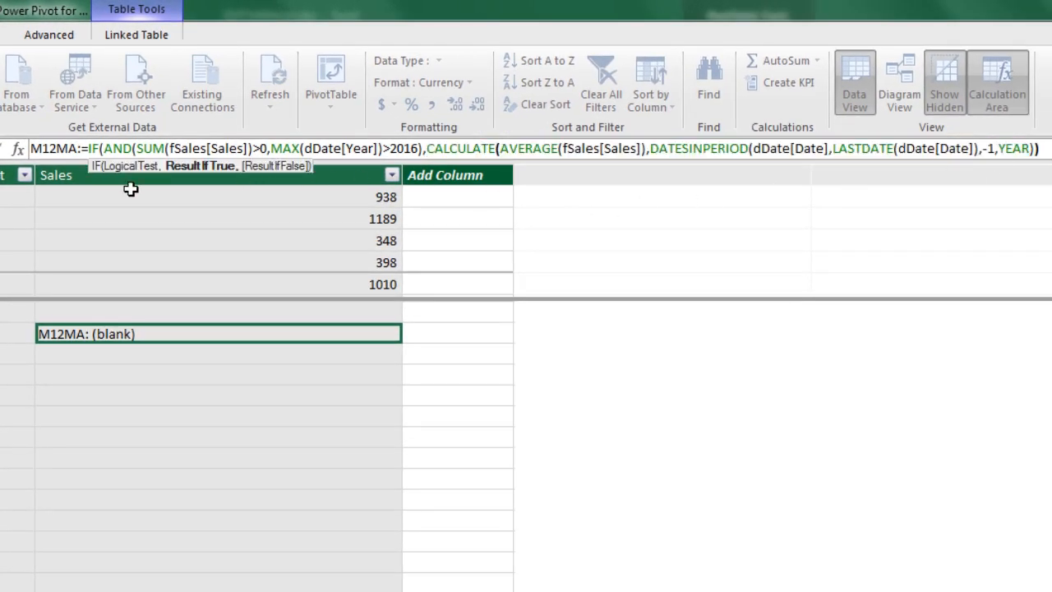
{"action": "mouse_move", "coordinate": [278, 243]}
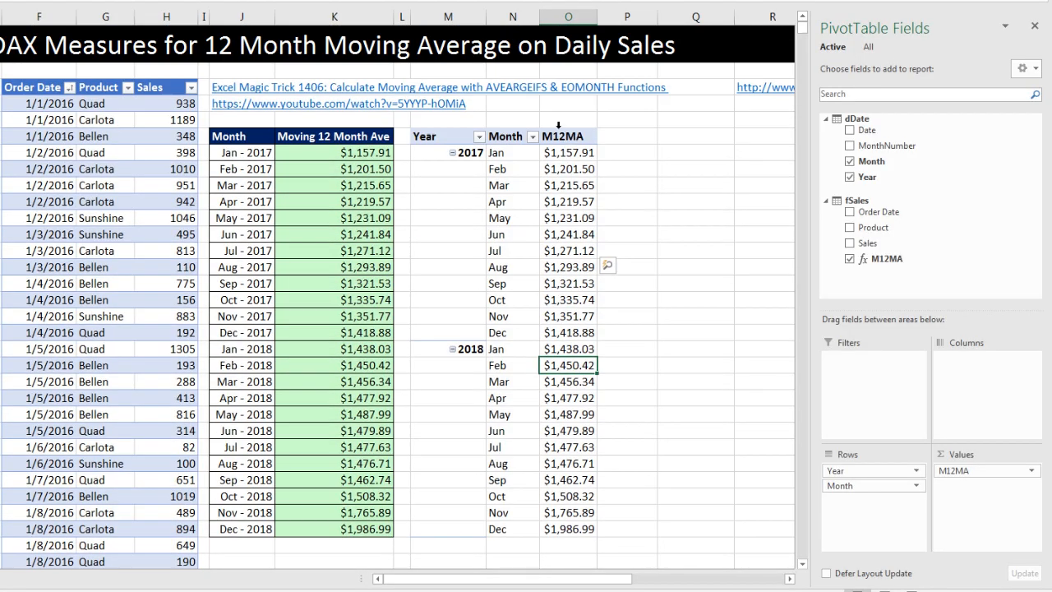
{"action": "mouse_move", "coordinate": [688, 361]}
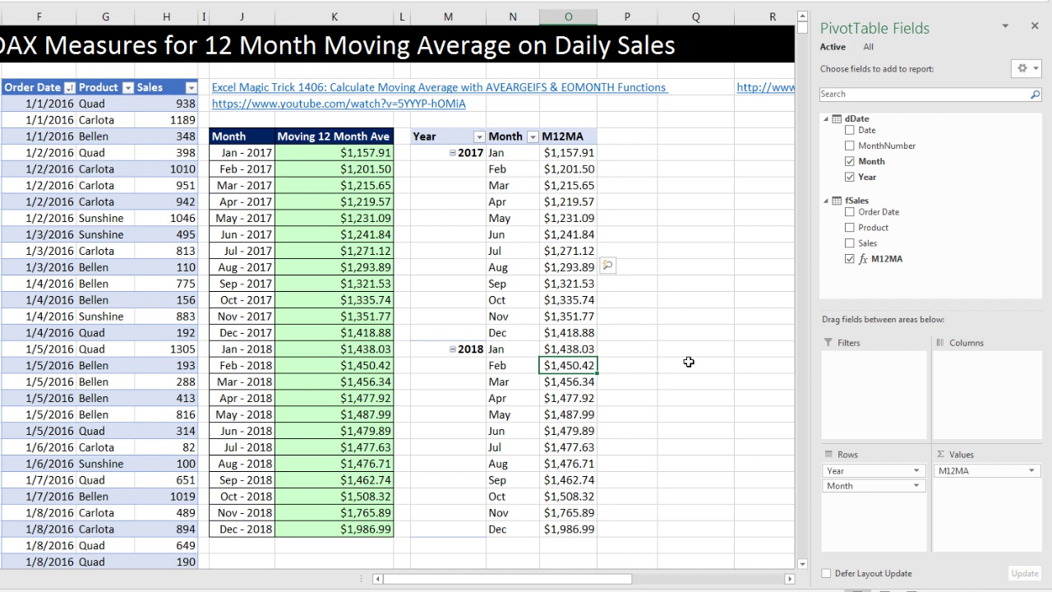
{"action": "mouse_move", "coordinate": [584, 145]}
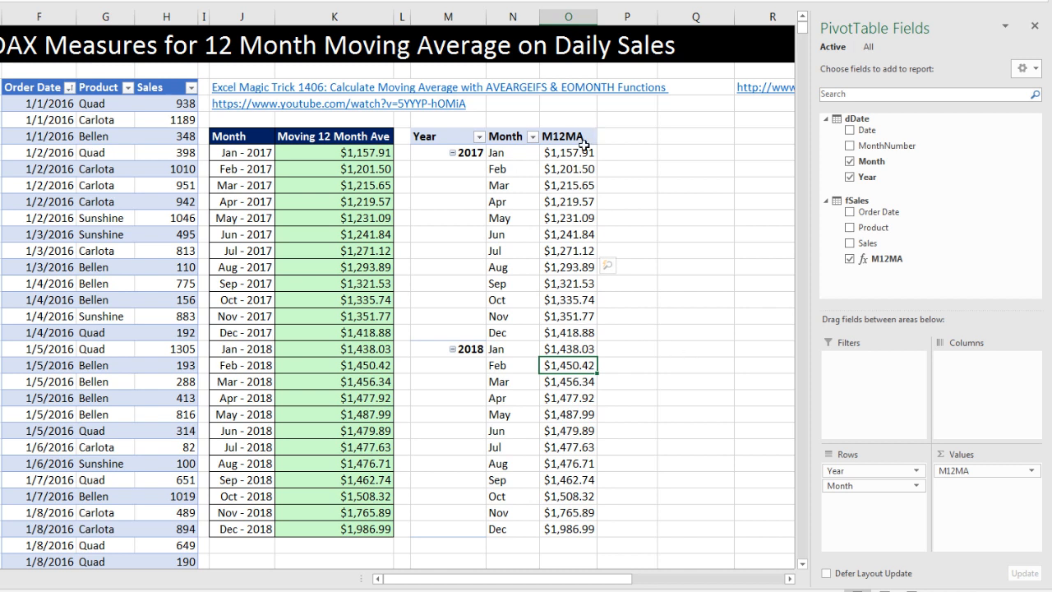
{"action": "mouse_move", "coordinate": [548, 217]}
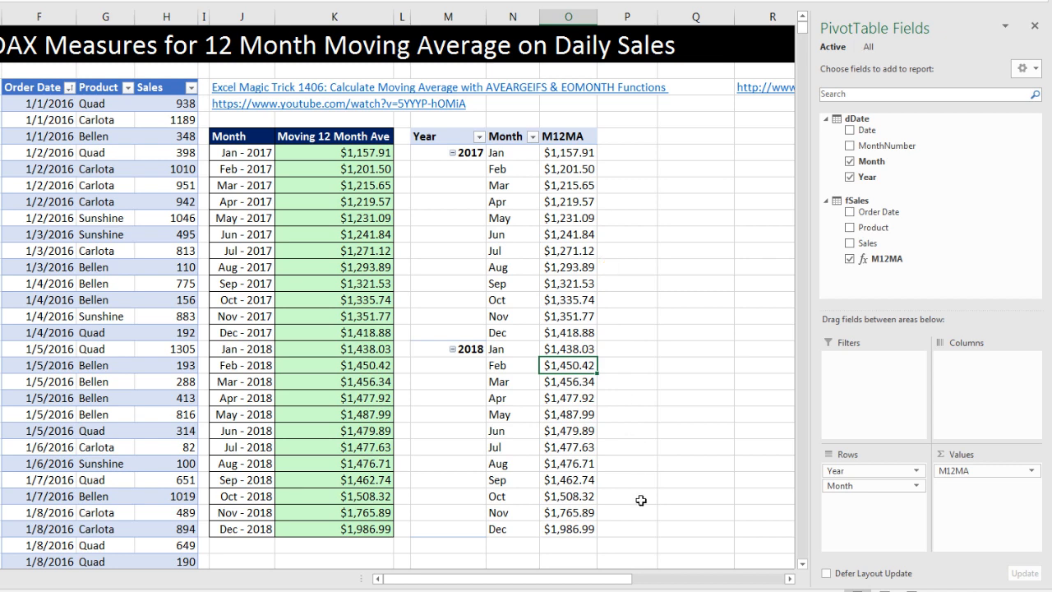
- Confirm the PivotTable lists M12MA only for 2017–2018, then return to Power Pivot
{"action": "key", "text": "alt+tab"}
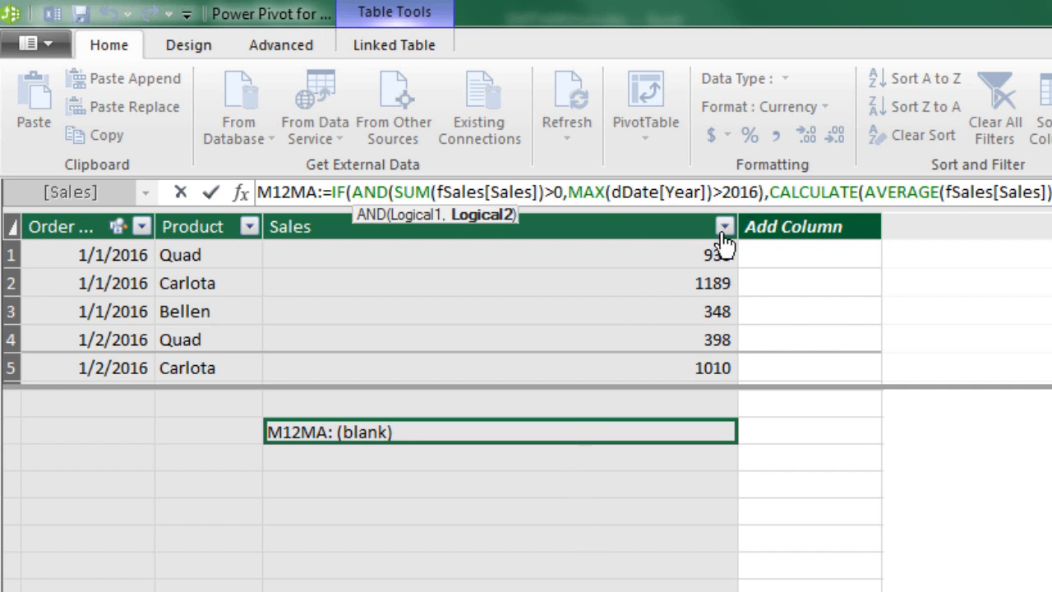
- Add the measure TestMinYear:=MIN(dDate[Year]), showing 2016, then return to the workbook
{"action": "double_click", "coordinate": [741, 191]}
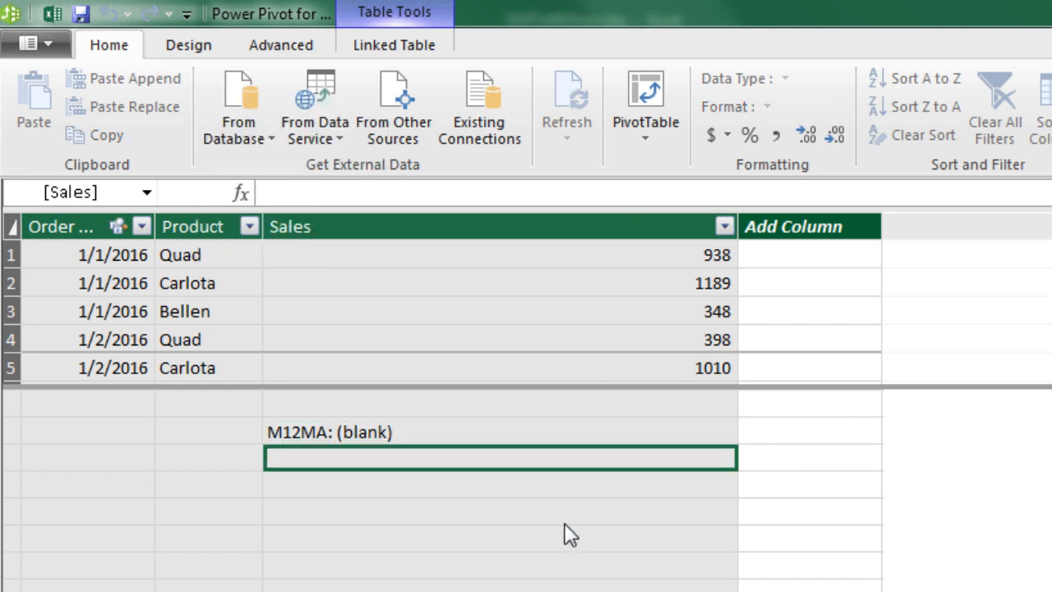
{"action": "type", "text": "TestMinYear"}
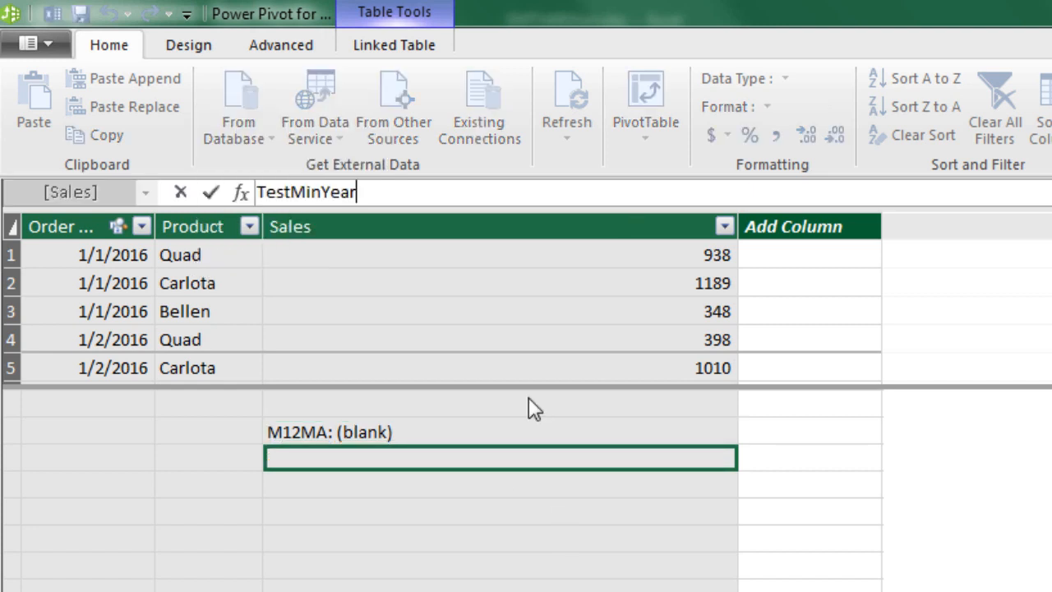
{"action": "type", "text": ":=min"}
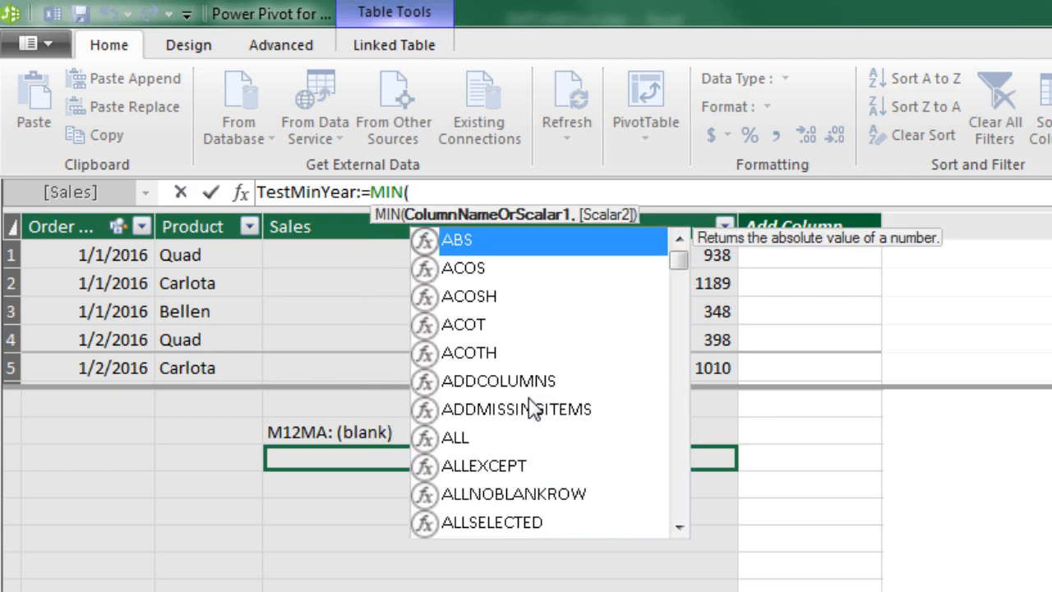
{"action": "type", "text": "dd"}
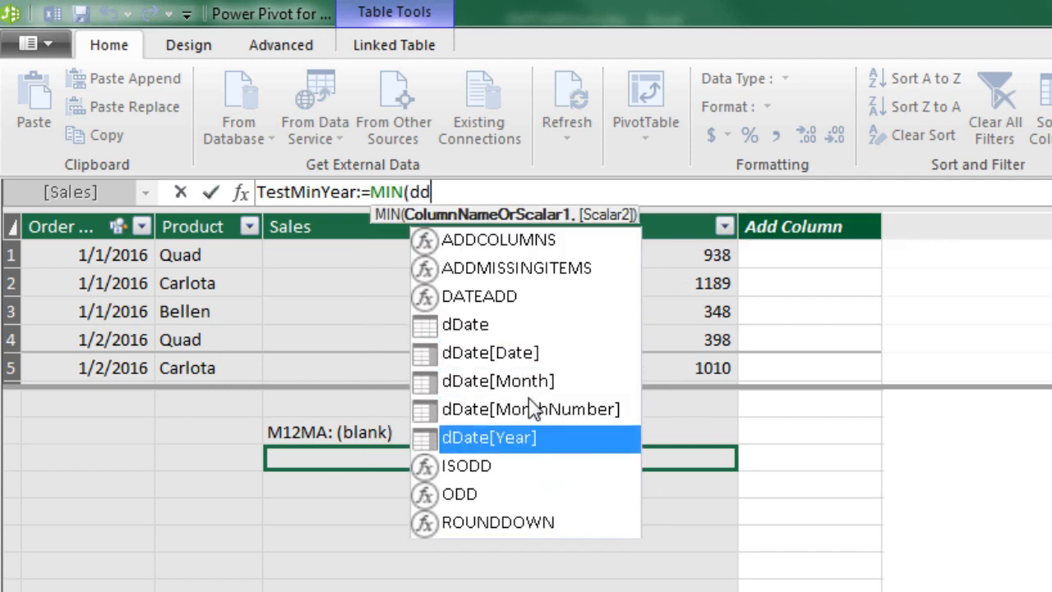
{"action": "double_click", "coordinate": [488, 436]}
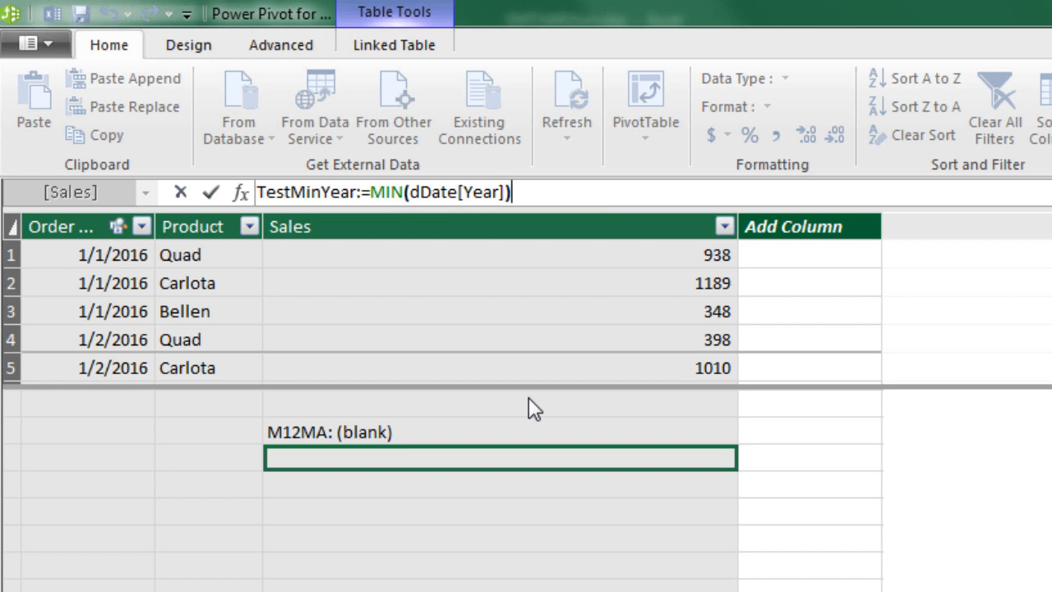
{"action": "key", "text": "Return"}
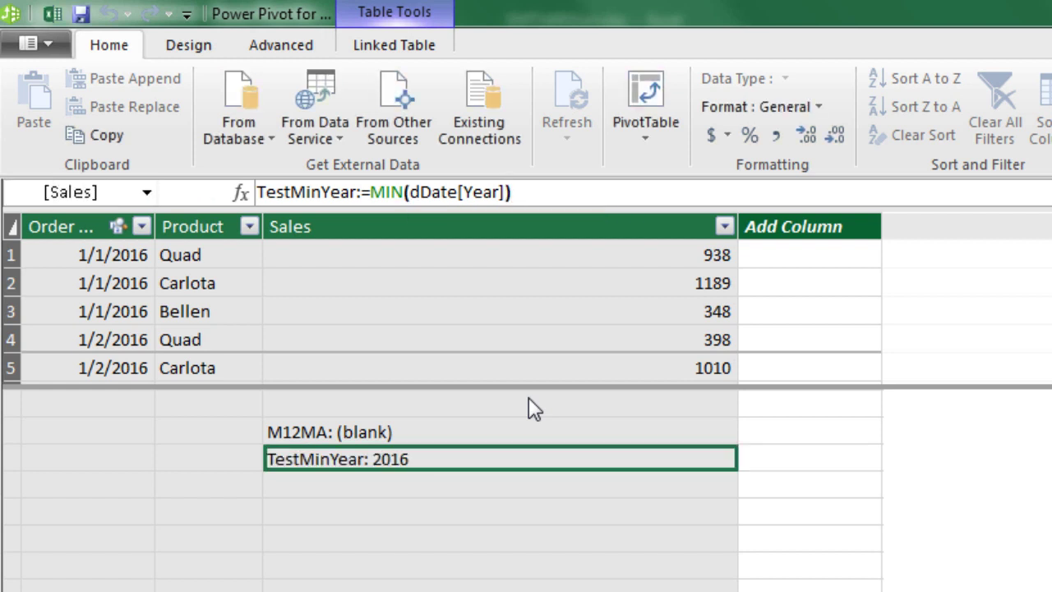
{"action": "mouse_move", "coordinate": [589, 279]}
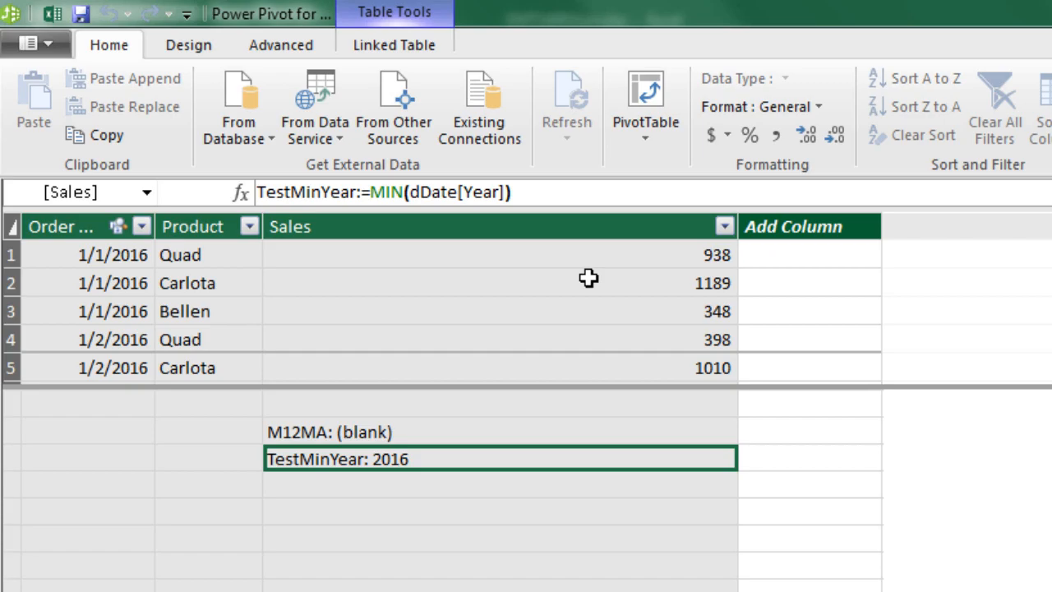
{"action": "key", "text": "alt+tab"}
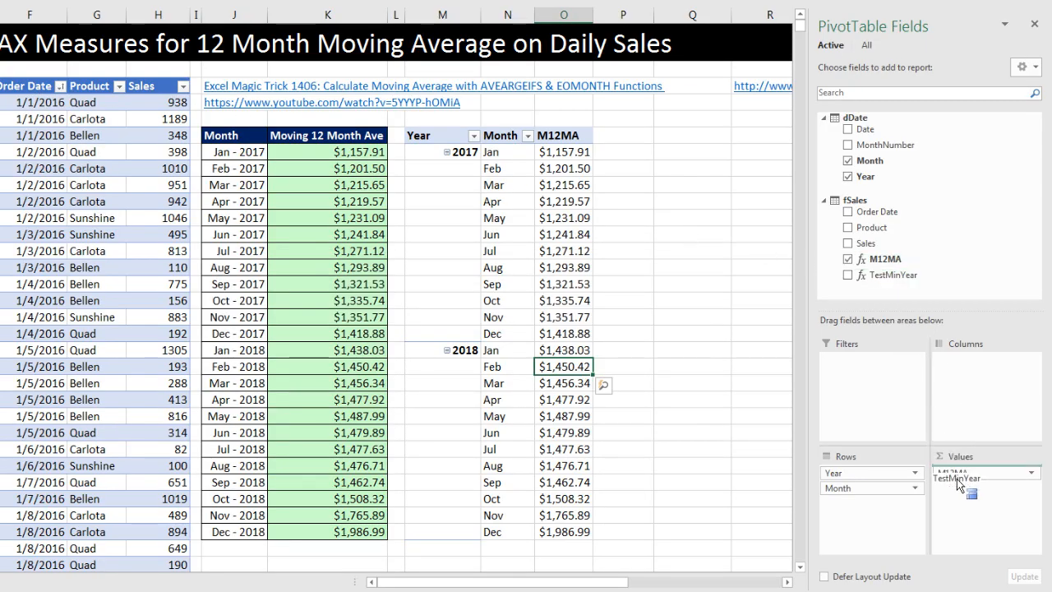
- Add TestMinYear to the pivot values beside M12MA and review its per-row years 2016–2019
{"action": "left_click", "coordinate": [848, 274]}
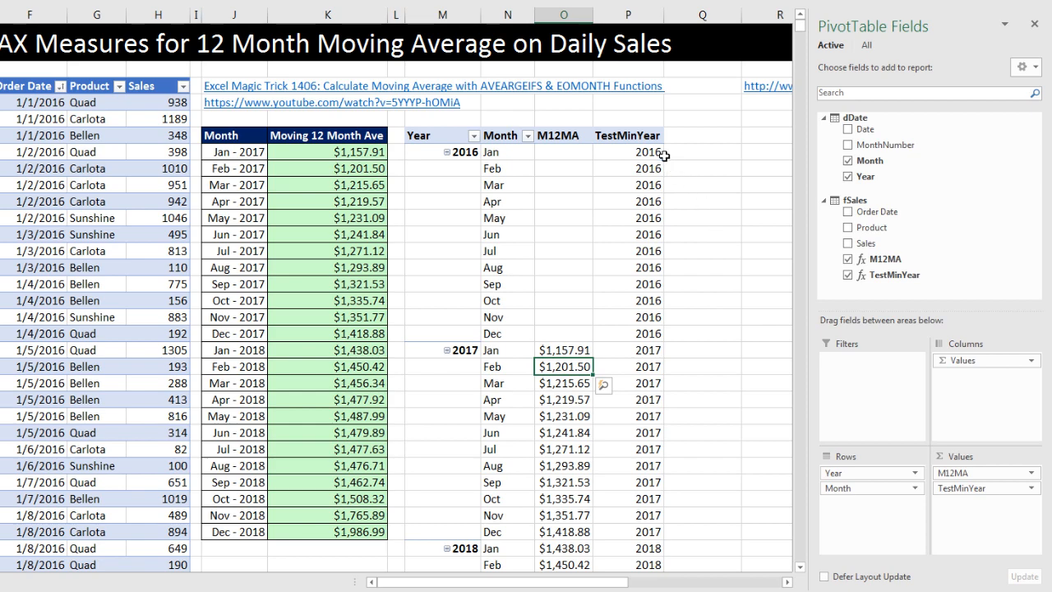
{"action": "scroll", "scroll_direction": "down", "scroll_amount": 3}
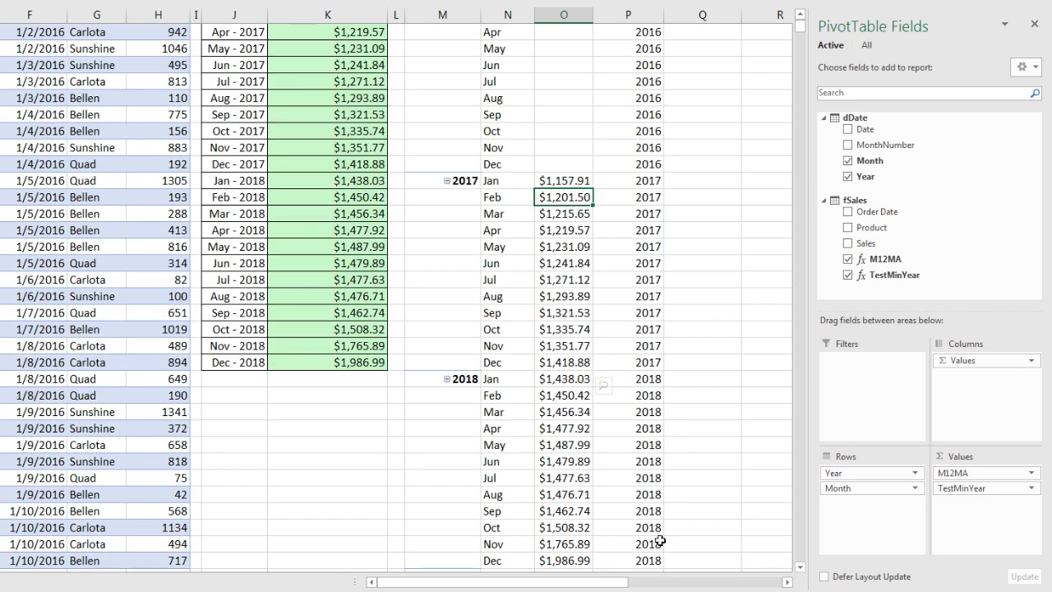
{"action": "scroll", "scroll_direction": "down", "scroll_amount": 3}
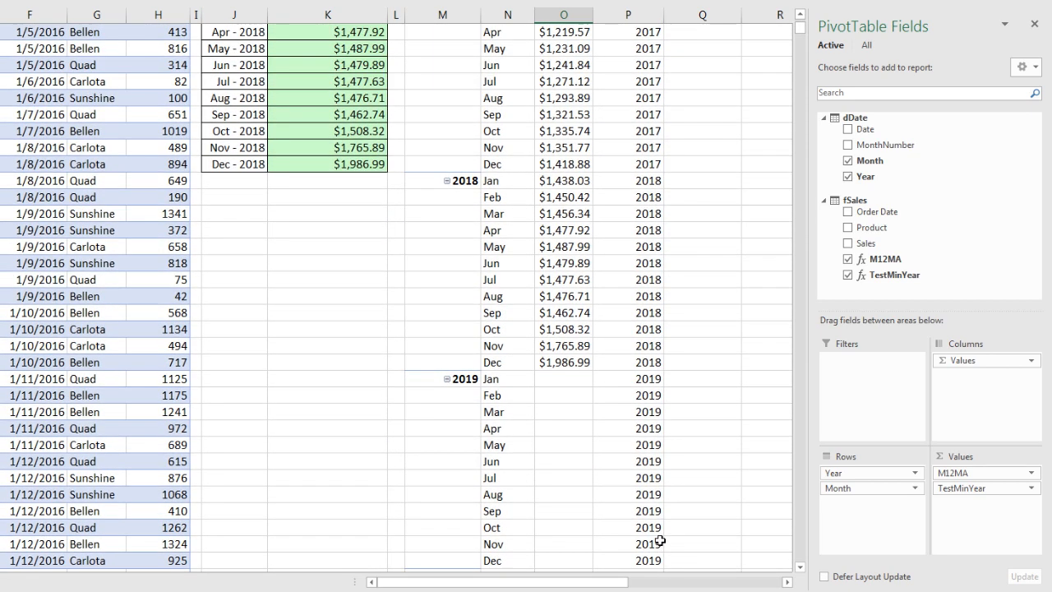
{"action": "scroll", "scroll_direction": "up", "scroll_amount": 3}
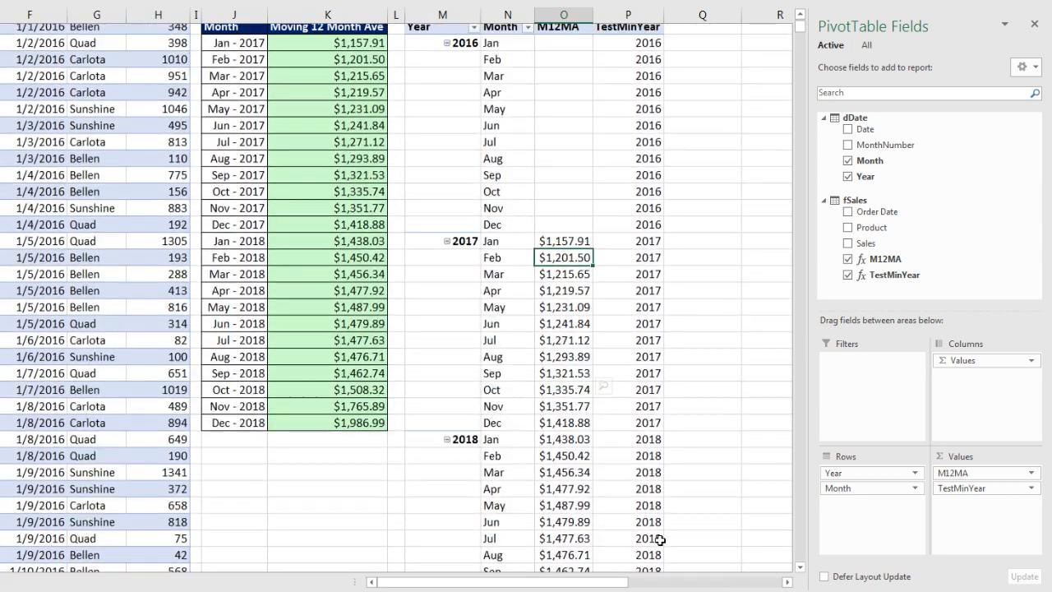
{"action": "scroll", "scroll_direction": "up", "scroll_amount": 3}
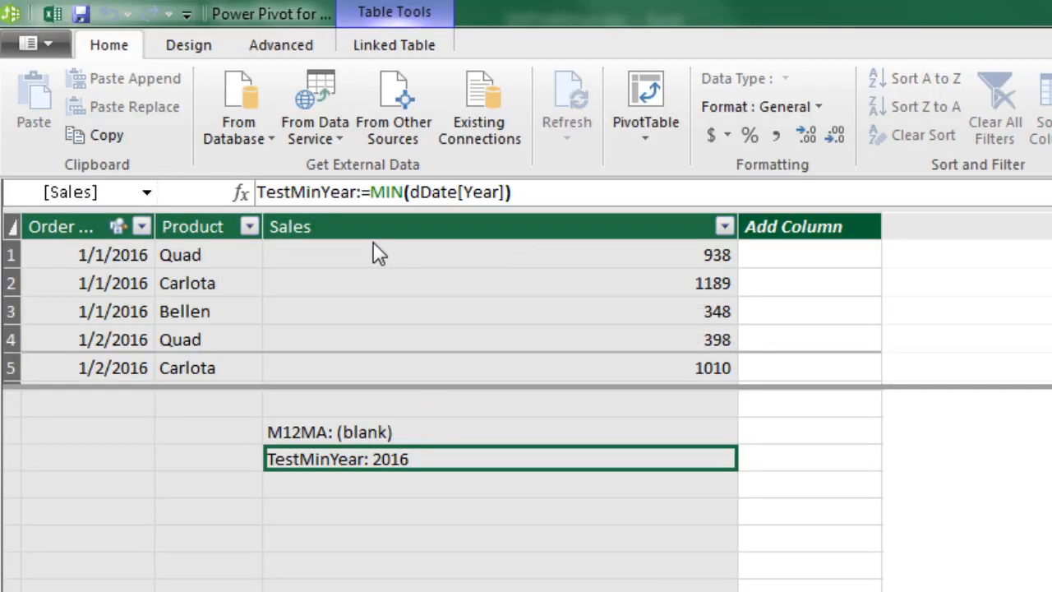
- Redefine TestMinYear as CALCULATE(MIN(dDate[Year]),ALL(dDate[Year])) and commit it
{"action": "left_click", "coordinate": [395, 192]}
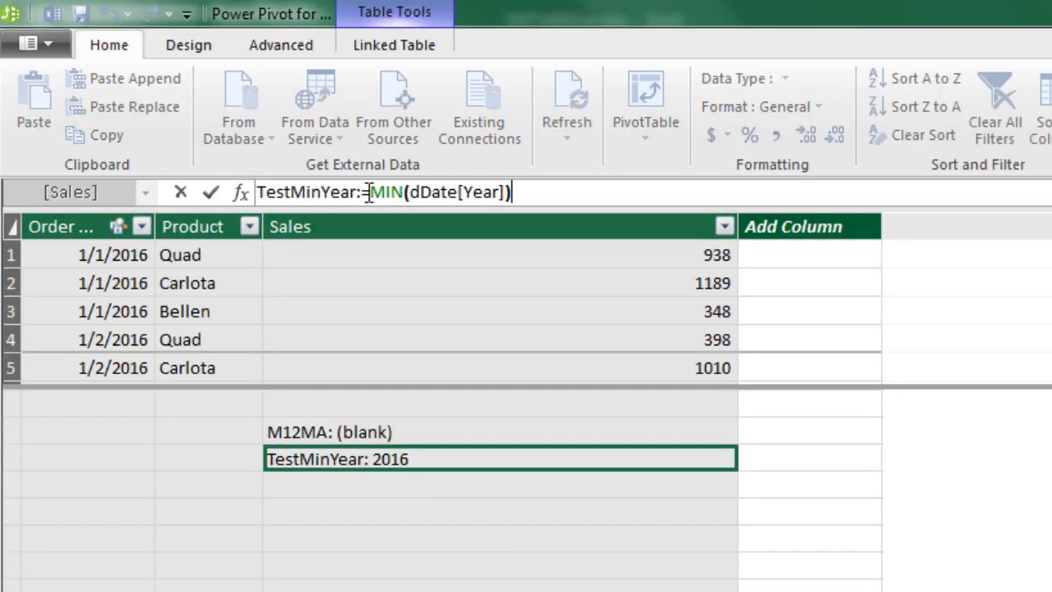
{"action": "type", "text": "ca"}
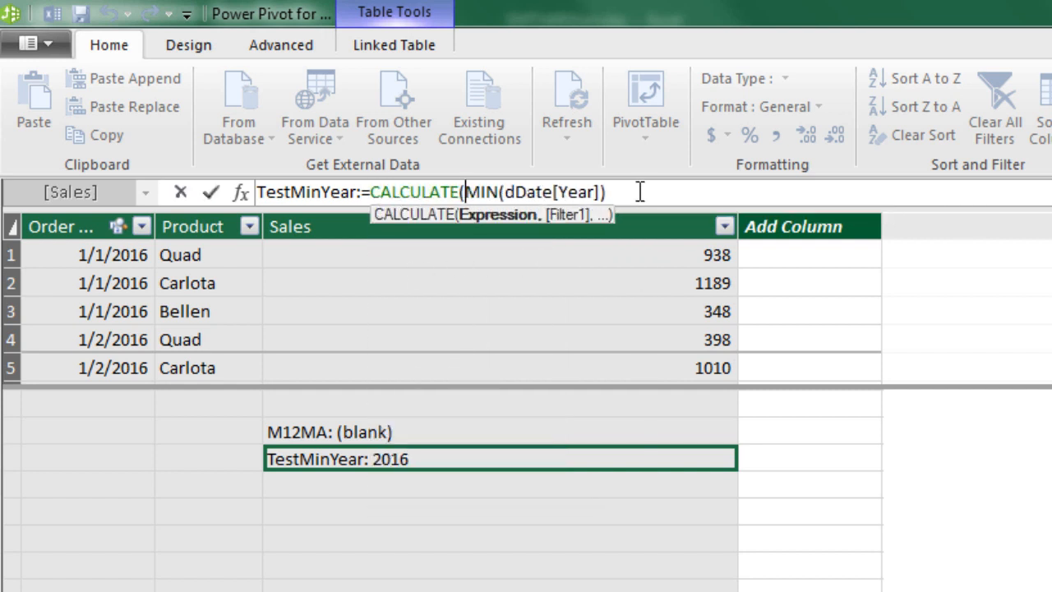
{"action": "type", "text": ","}
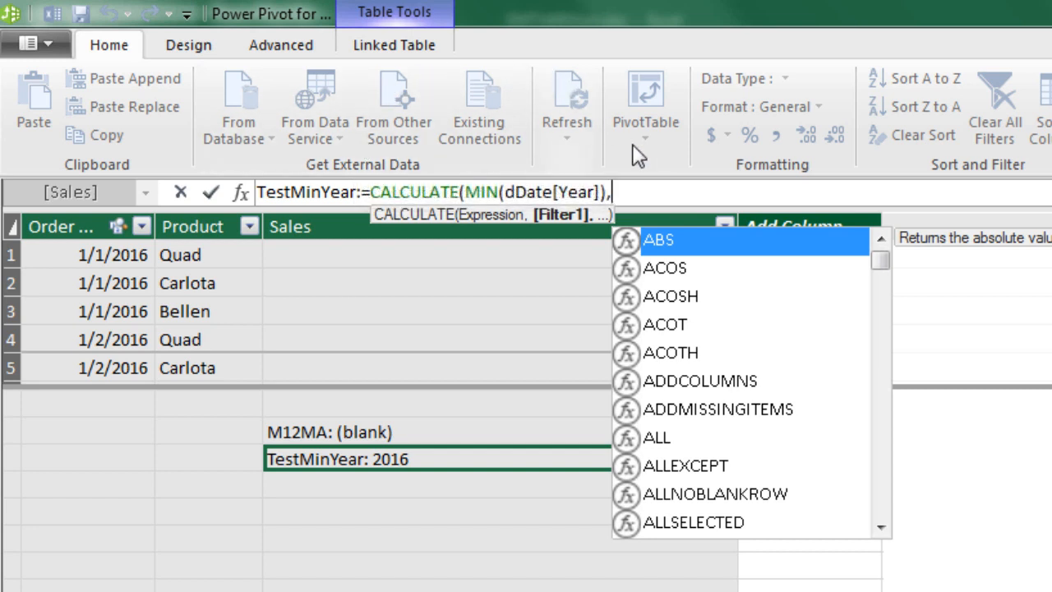
{"action": "mouse_move", "coordinate": [785, 467]}
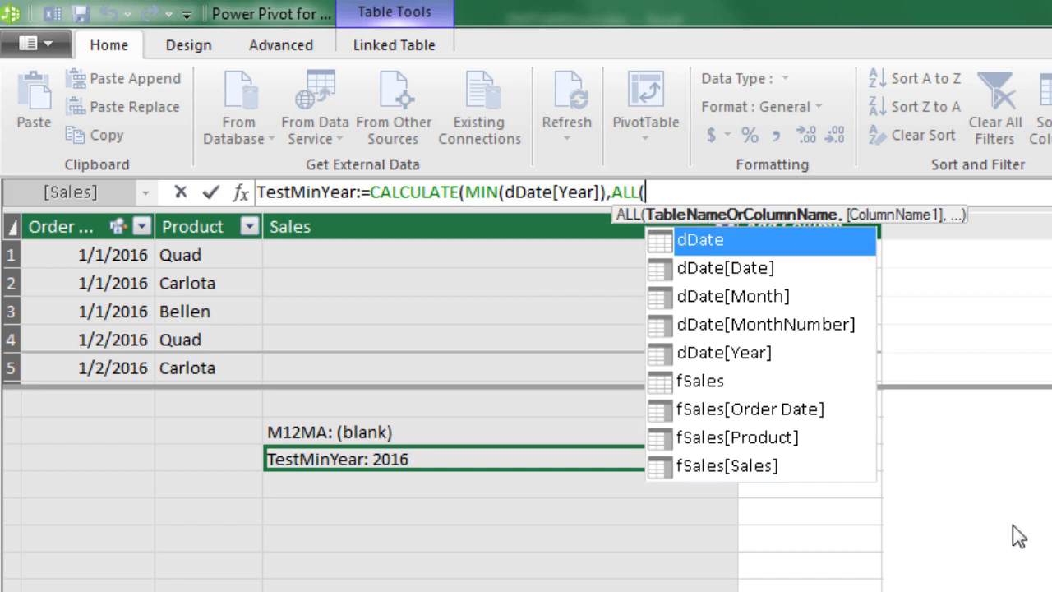
{"action": "type", "text": "dd"}
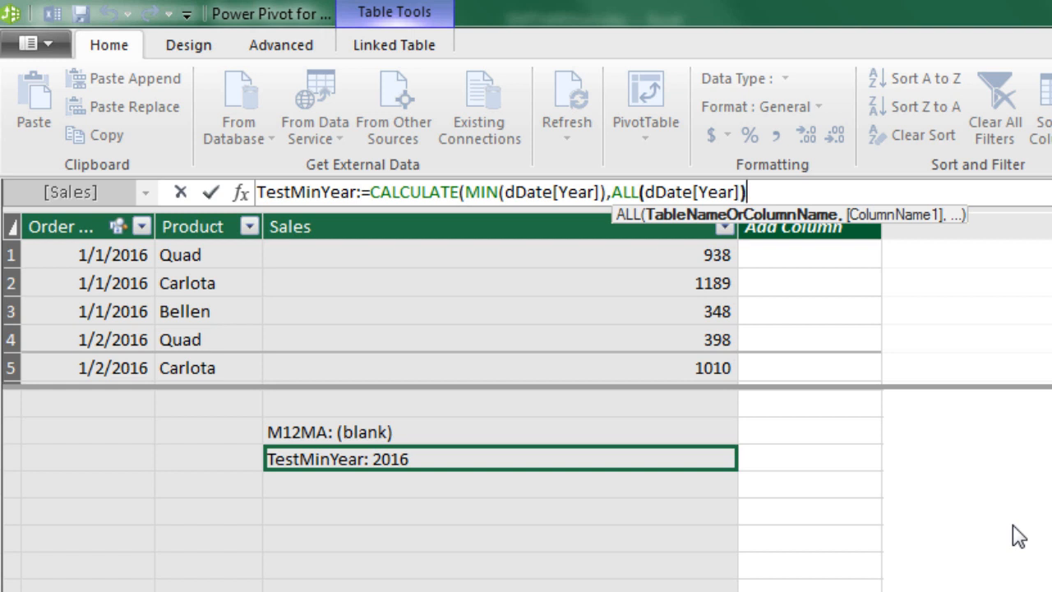
{"action": "mouse_move", "coordinate": [644, 193]}
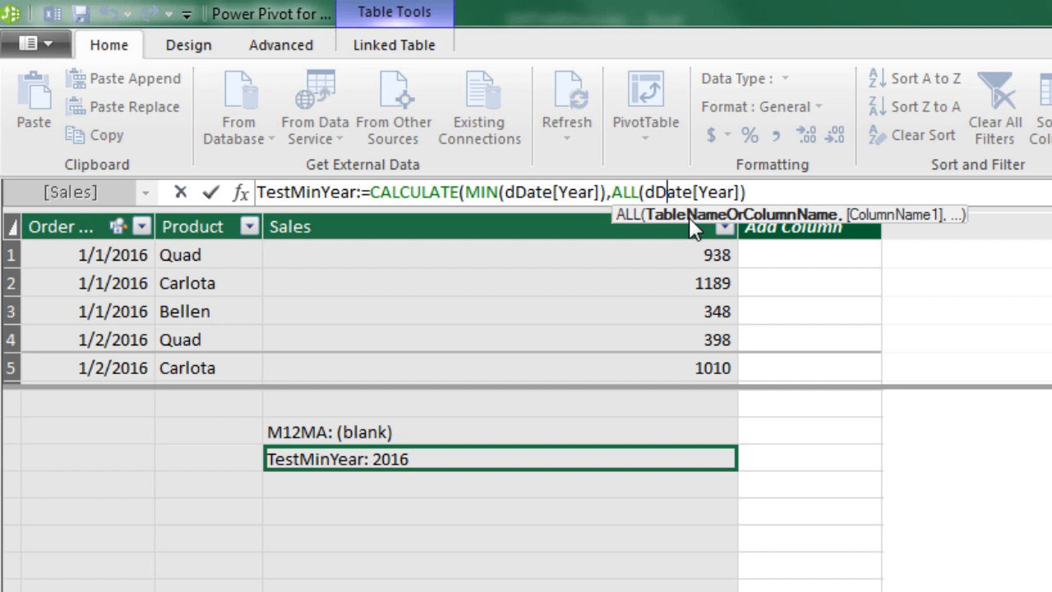
{"action": "mouse_move", "coordinate": [649, 220]}
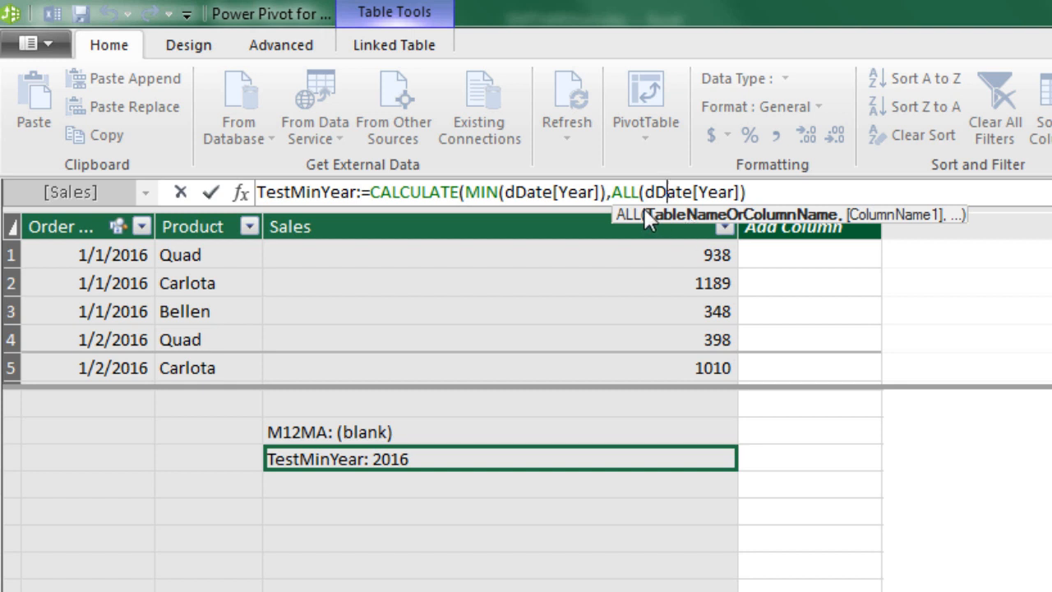
{"action": "mouse_move", "coordinate": [804, 220]}
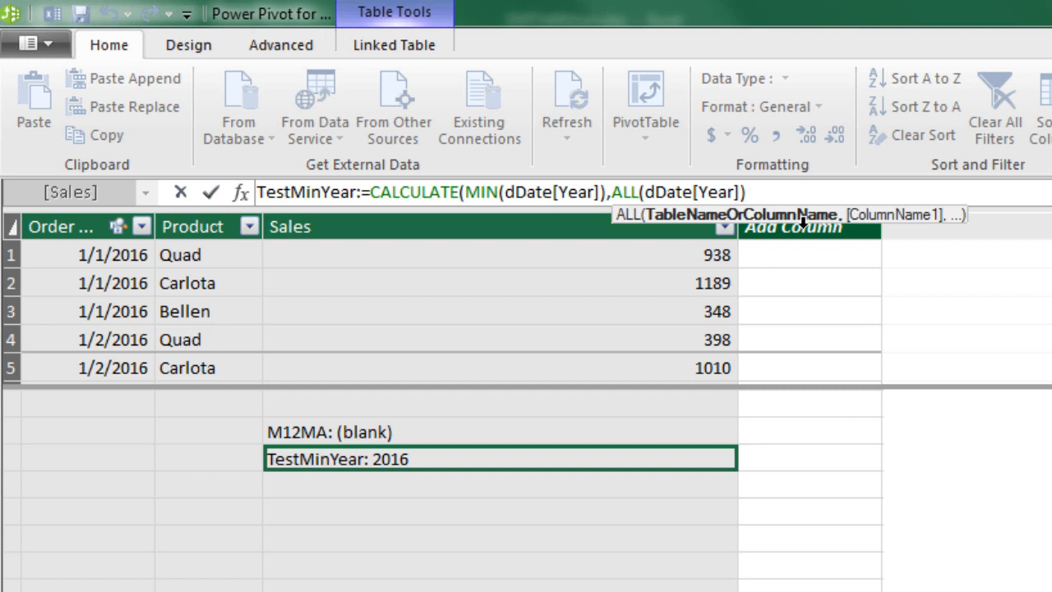
{"action": "mouse_move", "coordinate": [769, 130]}
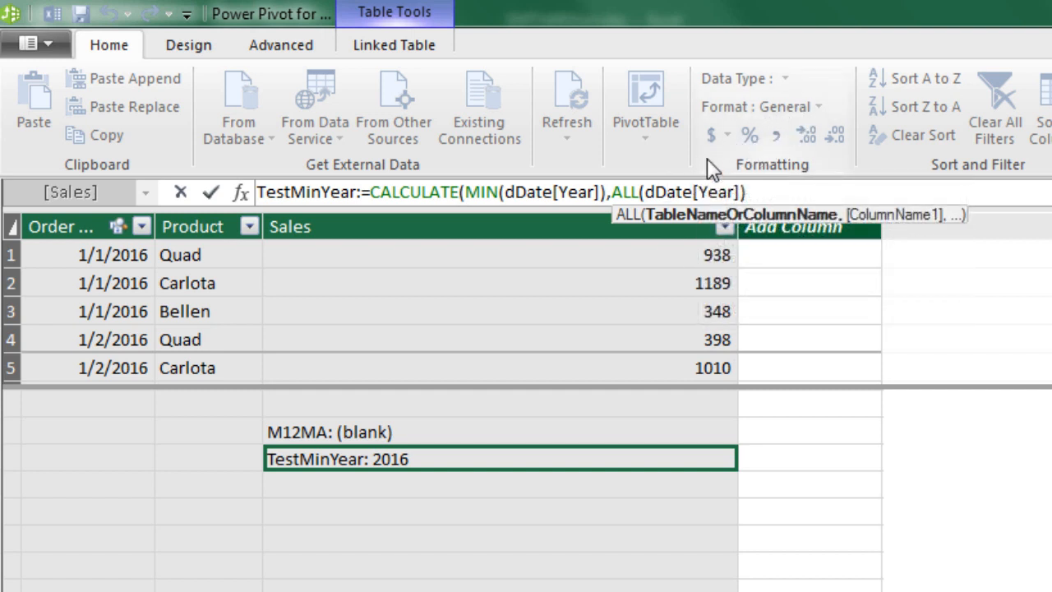
{"action": "mouse_move", "coordinate": [719, 181]}
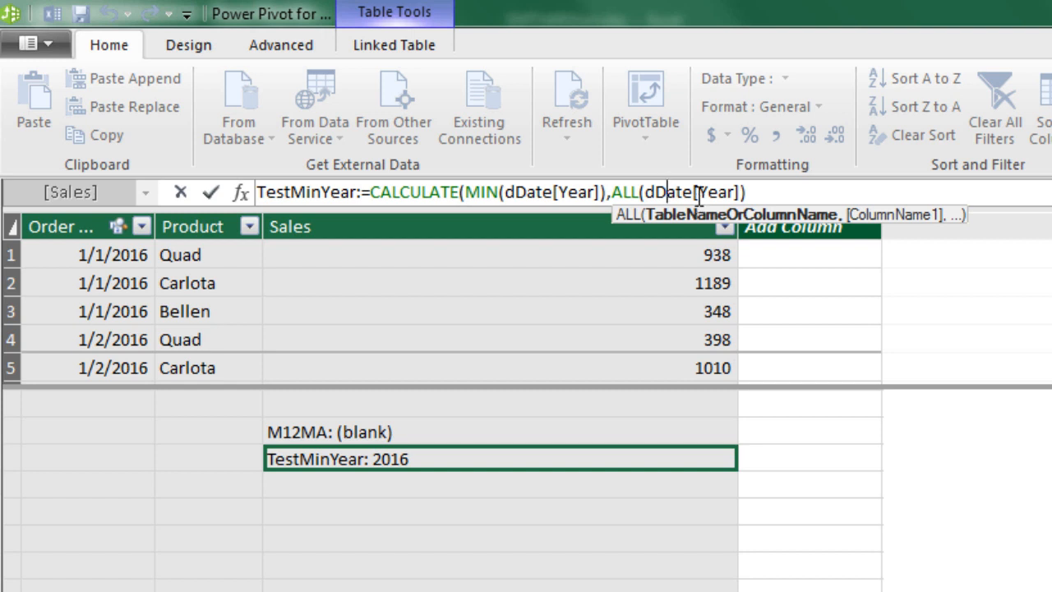
{"action": "mouse_move", "coordinate": [563, 152]}
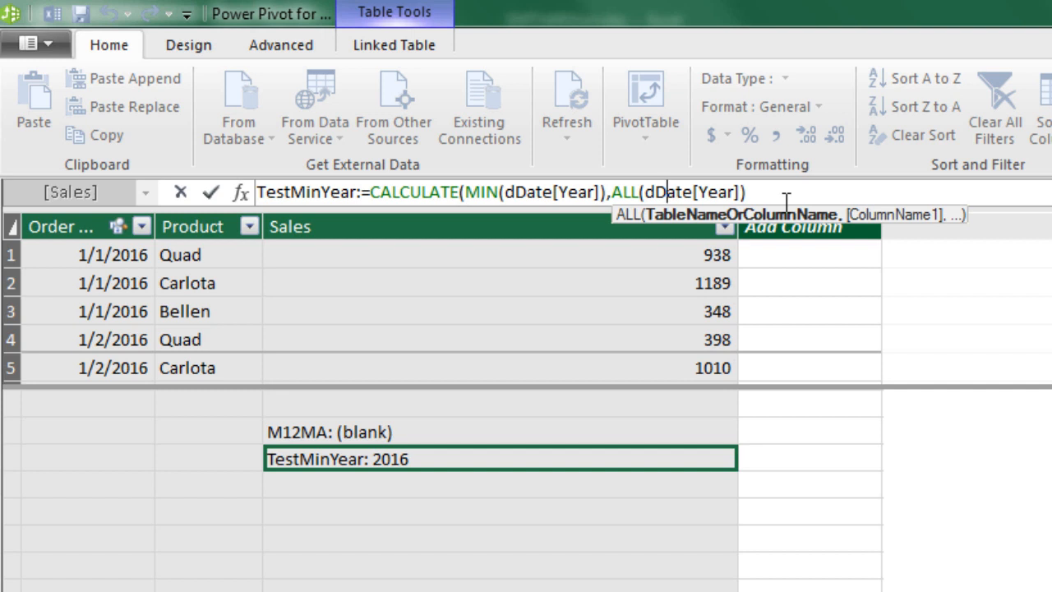
{"action": "type", "text": ")"}
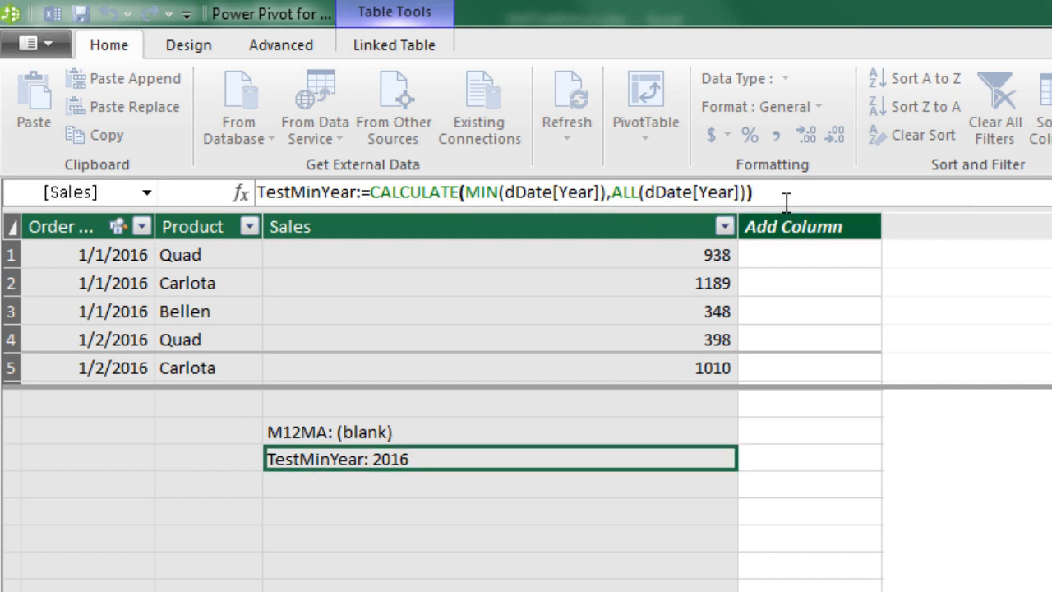
{"action": "key", "text": "alt+tab"}
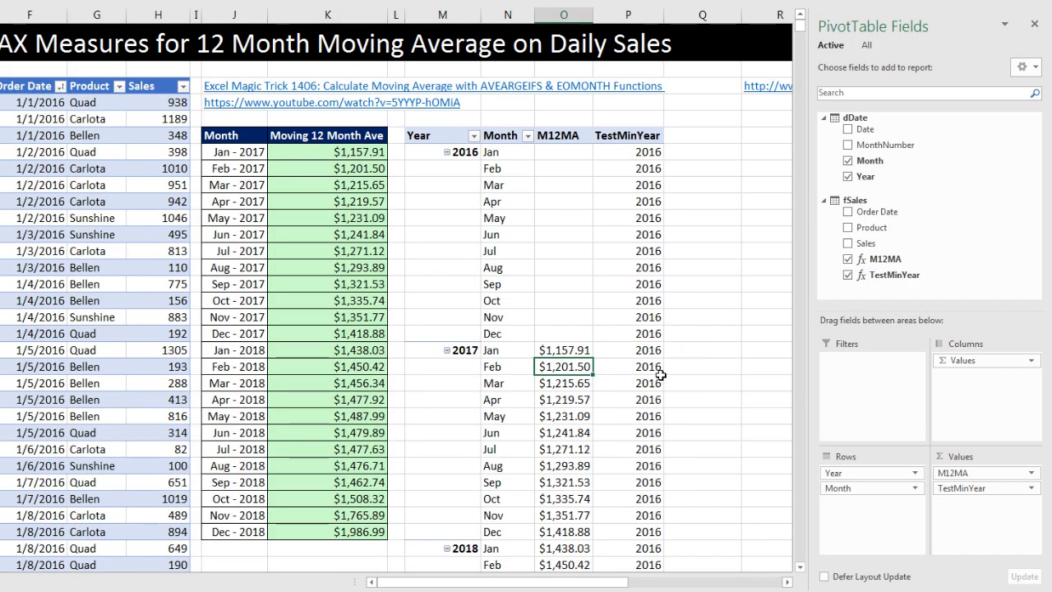
- Review the pivot showing TestMinYear as 2016 on every row, then return to Power Pivot
{"action": "key", "text": "alt+tab"}
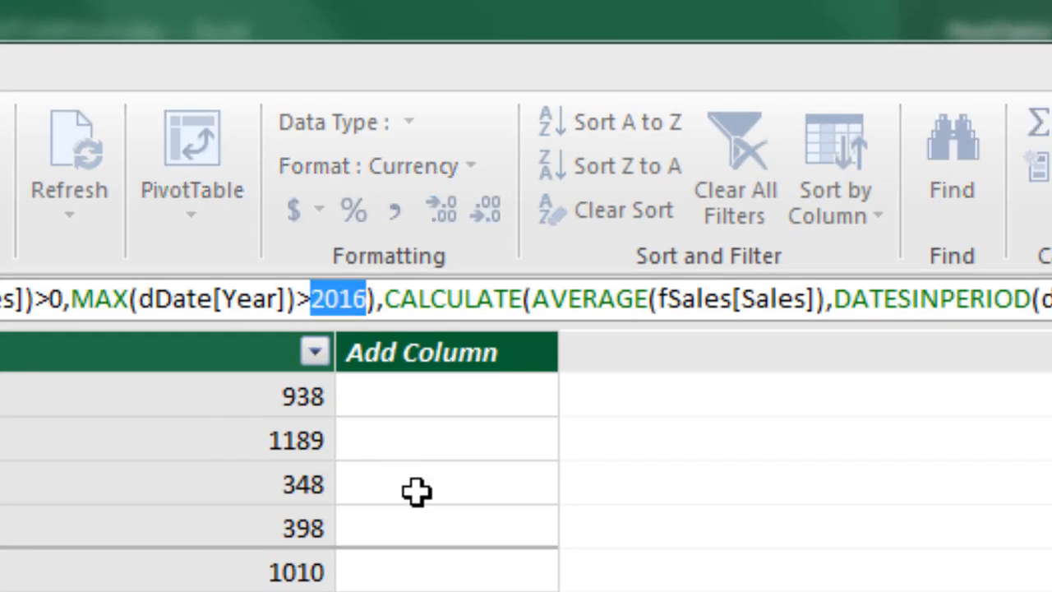
- Replace M12MA's hard-coded 2016 with the minimum-year formula and delete the TestMinYear measure
{"action": "key", "text": "ctrl+v"}
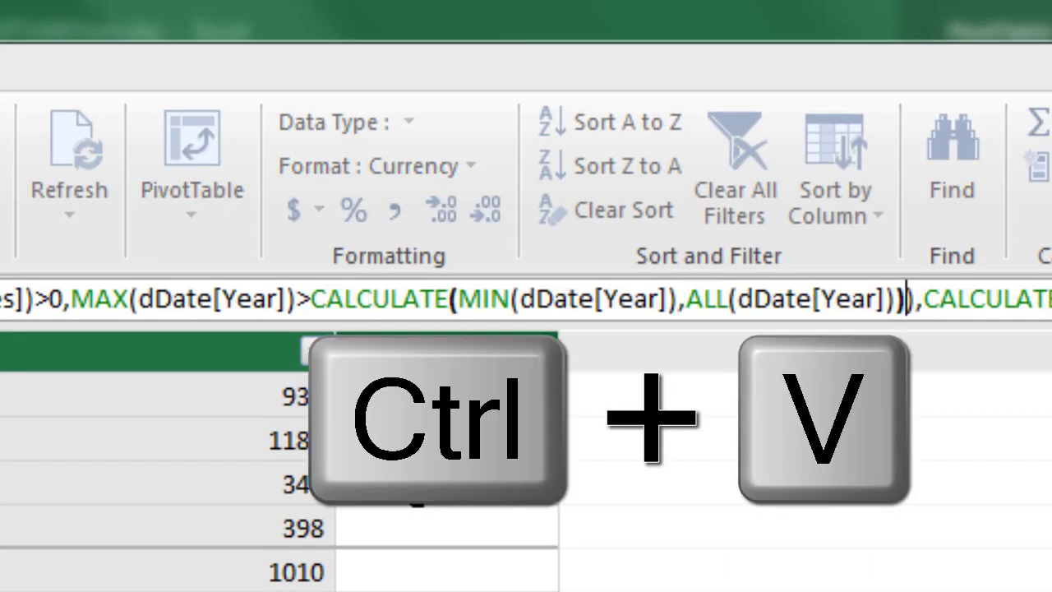
{"action": "key", "text": "ctrl+v"}
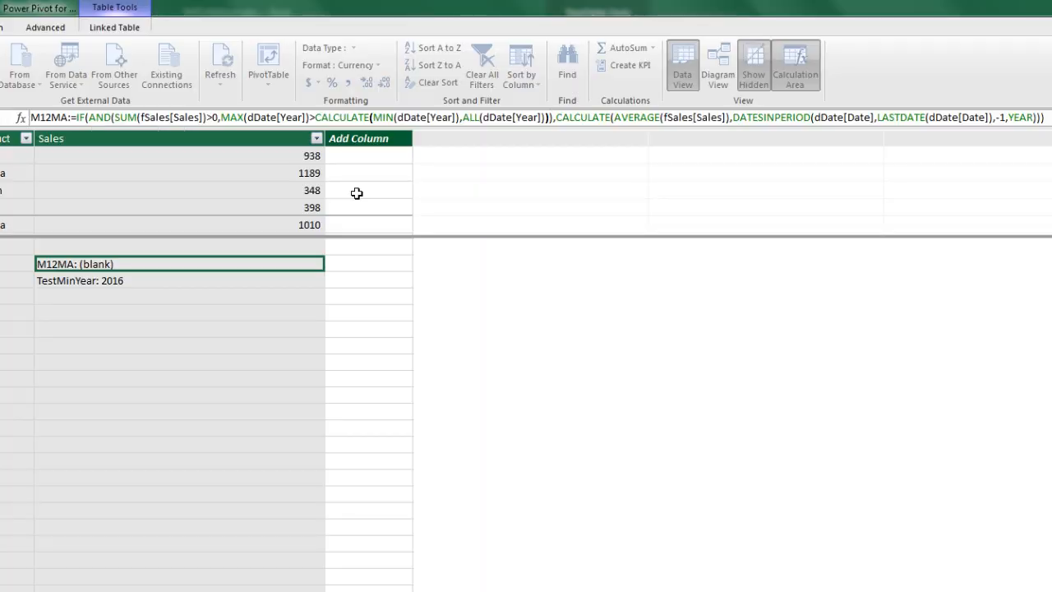
{"action": "left_click", "coordinate": [181, 280]}
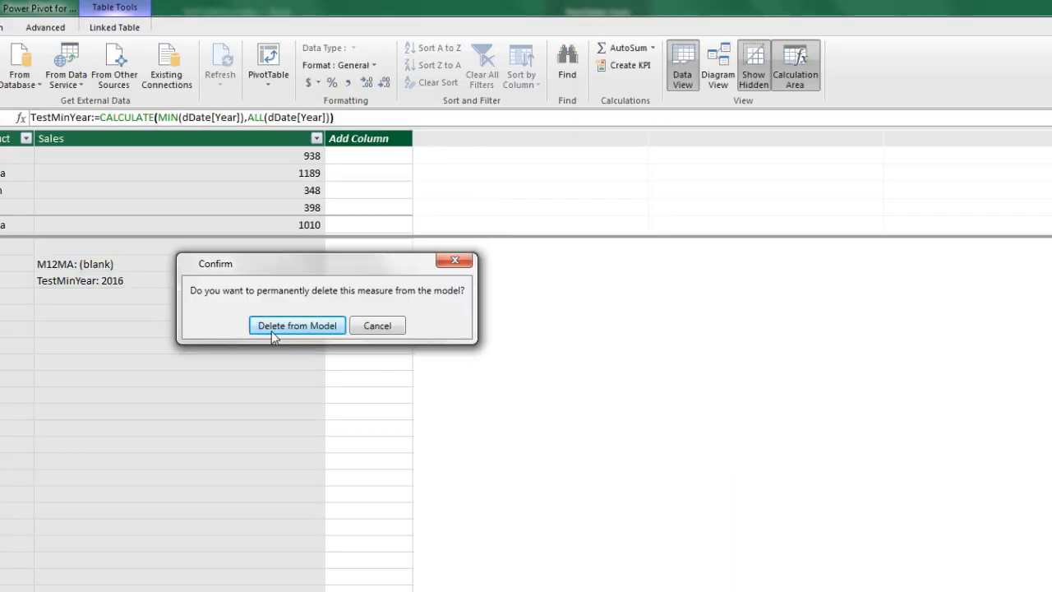
{"action": "left_click", "coordinate": [296, 325]}
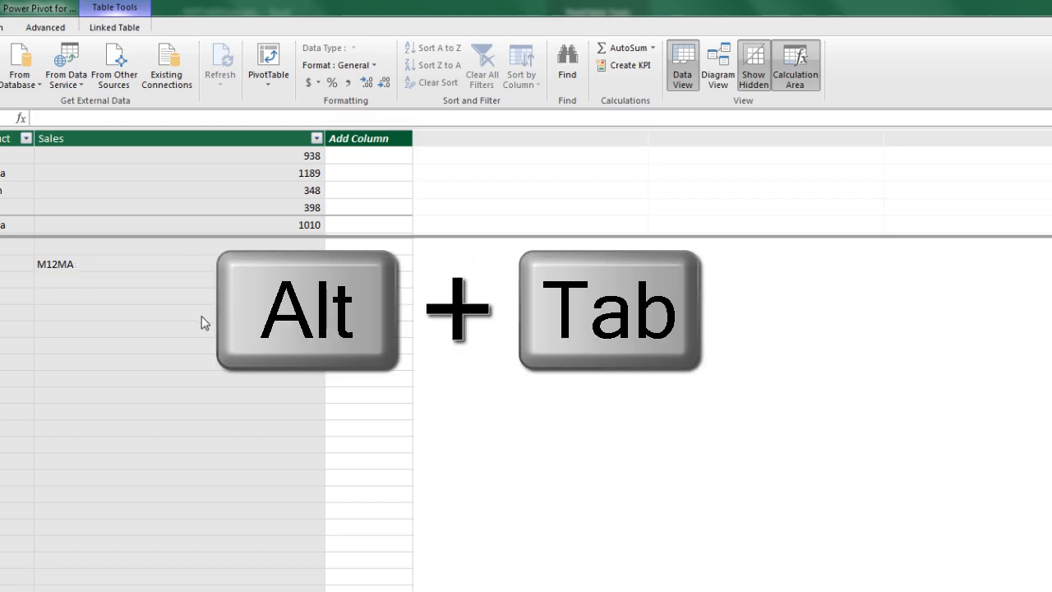
{"action": "key", "text": "alt+tab"}
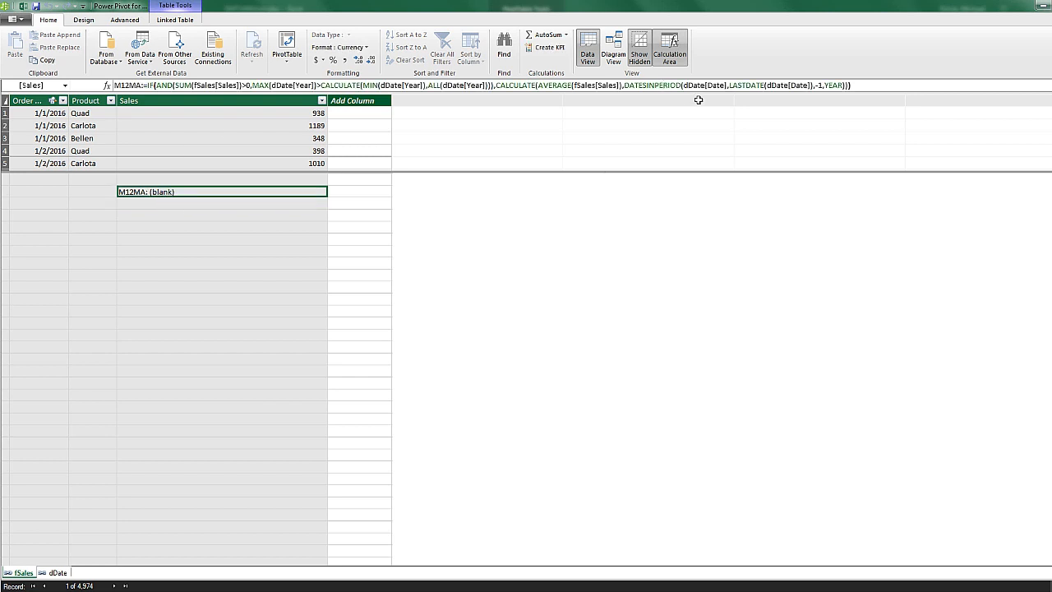
{"action": "mouse_move", "coordinate": [701, 92]}
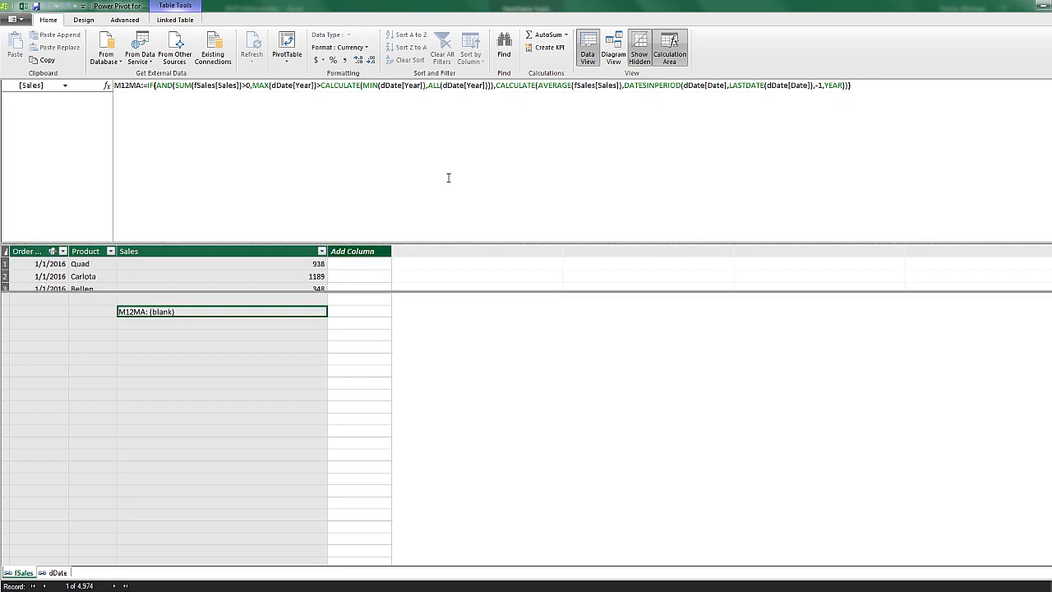
{"action": "mouse_move", "coordinate": [397, 136]}
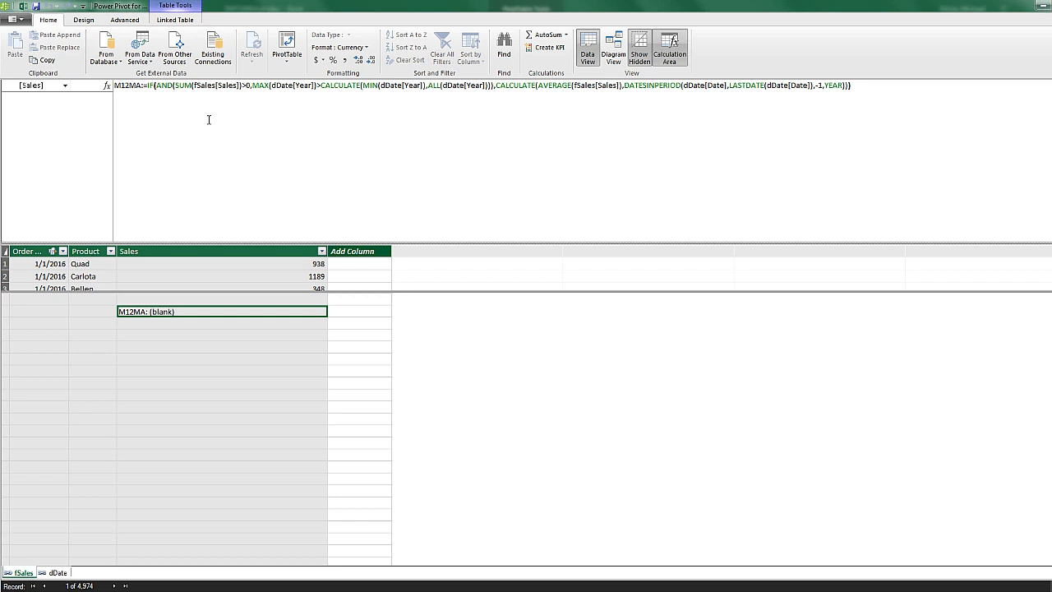
{"action": "mouse_move", "coordinate": [569, 131]}
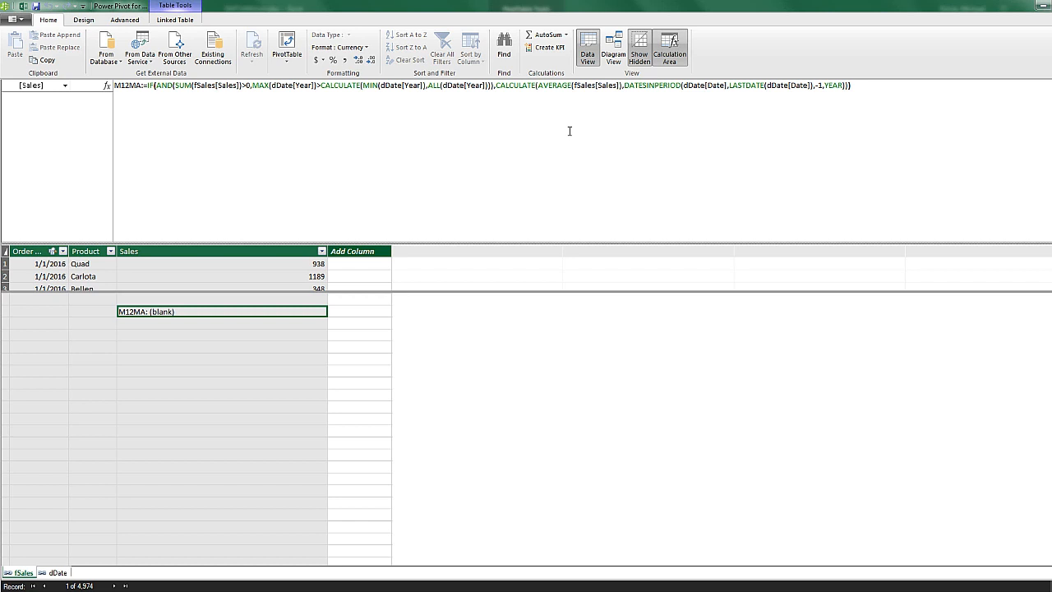
{"action": "mouse_move", "coordinate": [135, 102]}
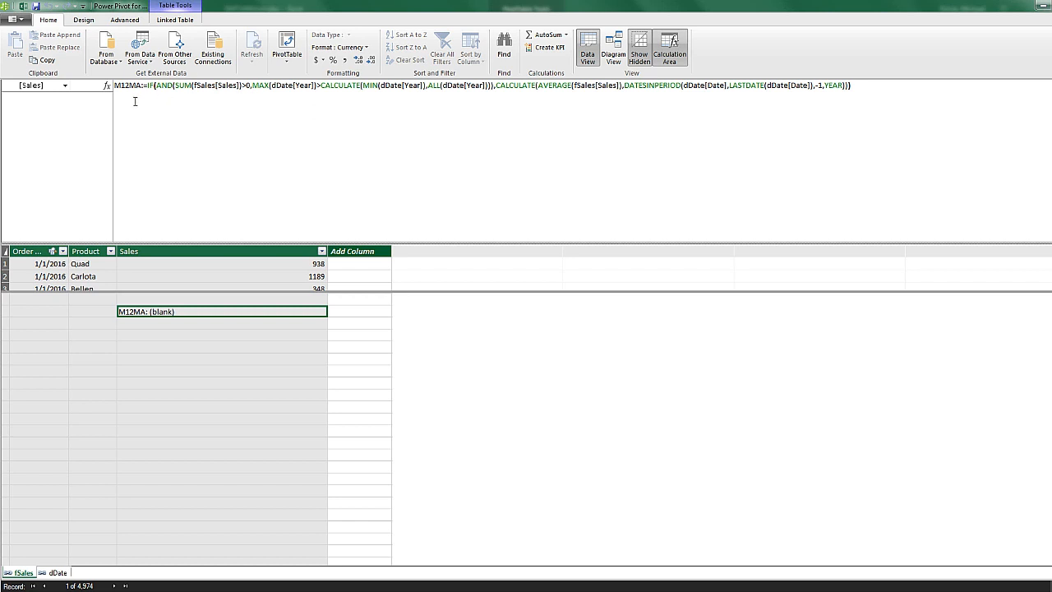
{"action": "mouse_move", "coordinate": [736, 151]}
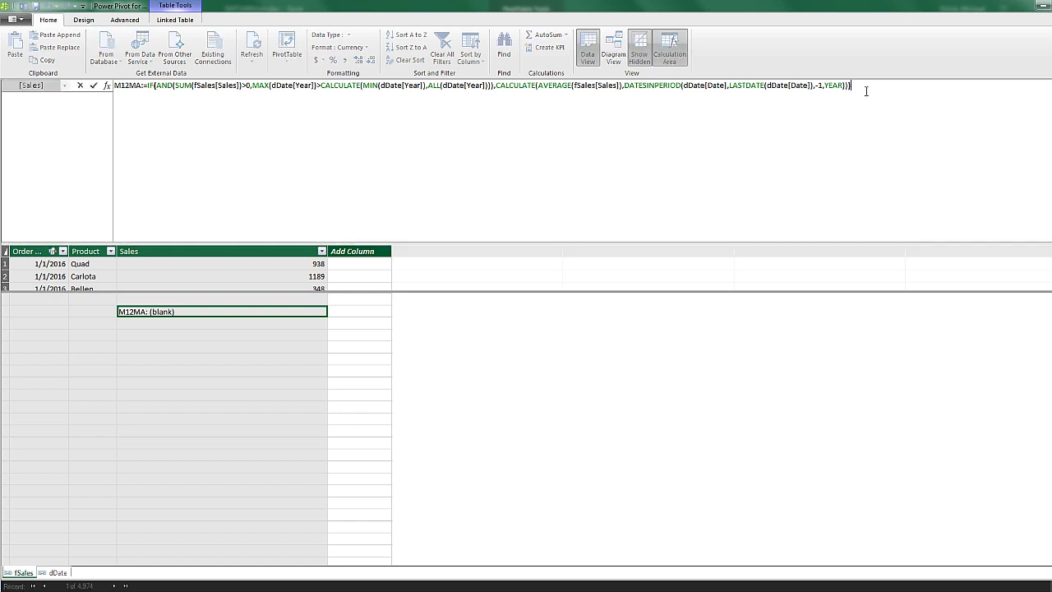
- Copy the full M12MA DAX formula from the Power Pivot formula bar
{"action": "key", "text": "ctrl+c"}
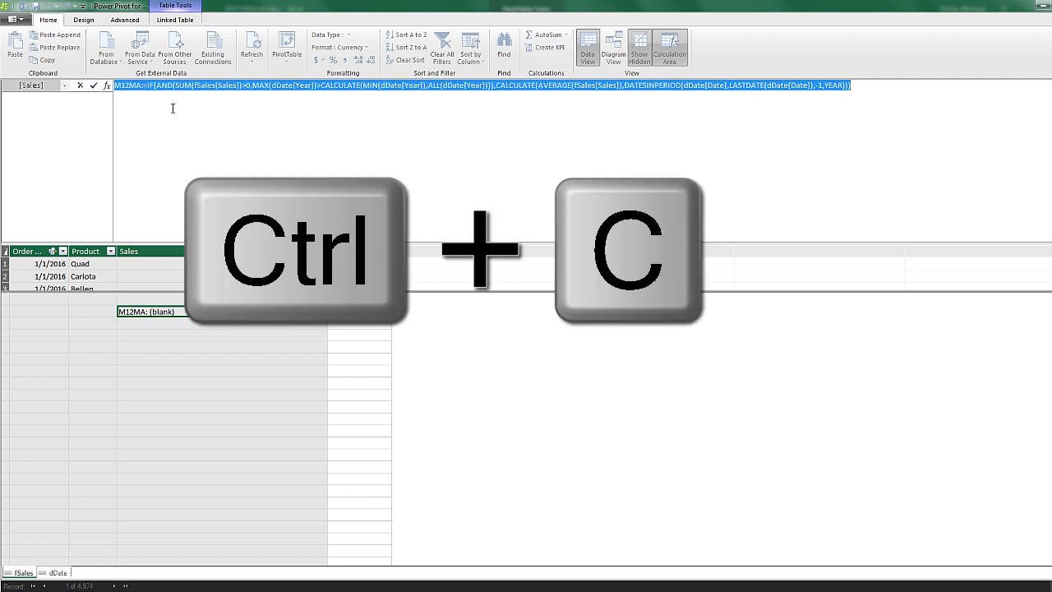
{"action": "key", "text": "ctrl+c"}
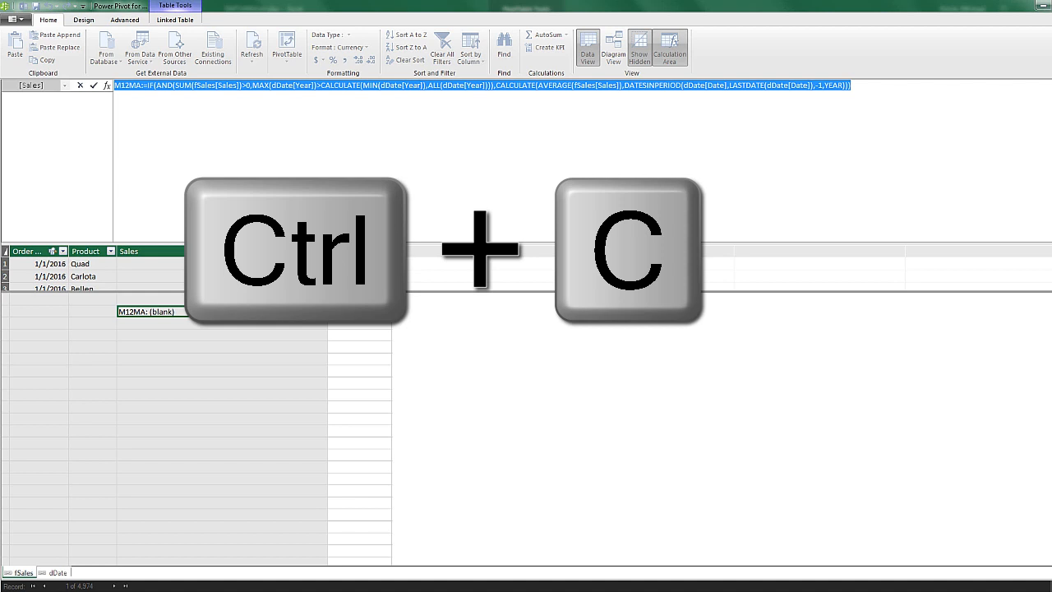
{"action": "key", "text": "ctrl+c"}
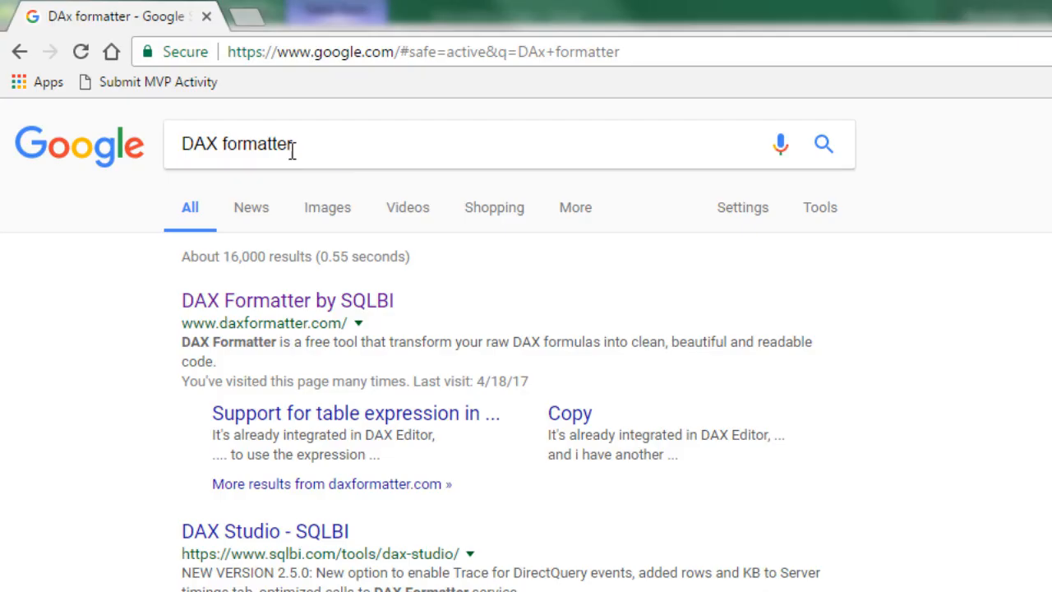
{"action": "mouse_move", "coordinate": [300, 309]}
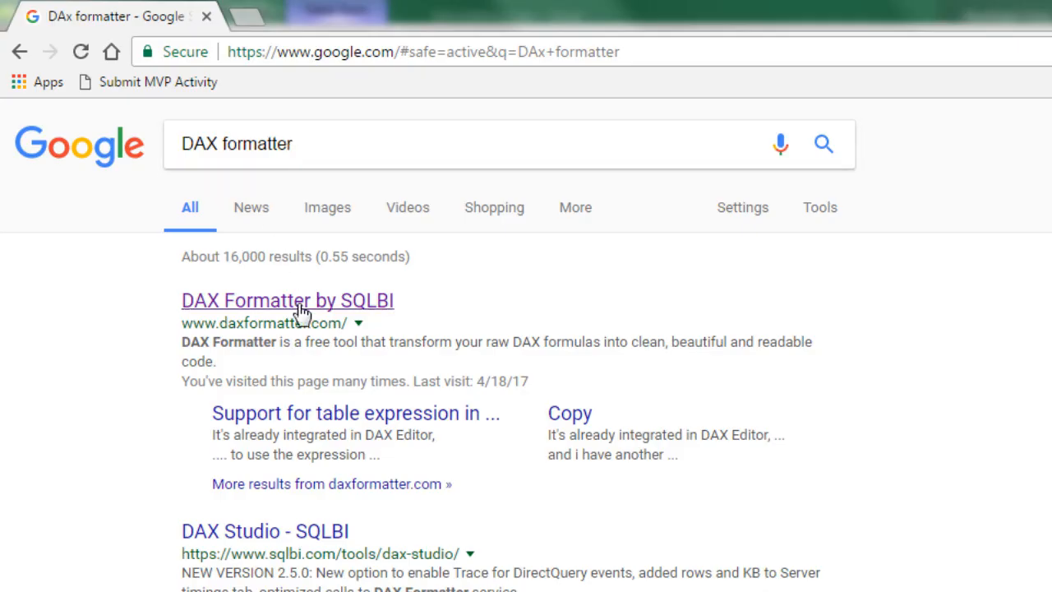
- Paste the M12MA formula into DAX Formatter by SQLBI and format it
{"action": "left_click", "coordinate": [287, 300]}
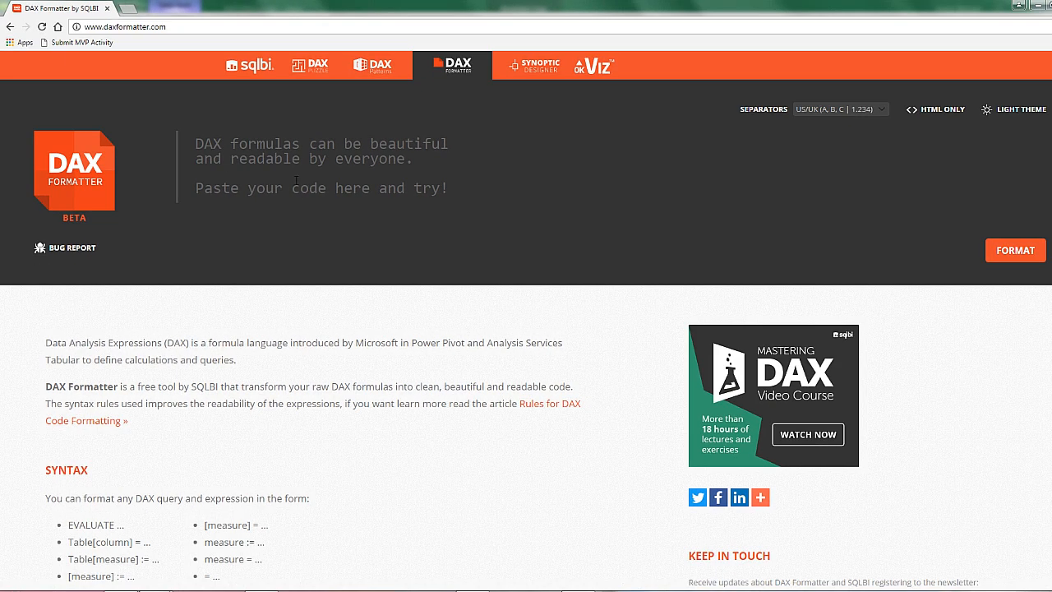
{"action": "left_click", "coordinate": [288, 164]}
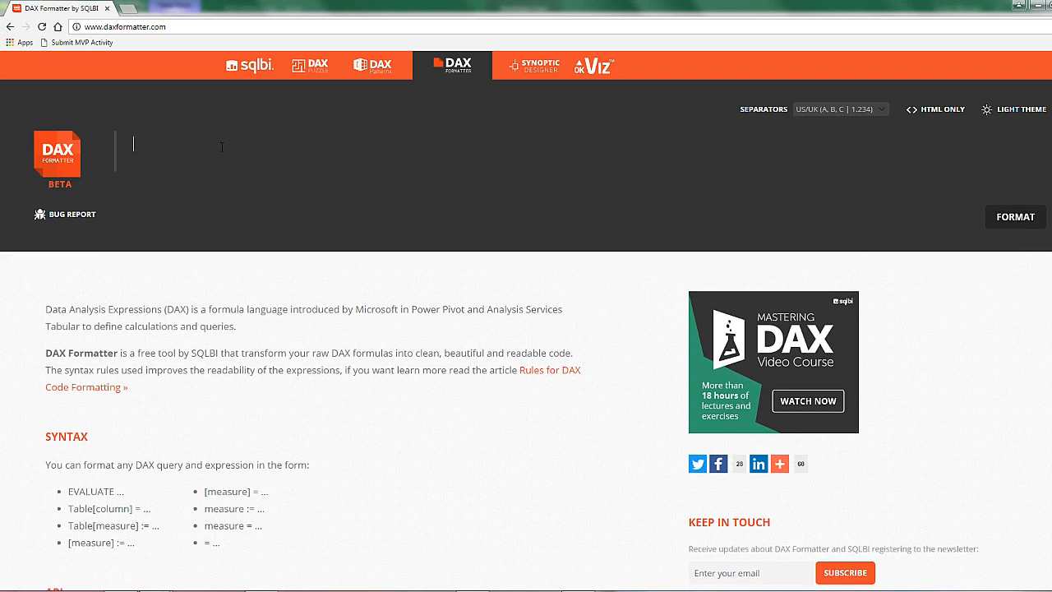
{"action": "key", "text": "ctrl+v"}
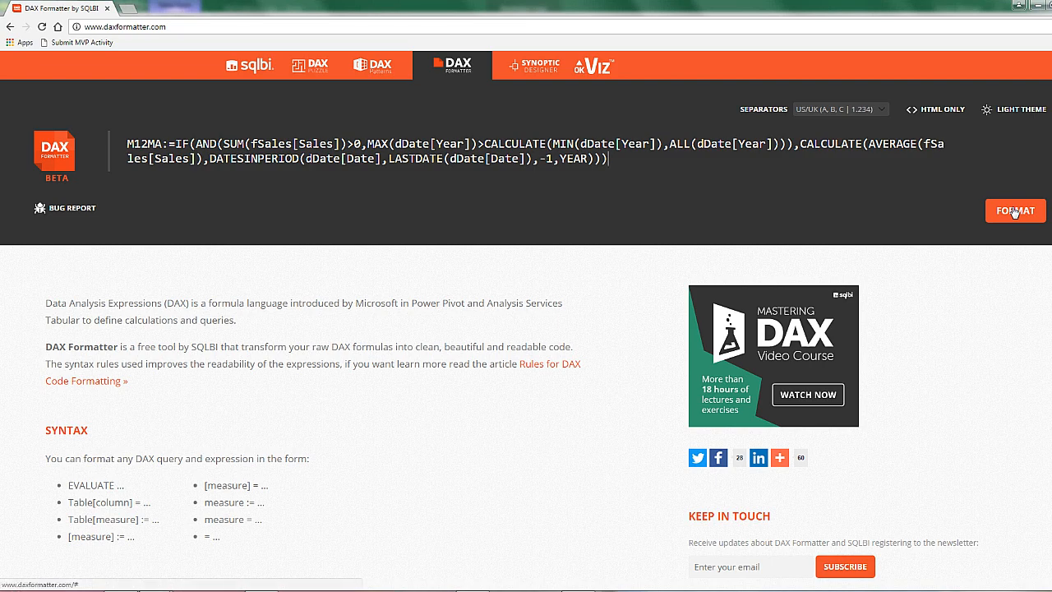
{"action": "left_click", "coordinate": [1016, 210]}
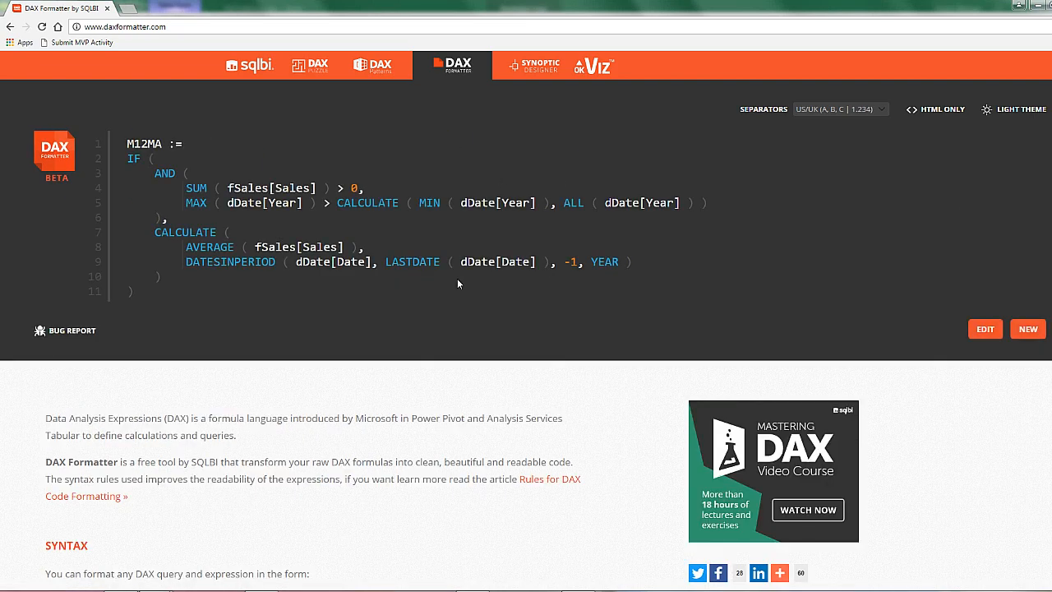
{"action": "mouse_move", "coordinate": [142, 301]}
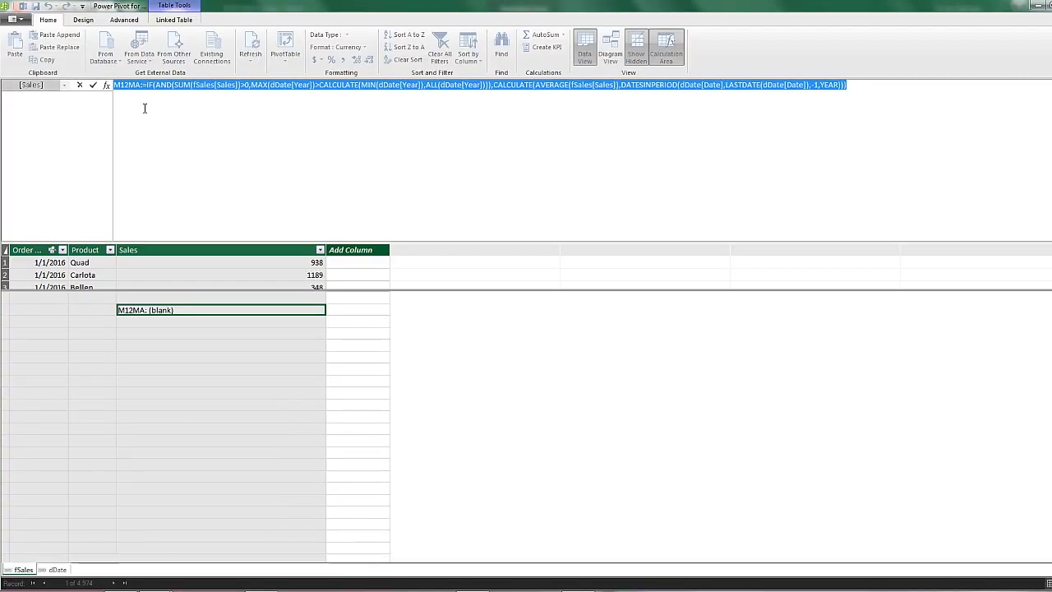
- Paste the indented DAX over the M12MA formula and commit the measure
{"action": "key", "text": "ctrl+v"}
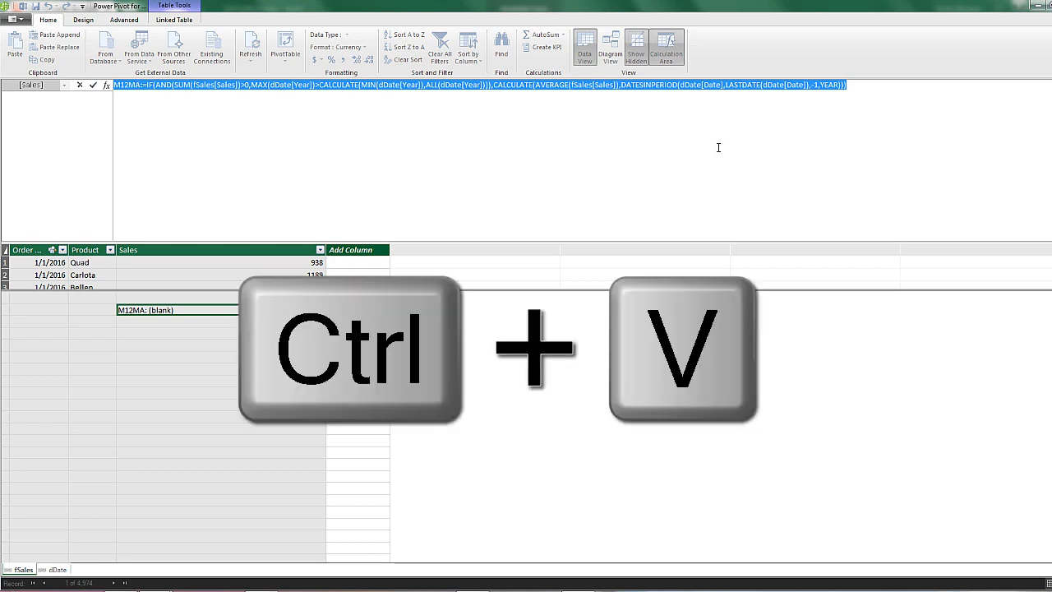
{"action": "key", "text": "ctrl+v"}
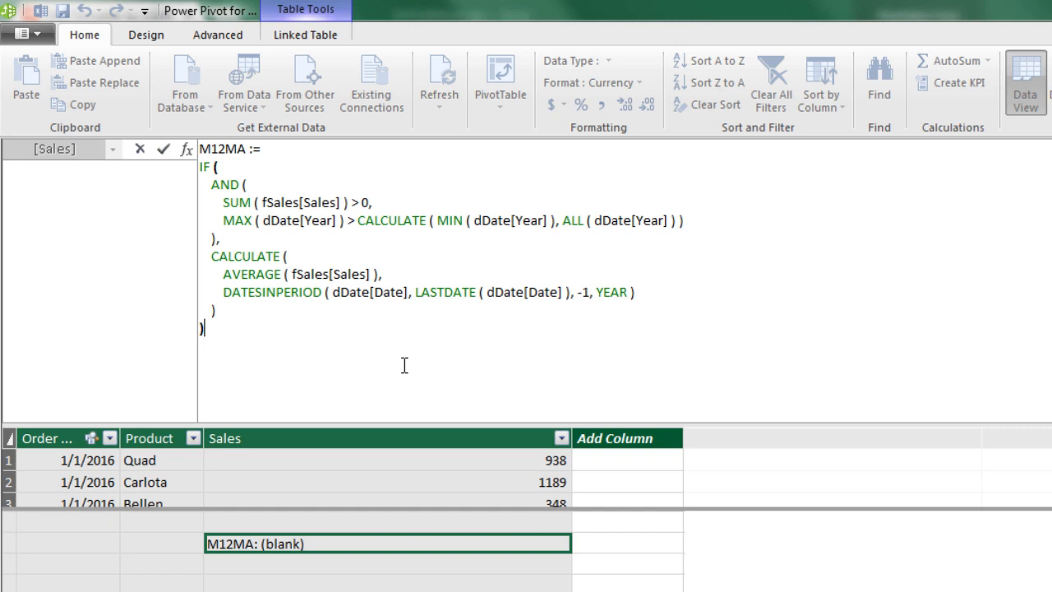
{"action": "mouse_move", "coordinate": [196, 130]}
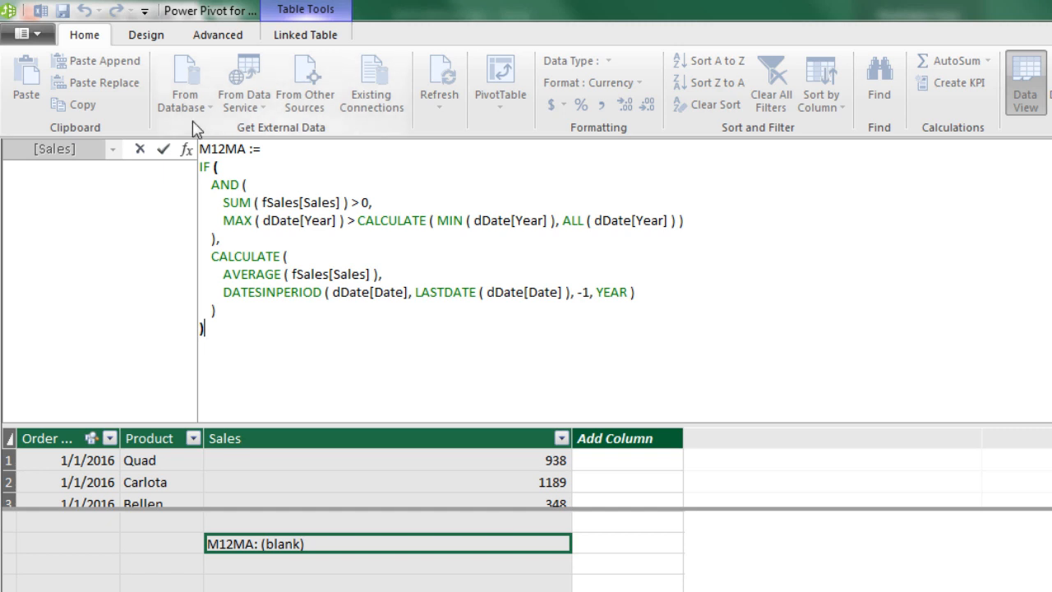
{"action": "mouse_move", "coordinate": [392, 342]}
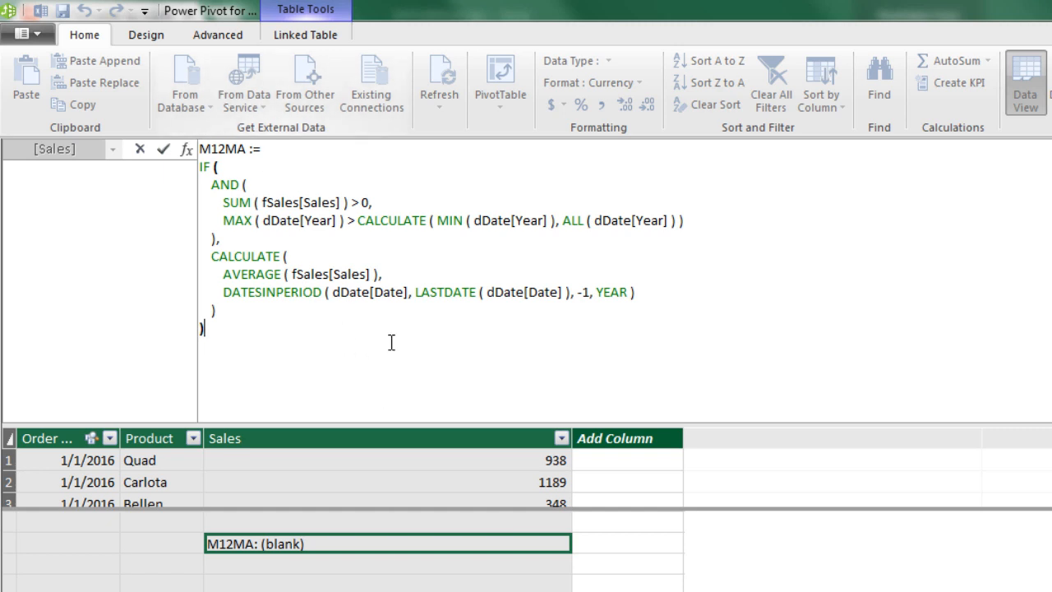
{"action": "mouse_move", "coordinate": [334, 366]}
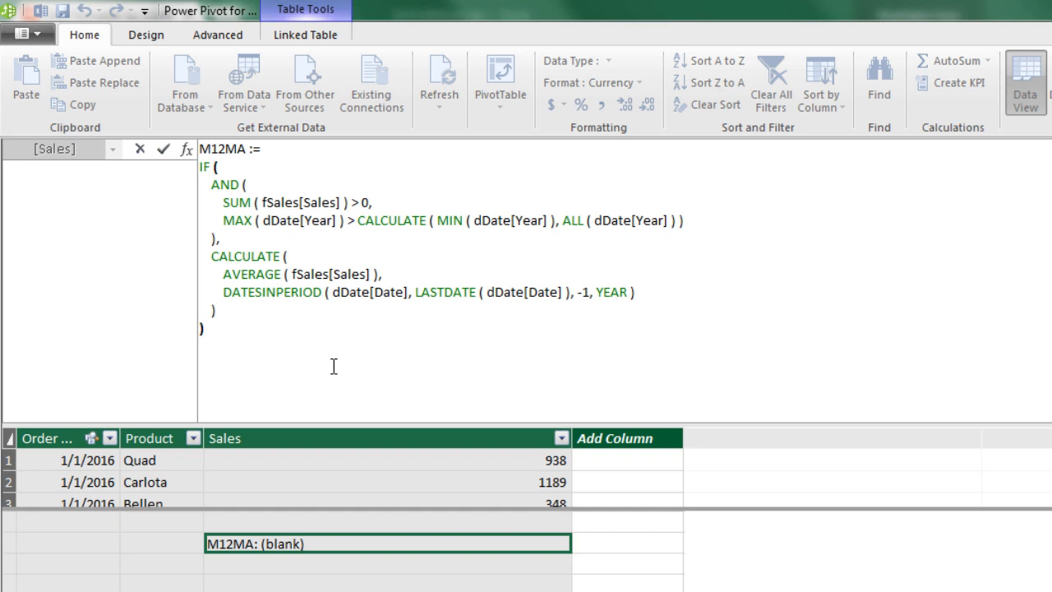
{"action": "mouse_move", "coordinate": [347, 369]}
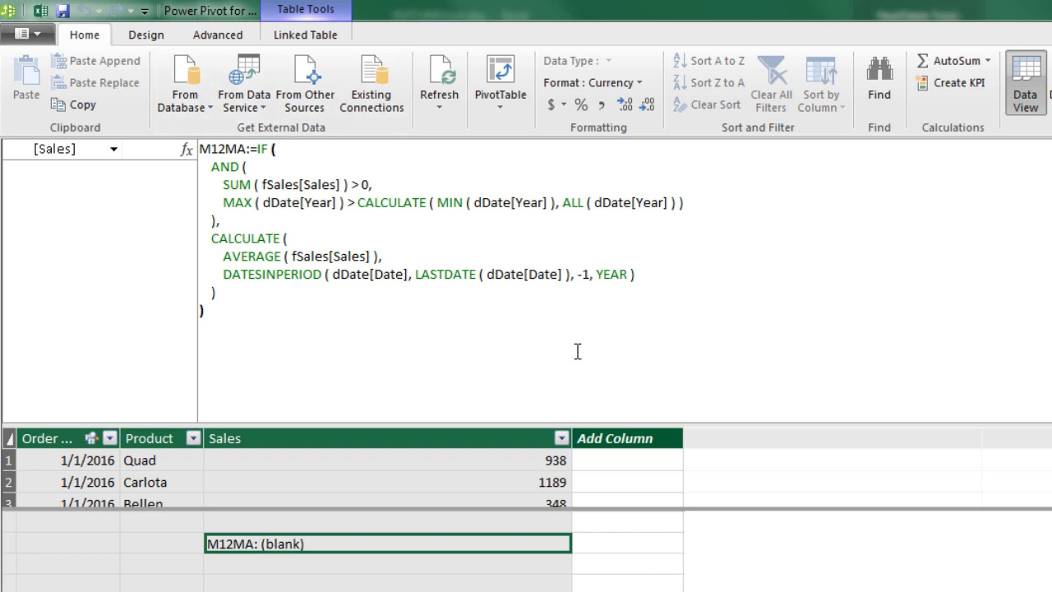
{"action": "mouse_move", "coordinate": [719, 429]}
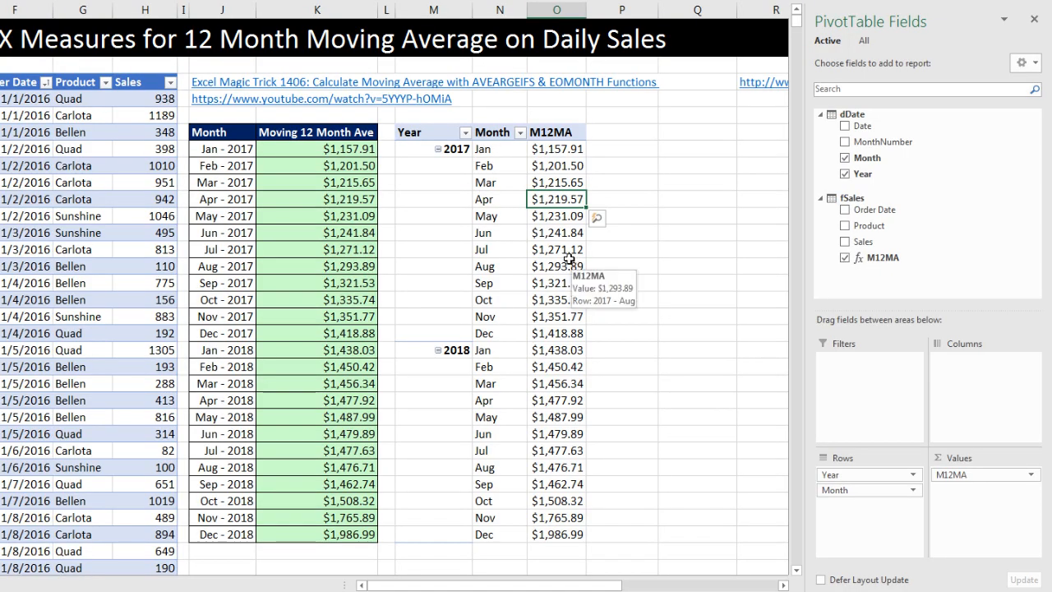
{"action": "mouse_move", "coordinate": [566, 249]}
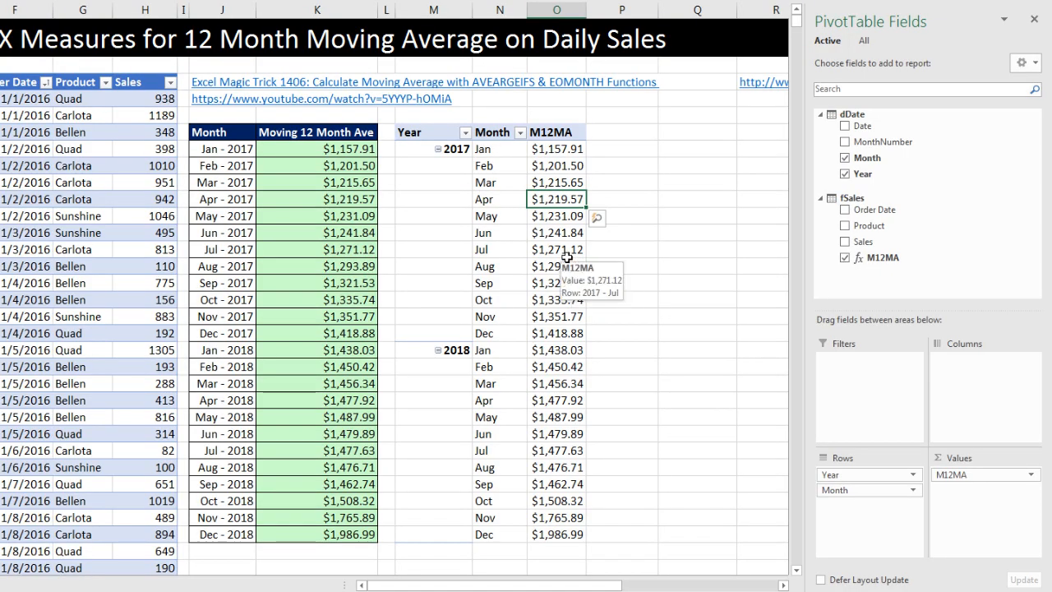
{"action": "mouse_move", "coordinate": [152, 162]}
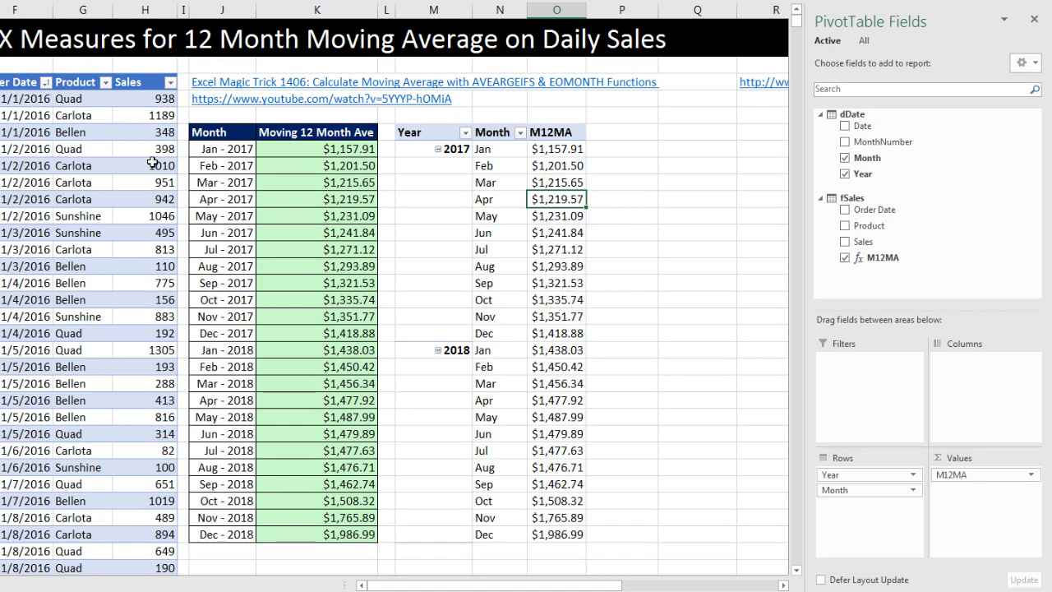